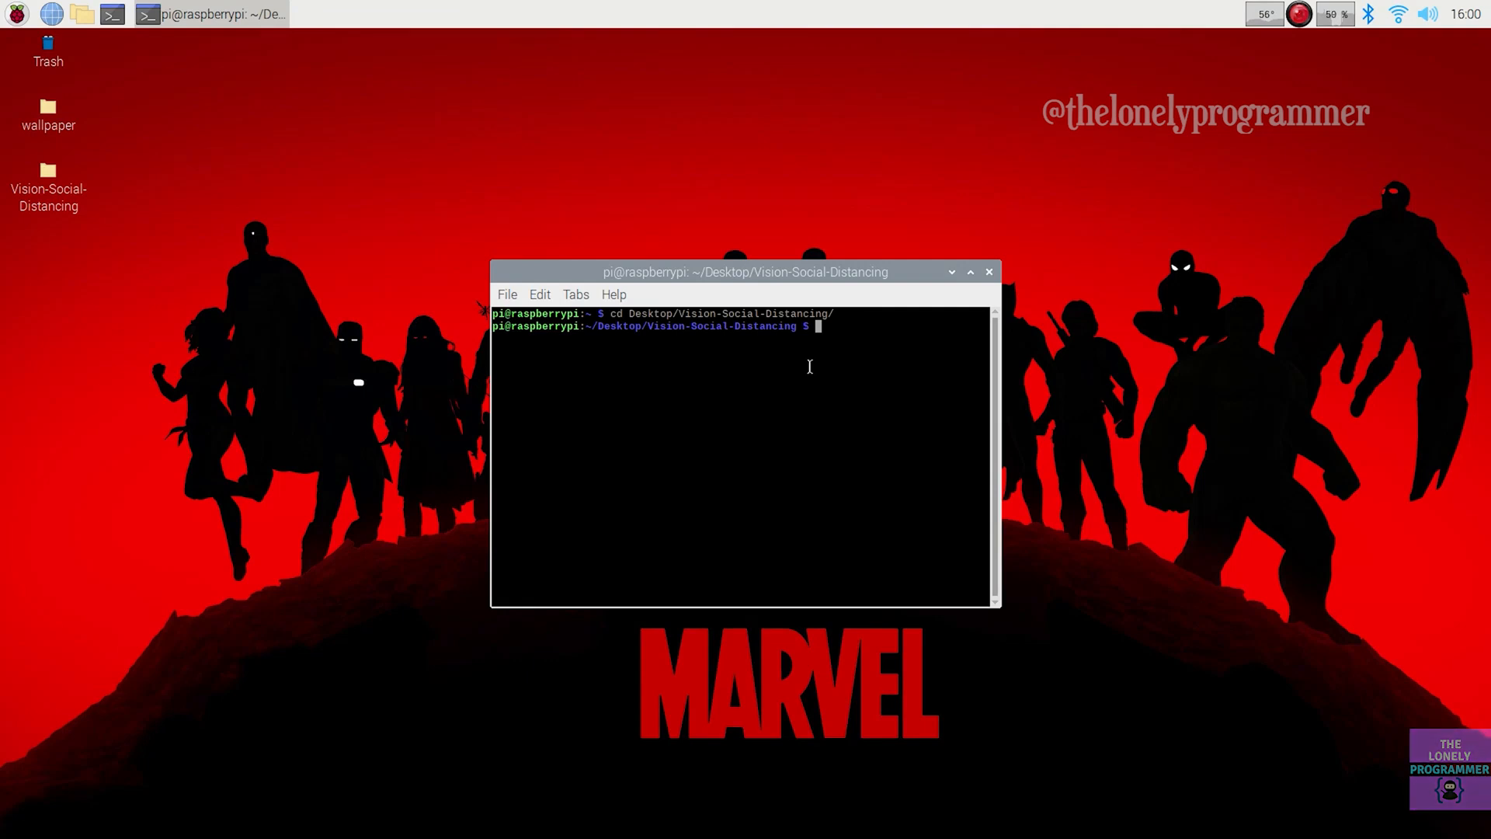
Run git clone on the Rahul24-06/Vision-based-Social-Distancing-Monitor GitHub repository.
text(g)
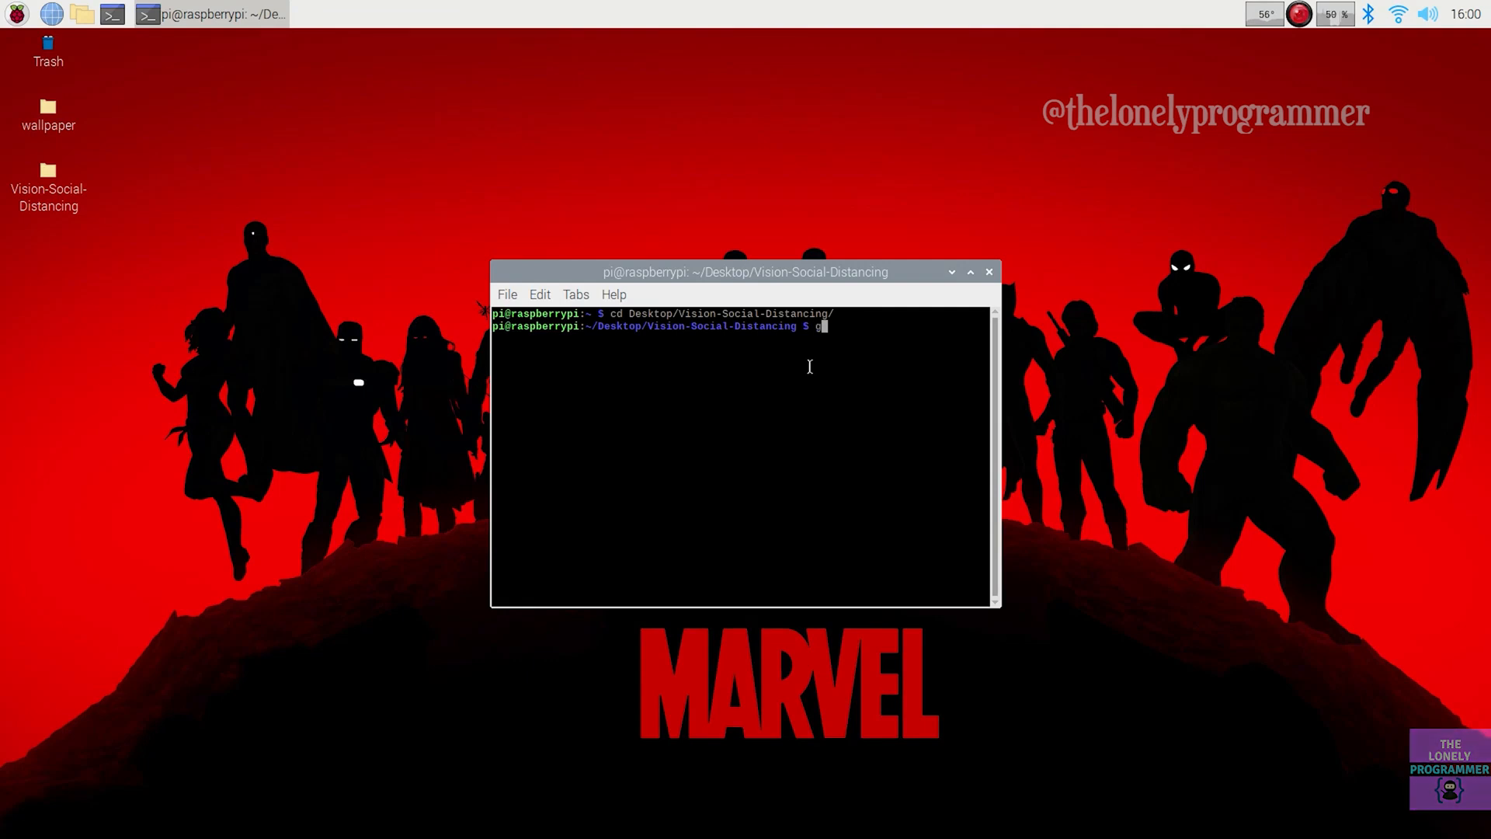
text(it clone https://)
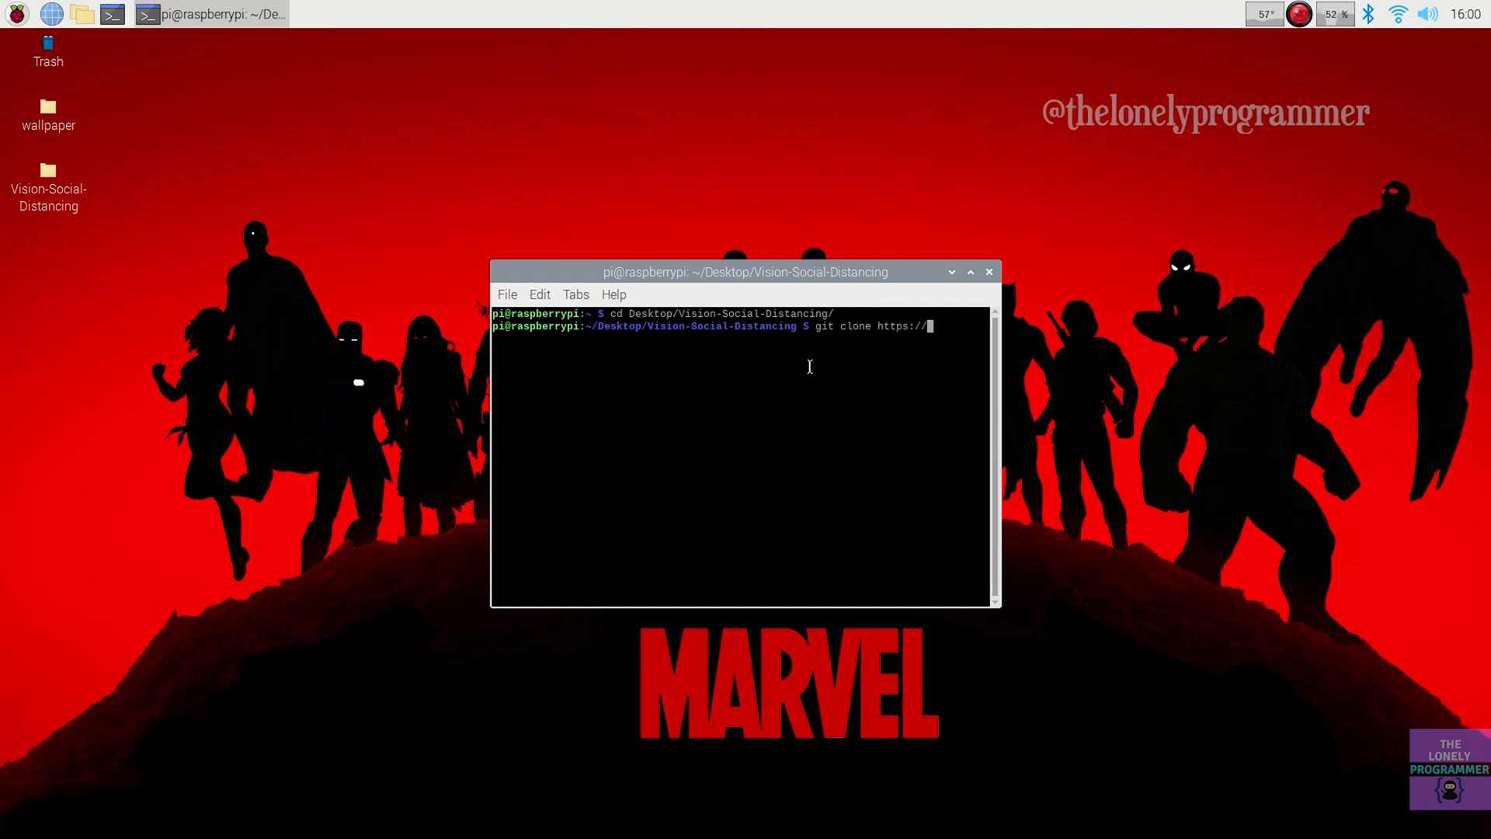
text(github.com)
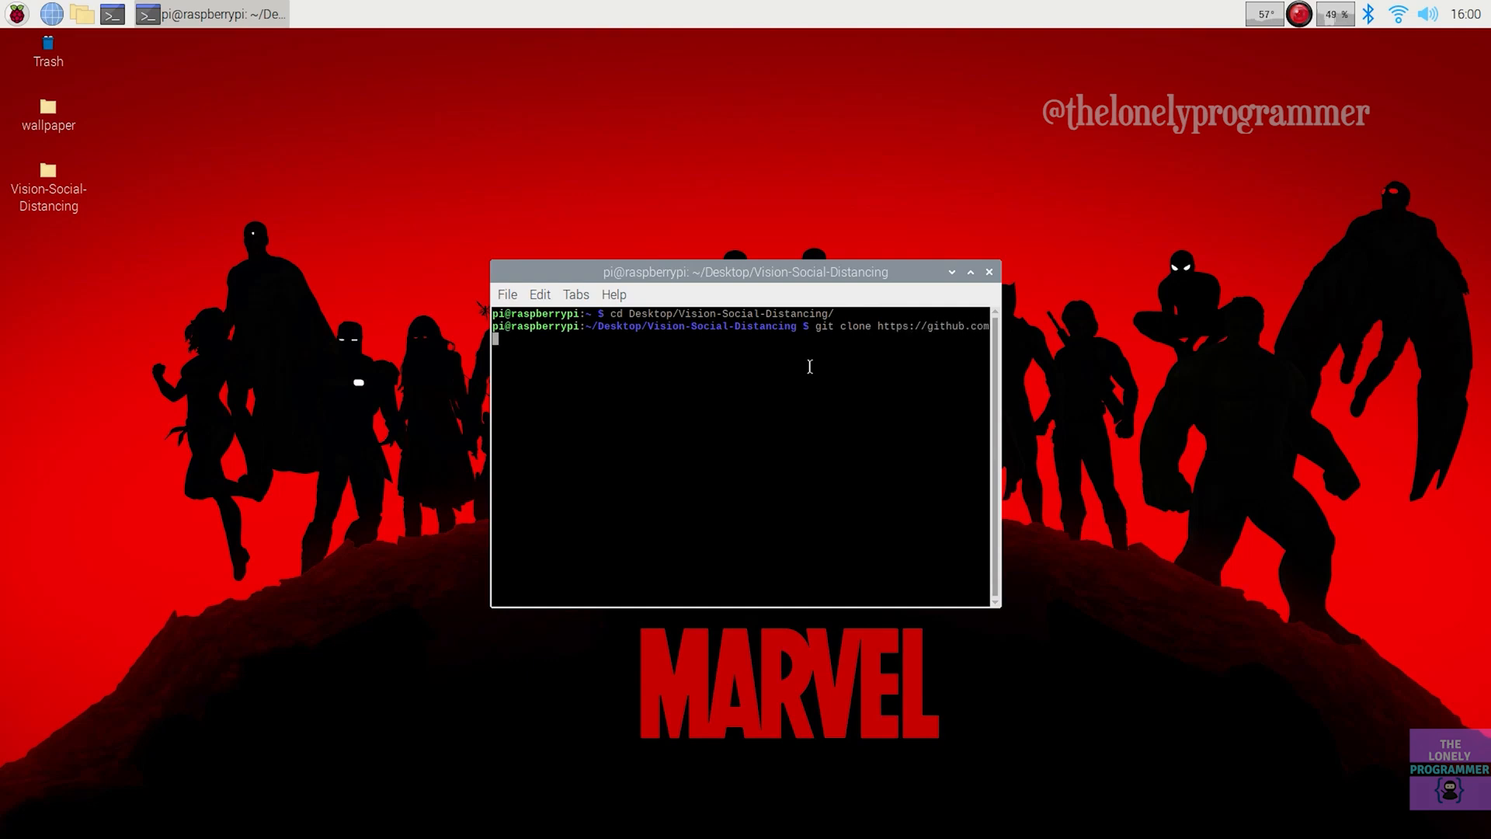
text(/Rahul)
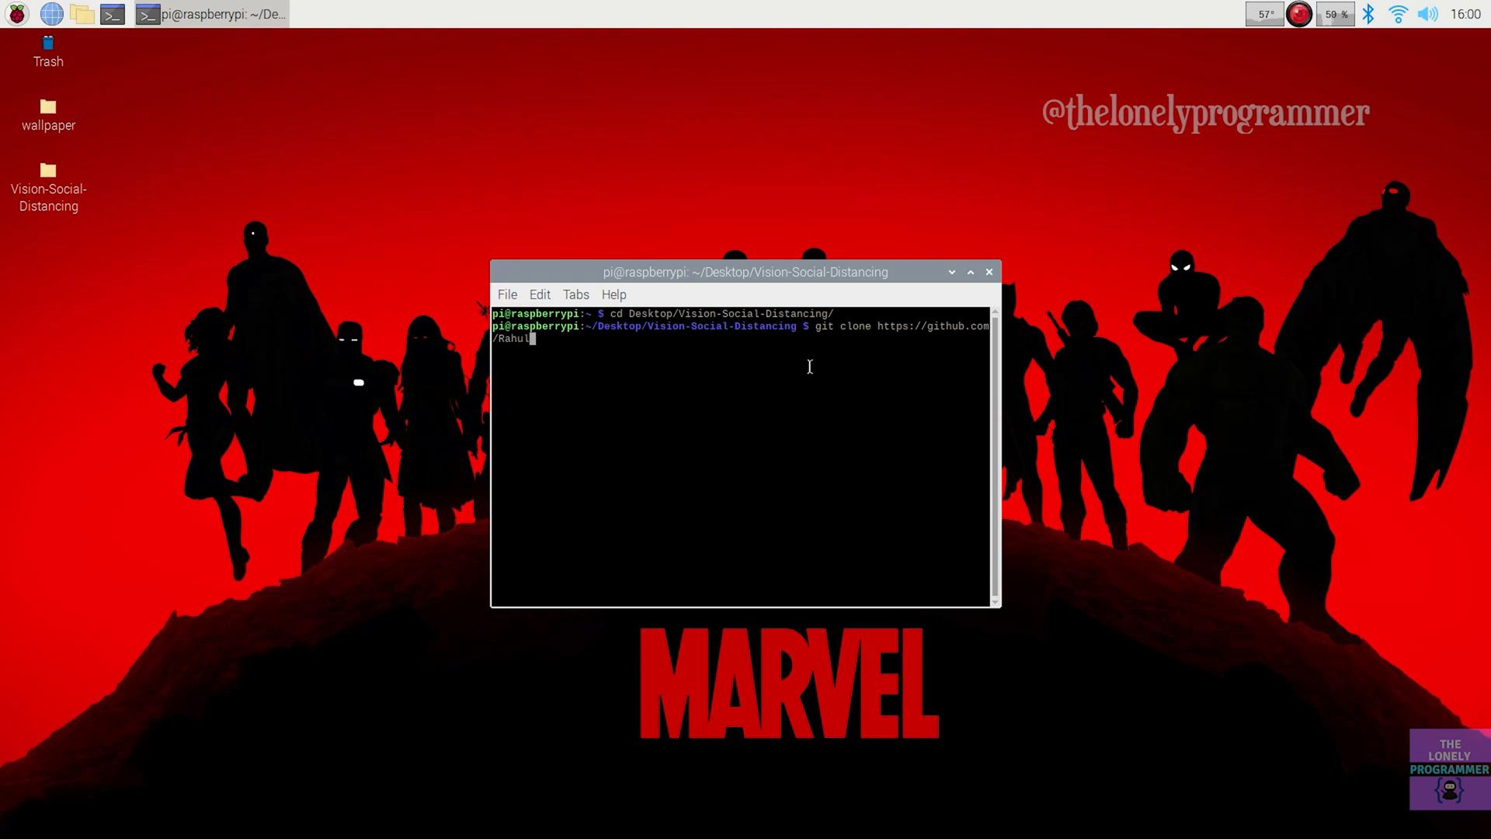
text(24-06/)
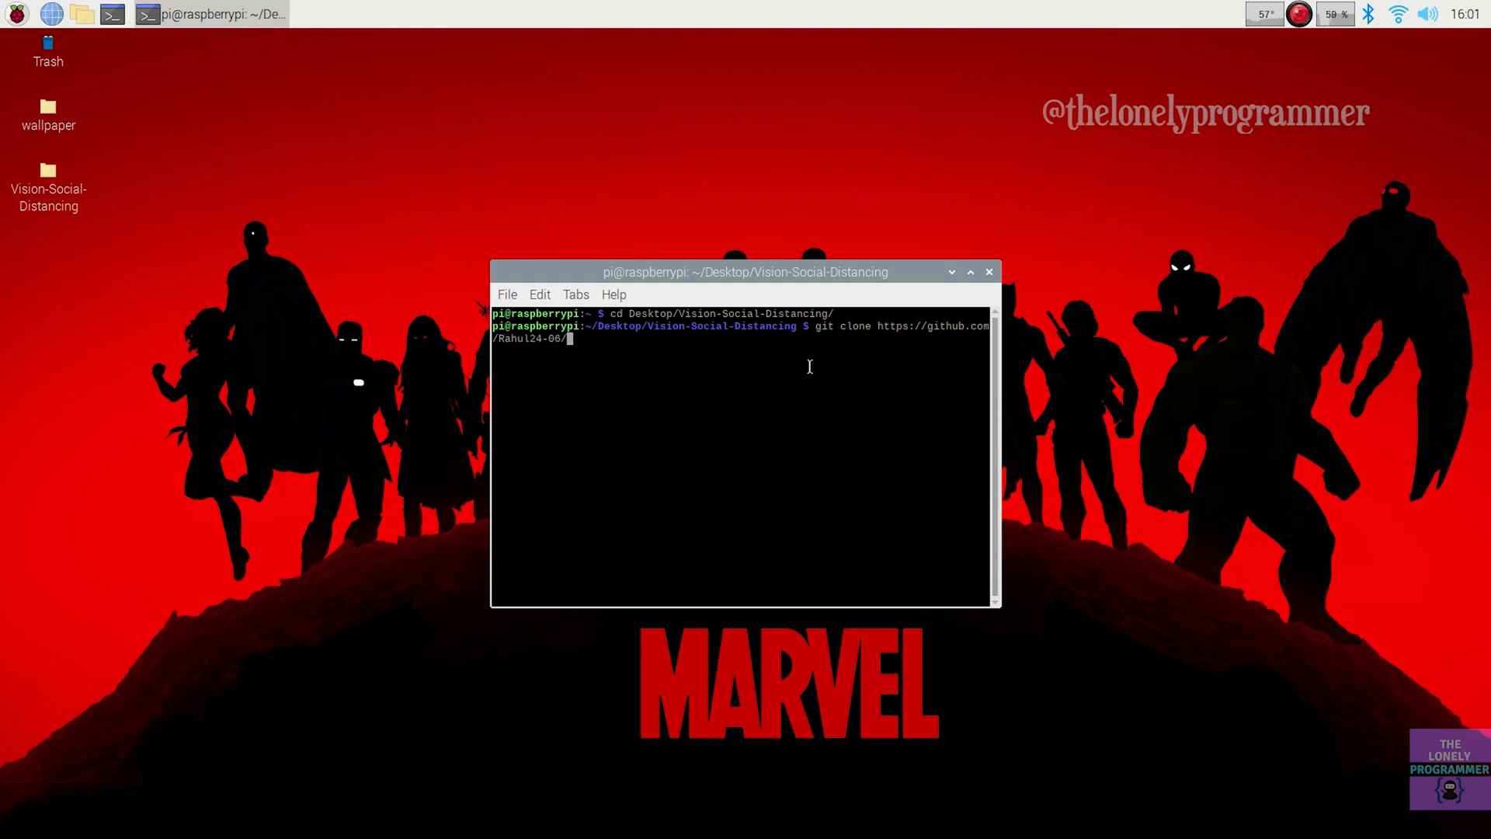
text(Vision-based-Social)
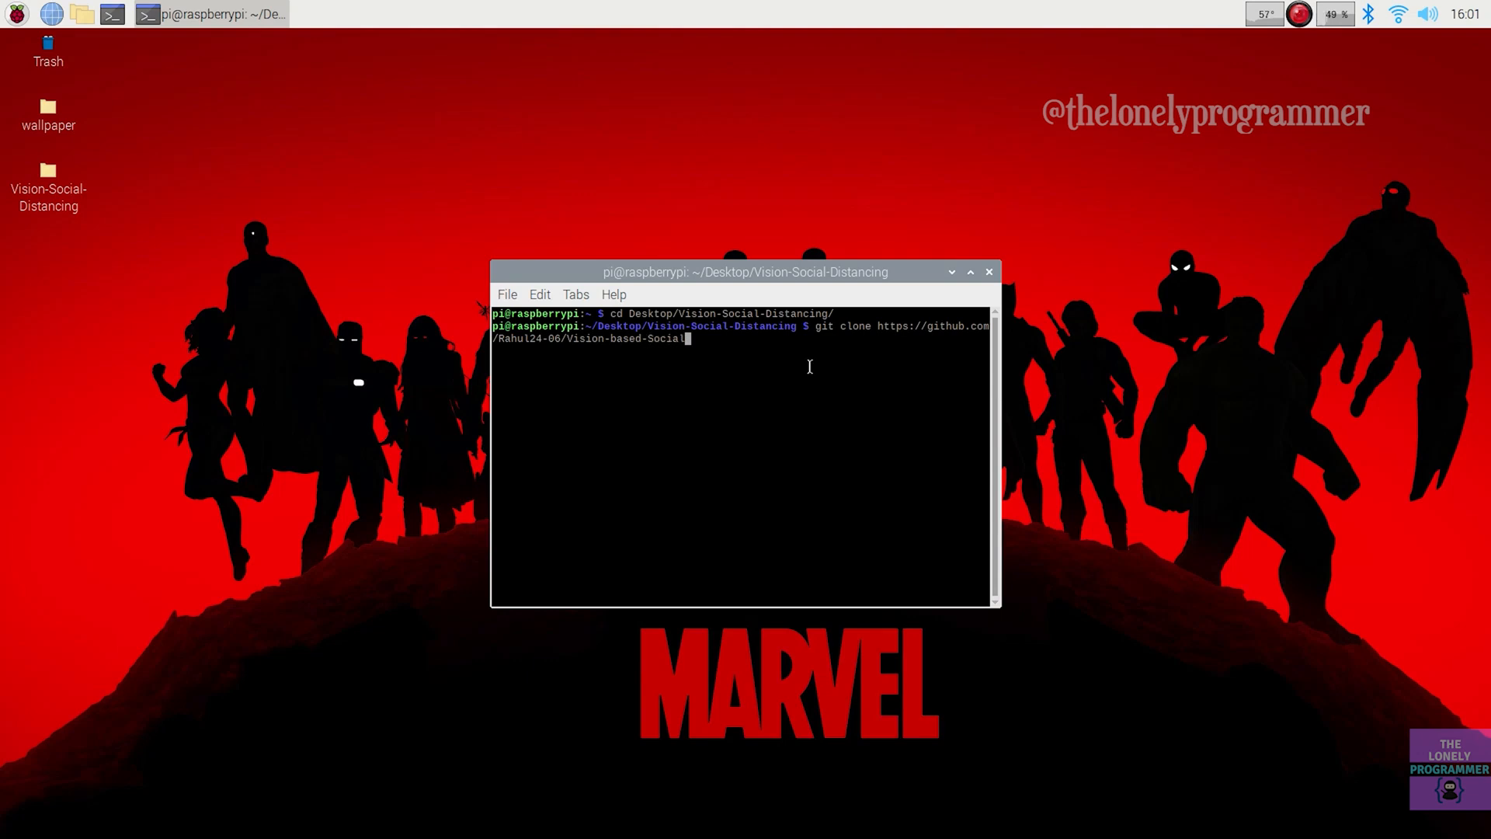
text(-Distancing)
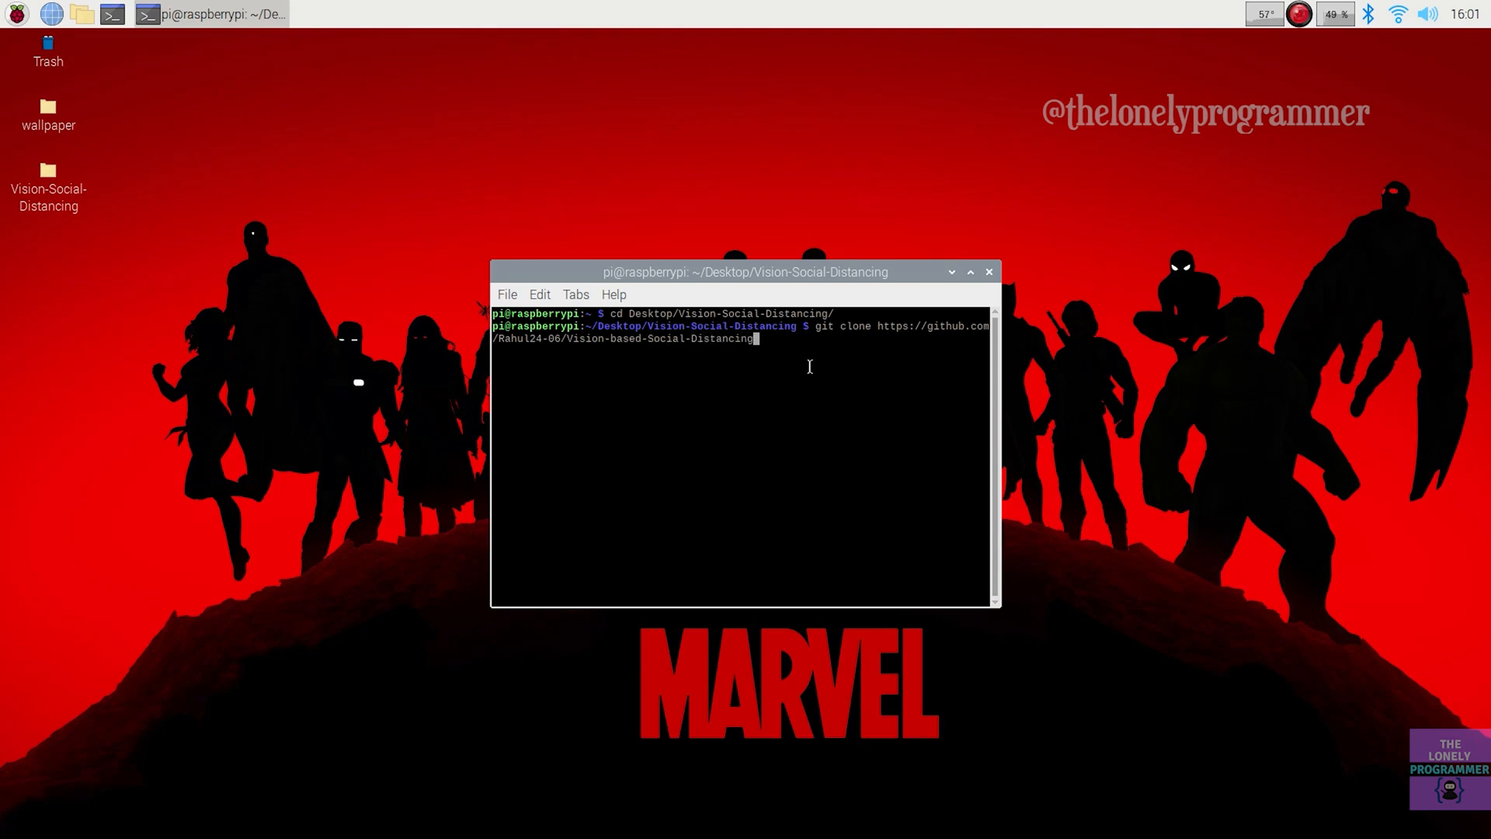
text(-Monitor)
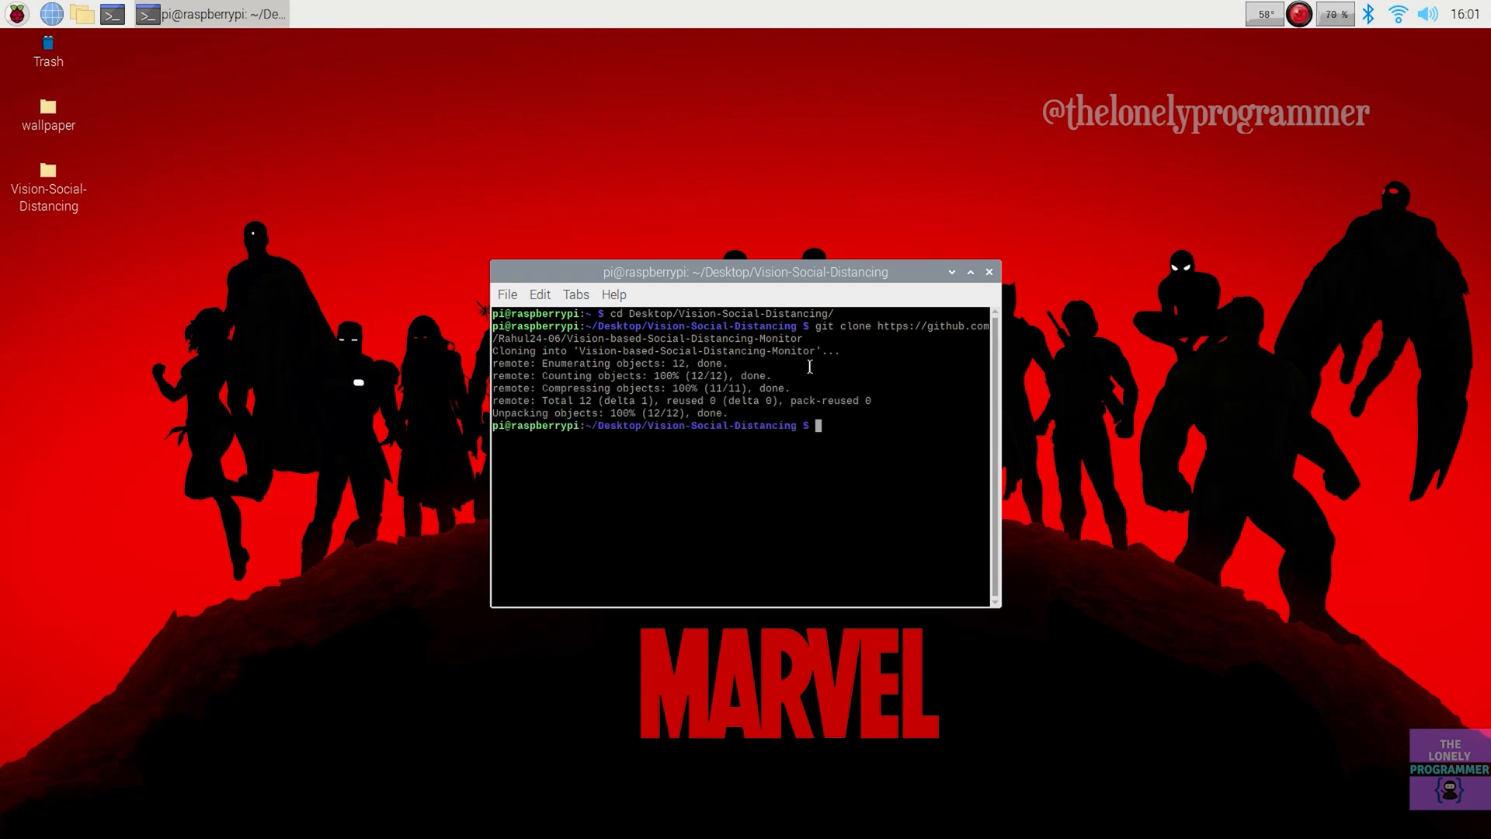
Create the coral-env virtual environment with python3 -m venv.
text(p)
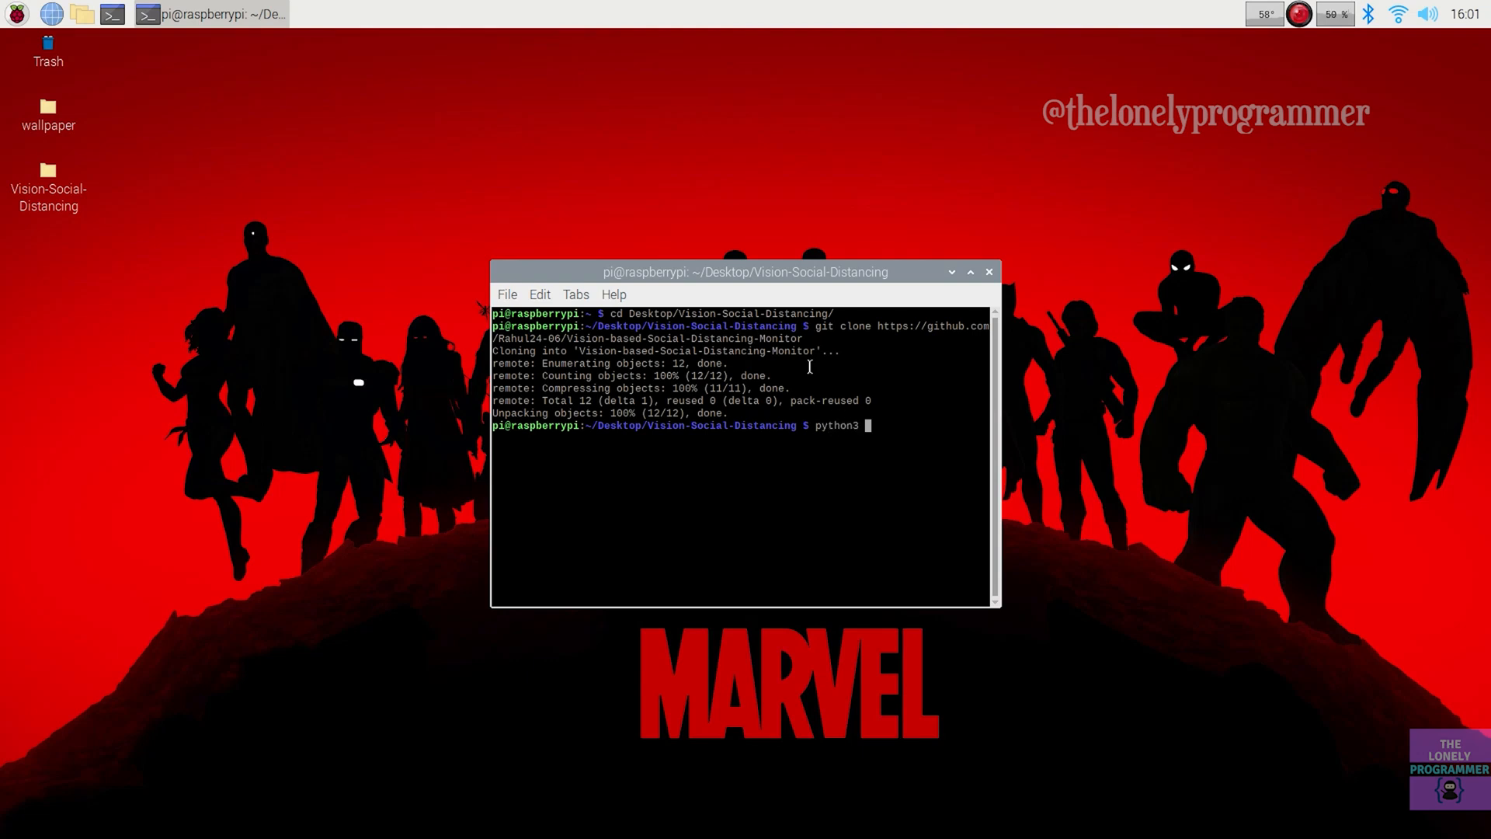
text(-m venv)
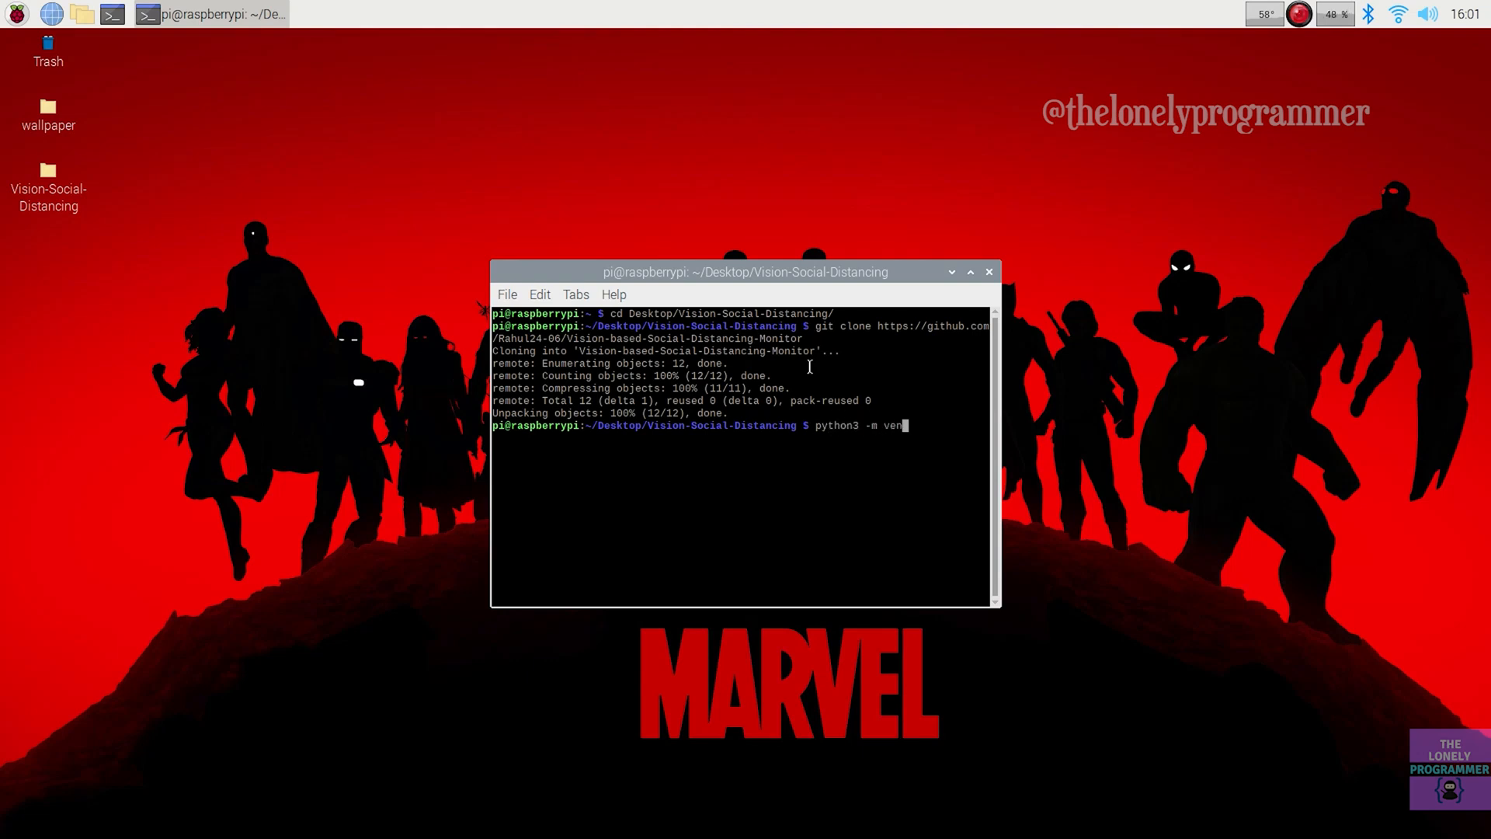
text(coral)
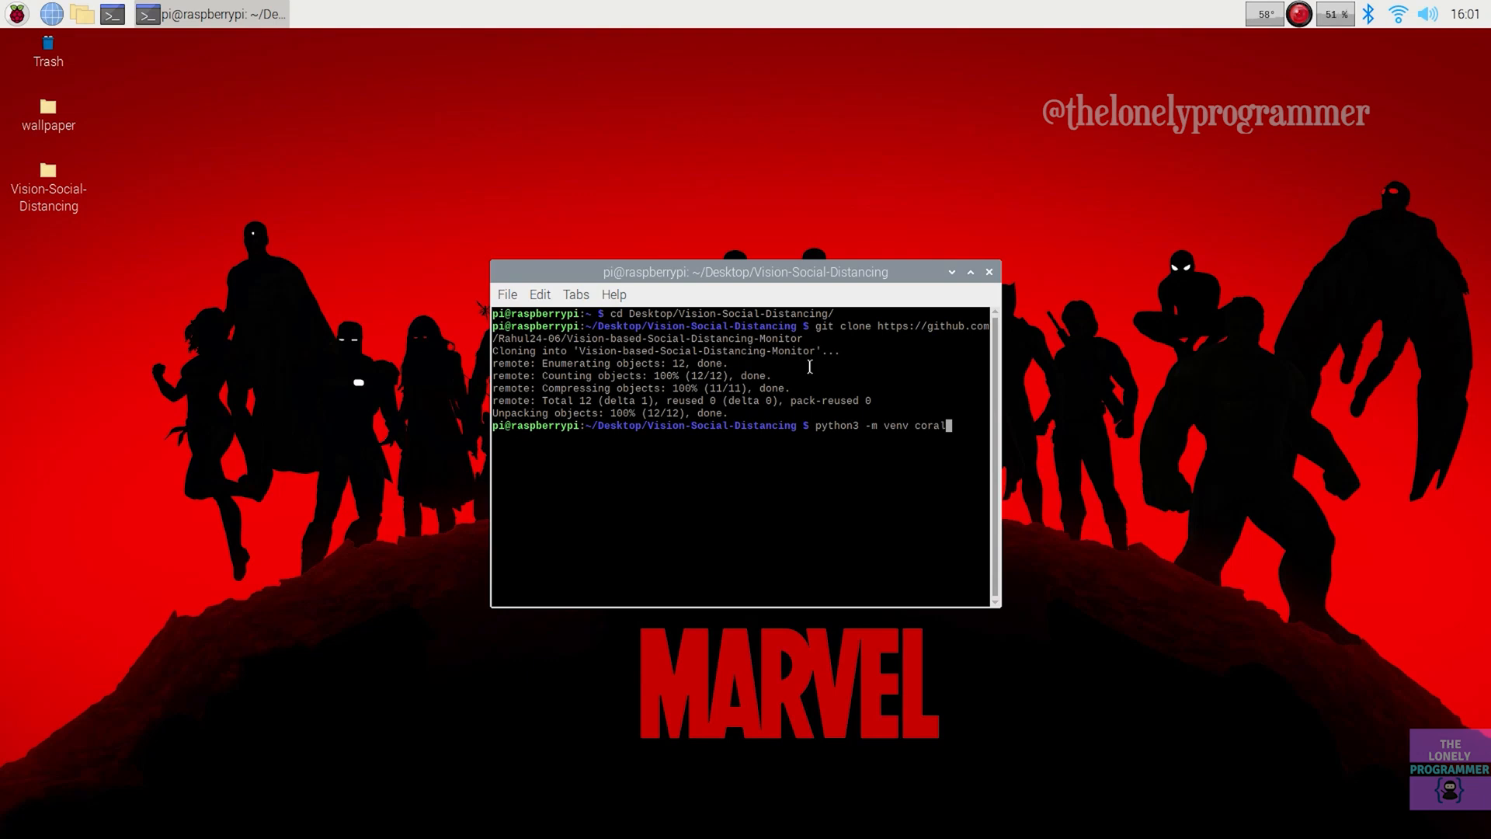
text(-env)
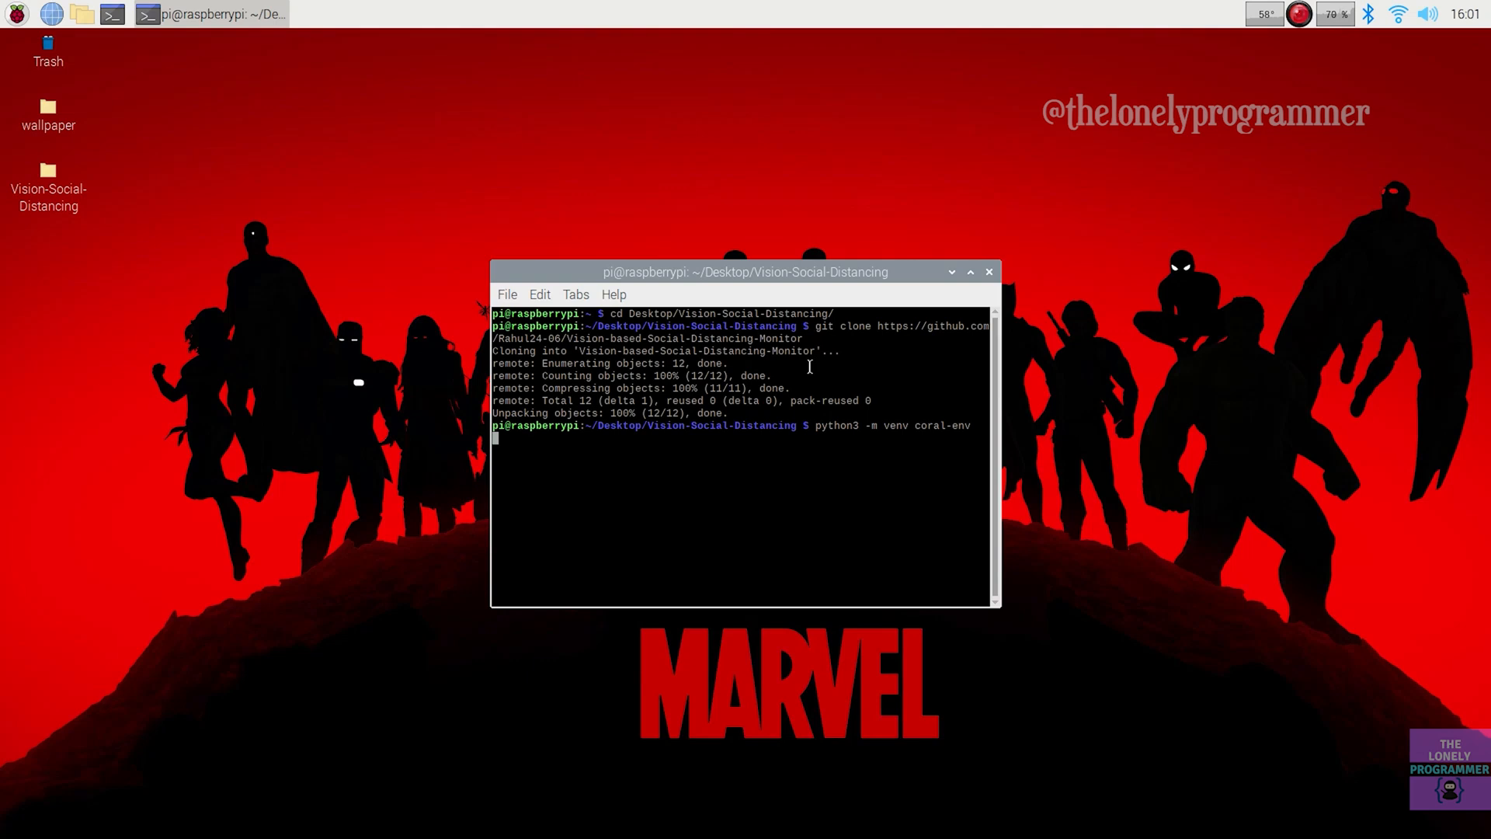
key(Return)
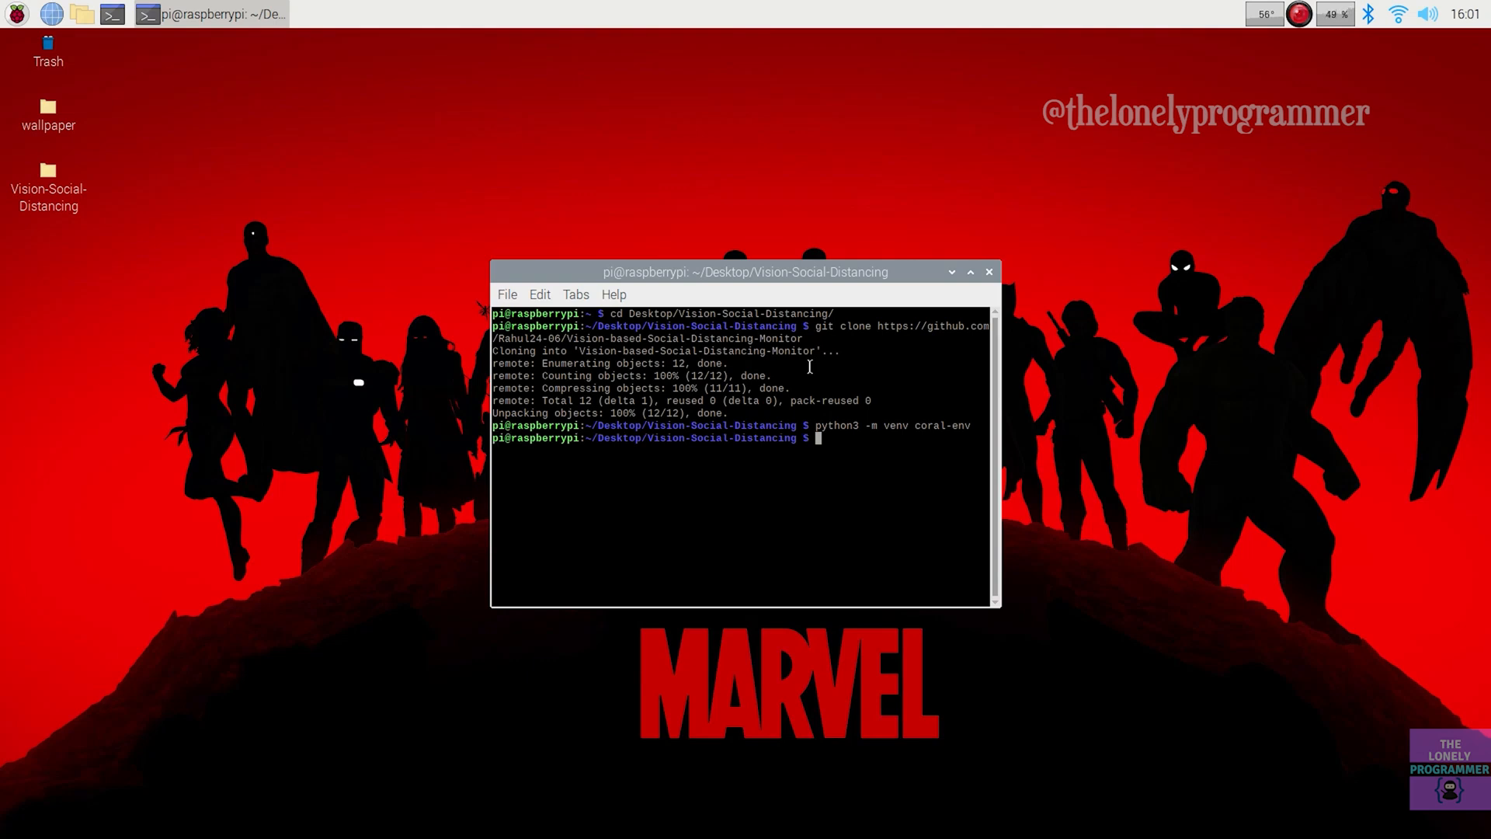
Activate coral-env via source coral-env/bin/activate.
text(source)
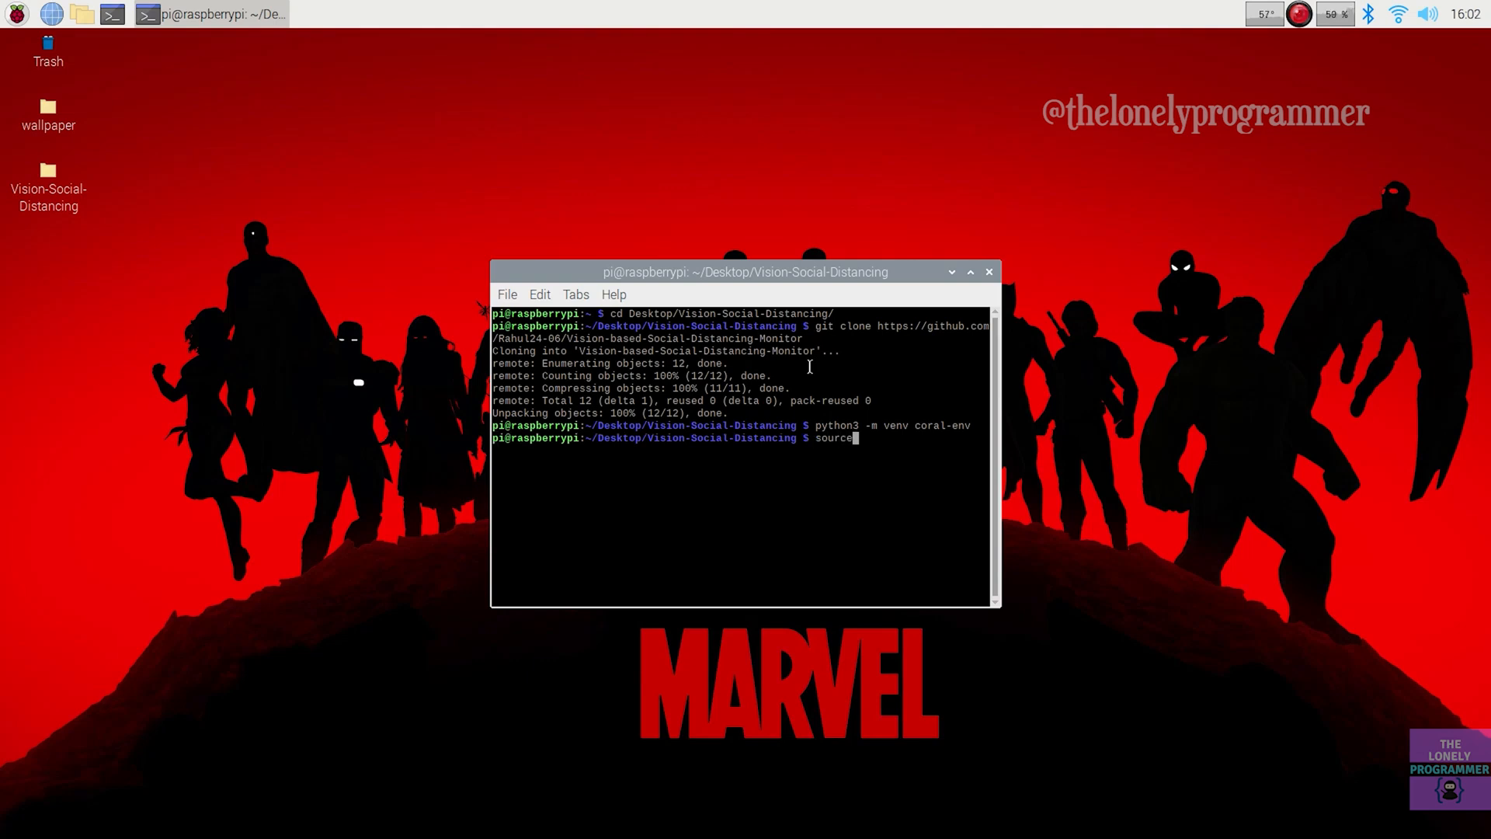
text(cor)
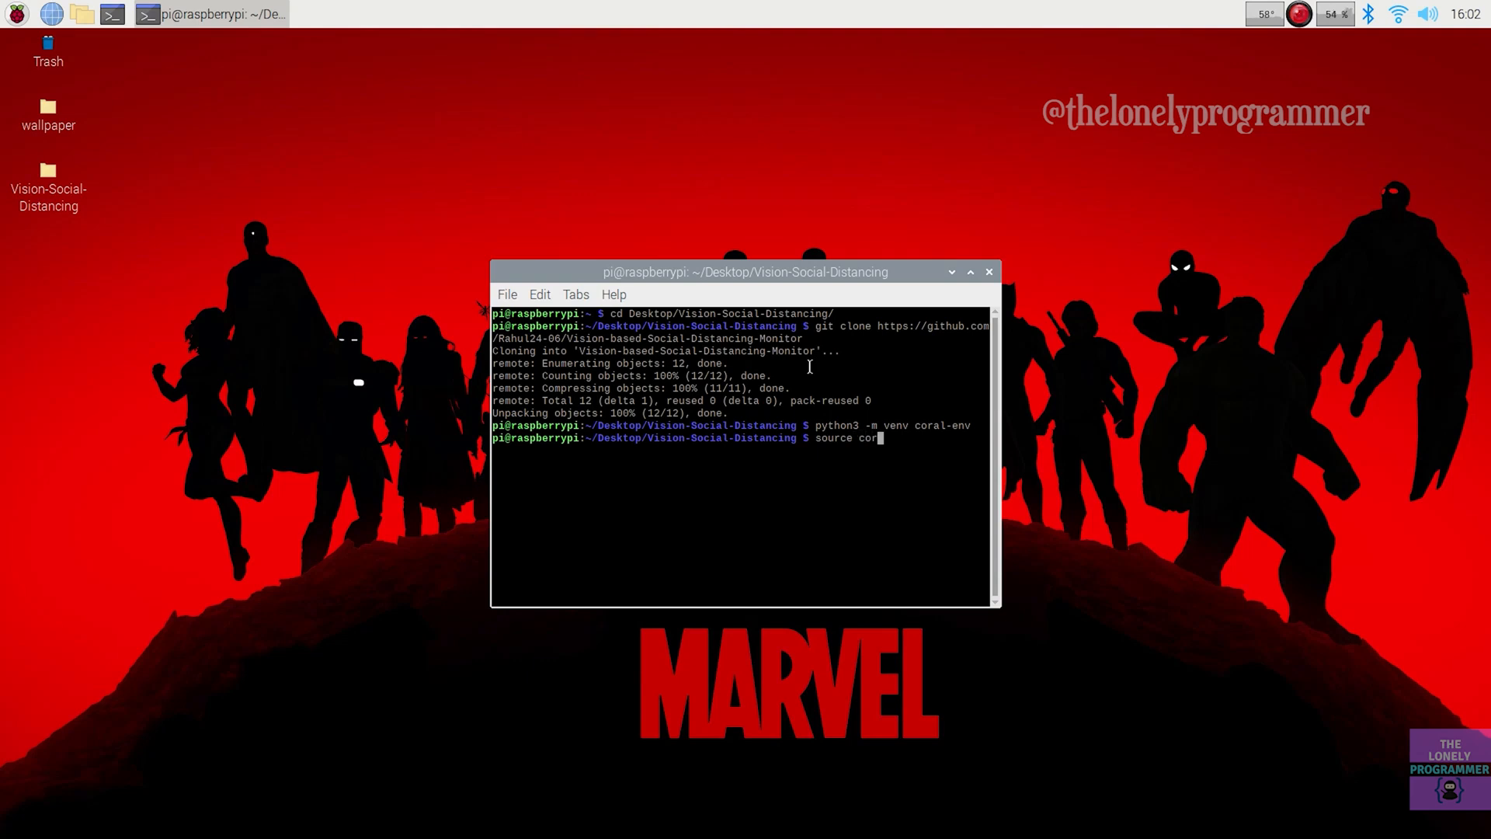
text(al-env)
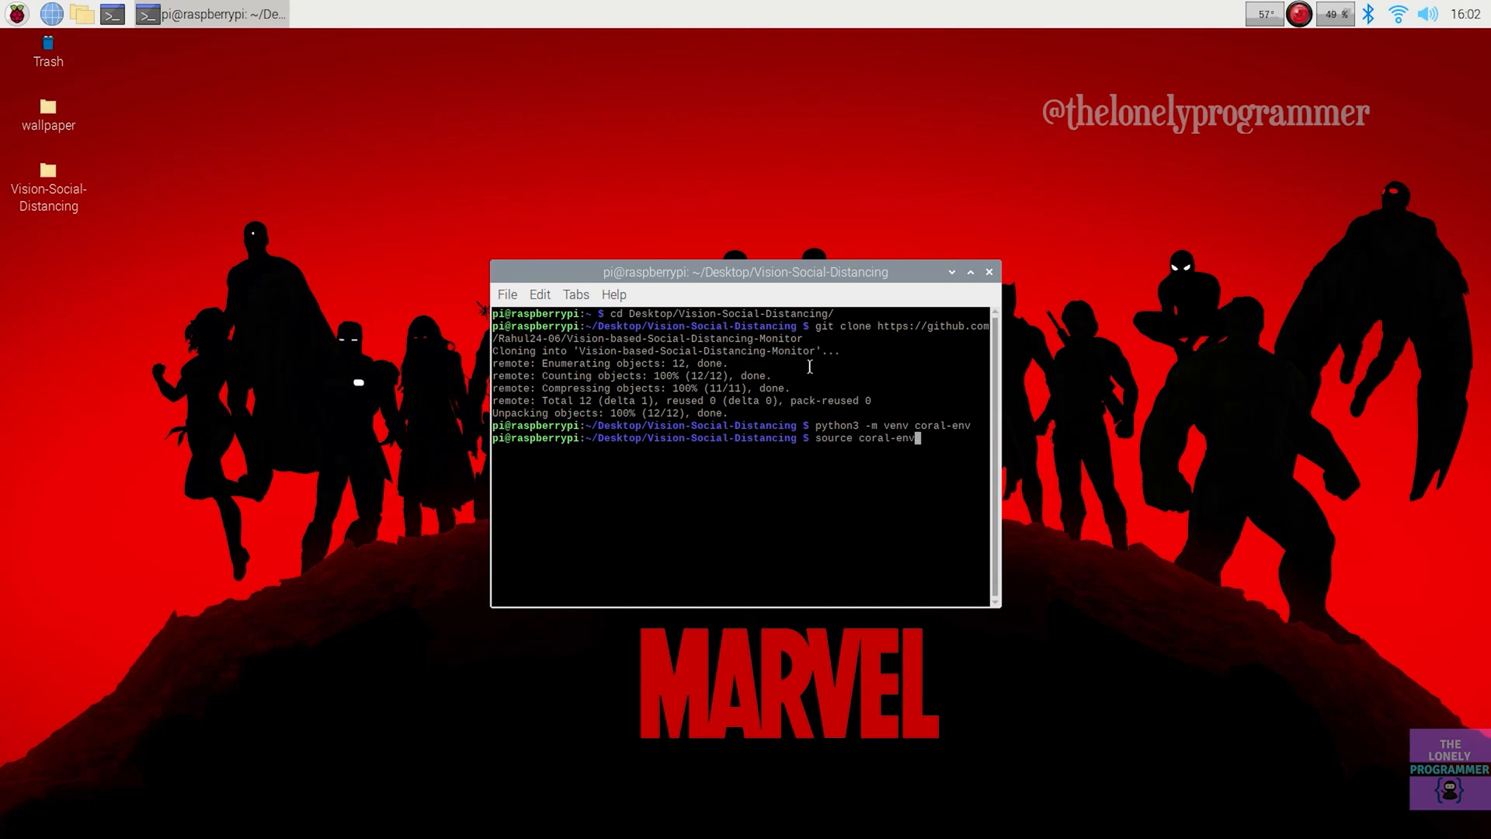
text(/bin/activate)
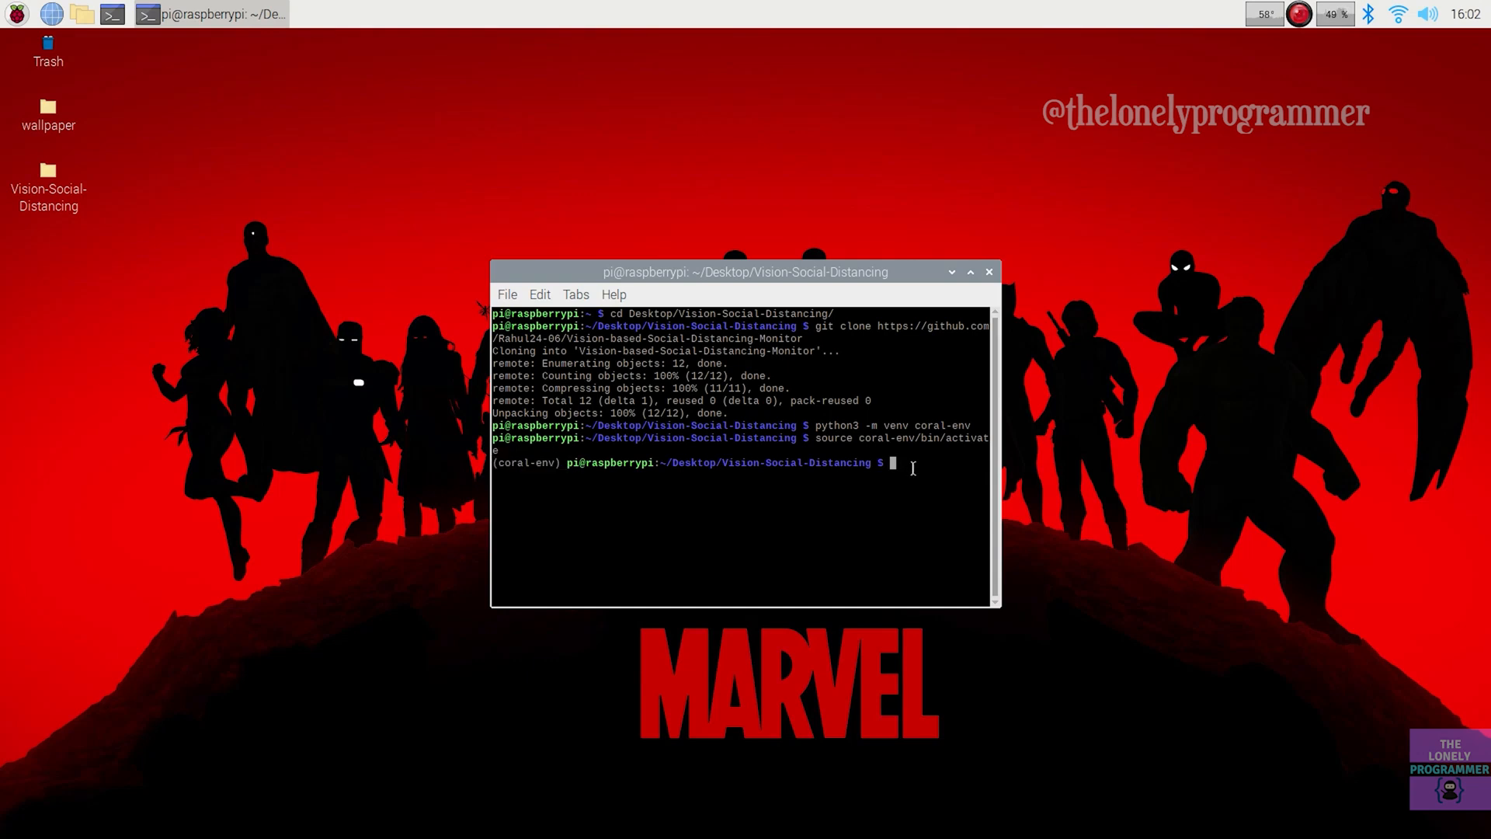
Enter Vision-based-Social-Distancing-Monitor and run its install_requirements.sh script.
text(cd)
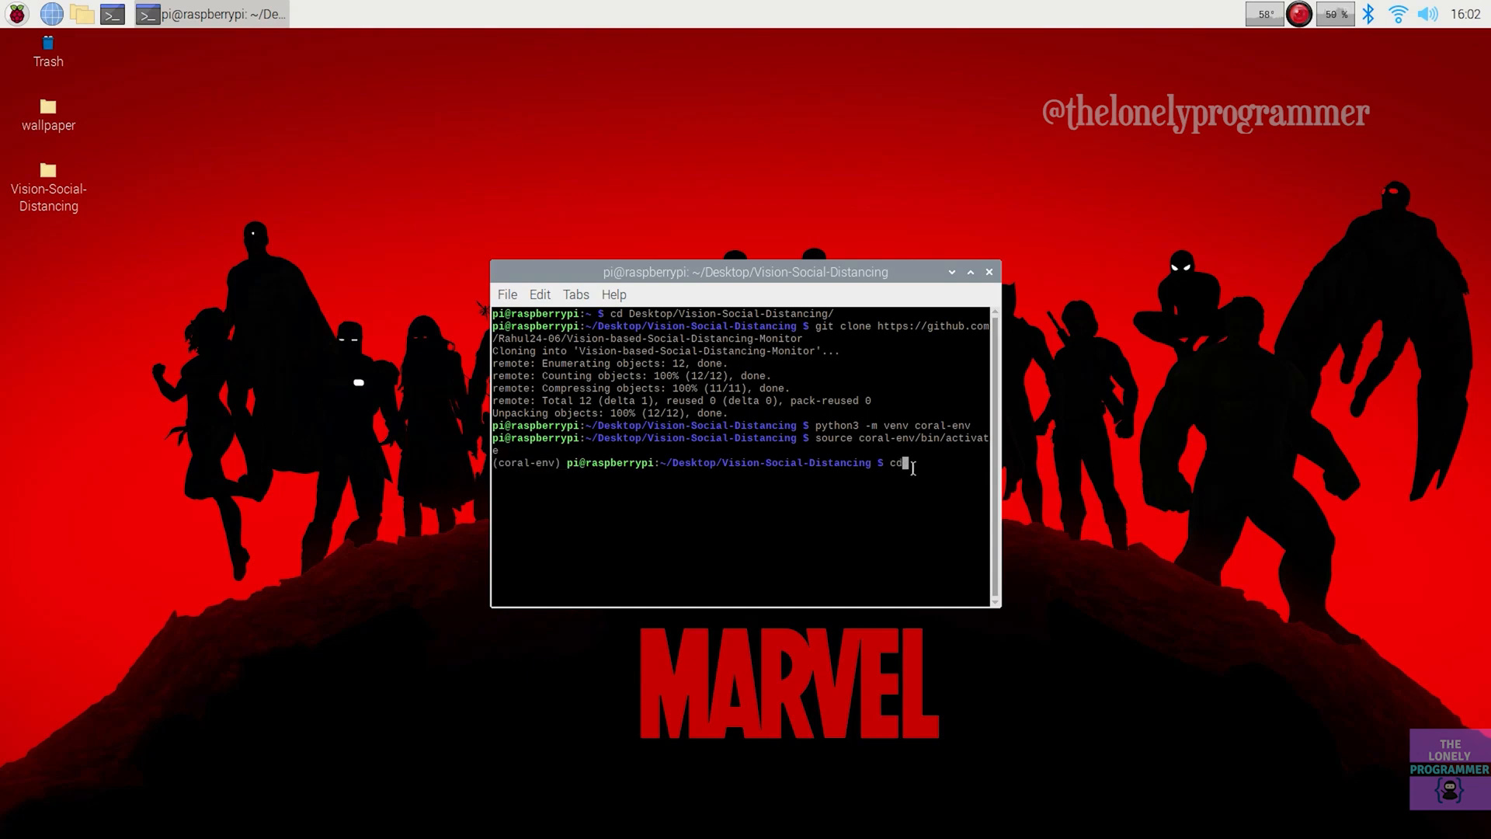
text(Vision-based-Social-Distancing-Monitor/)
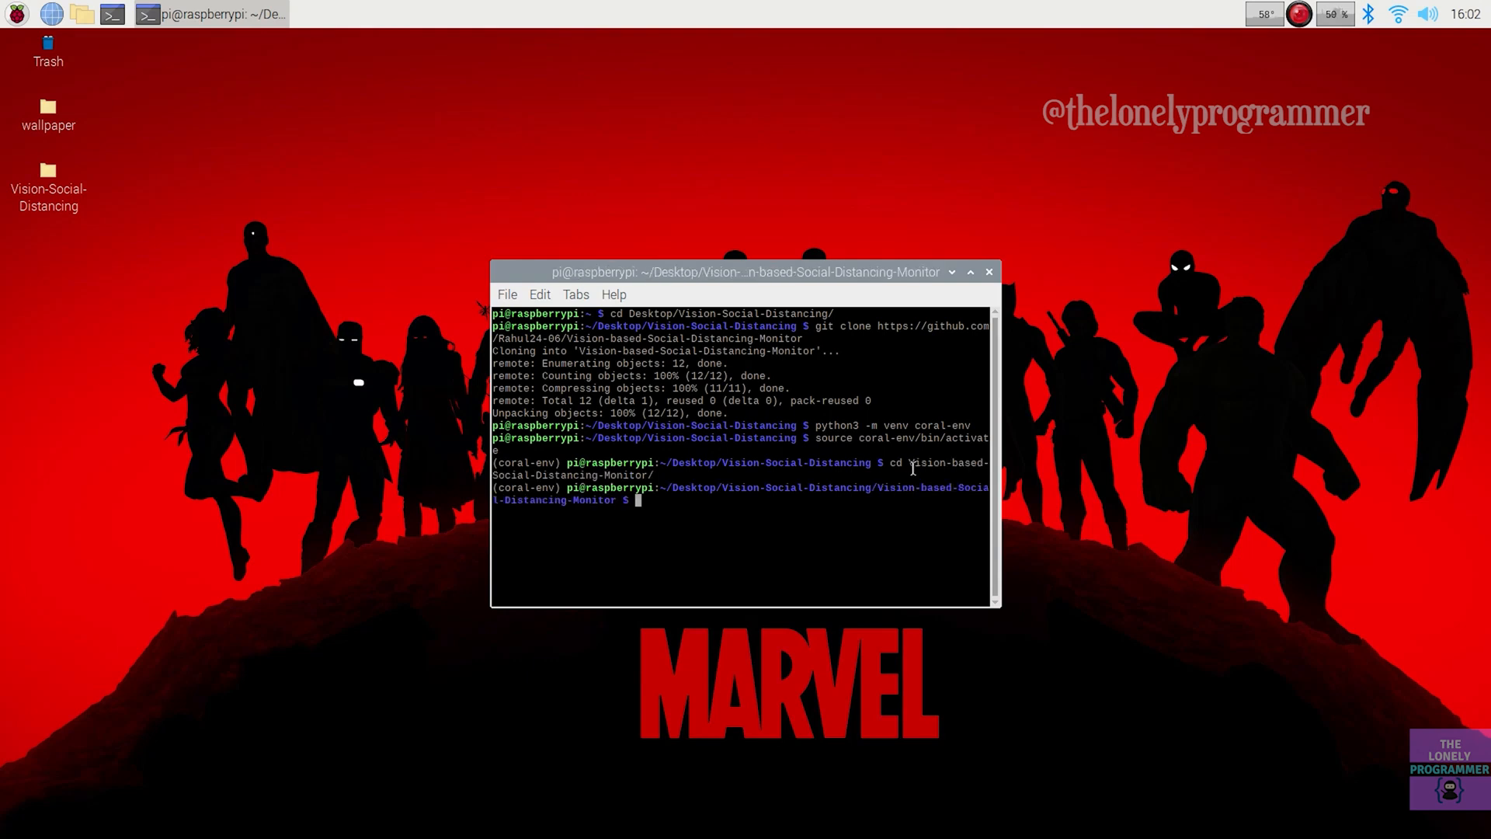
text(bash install_requiremen)
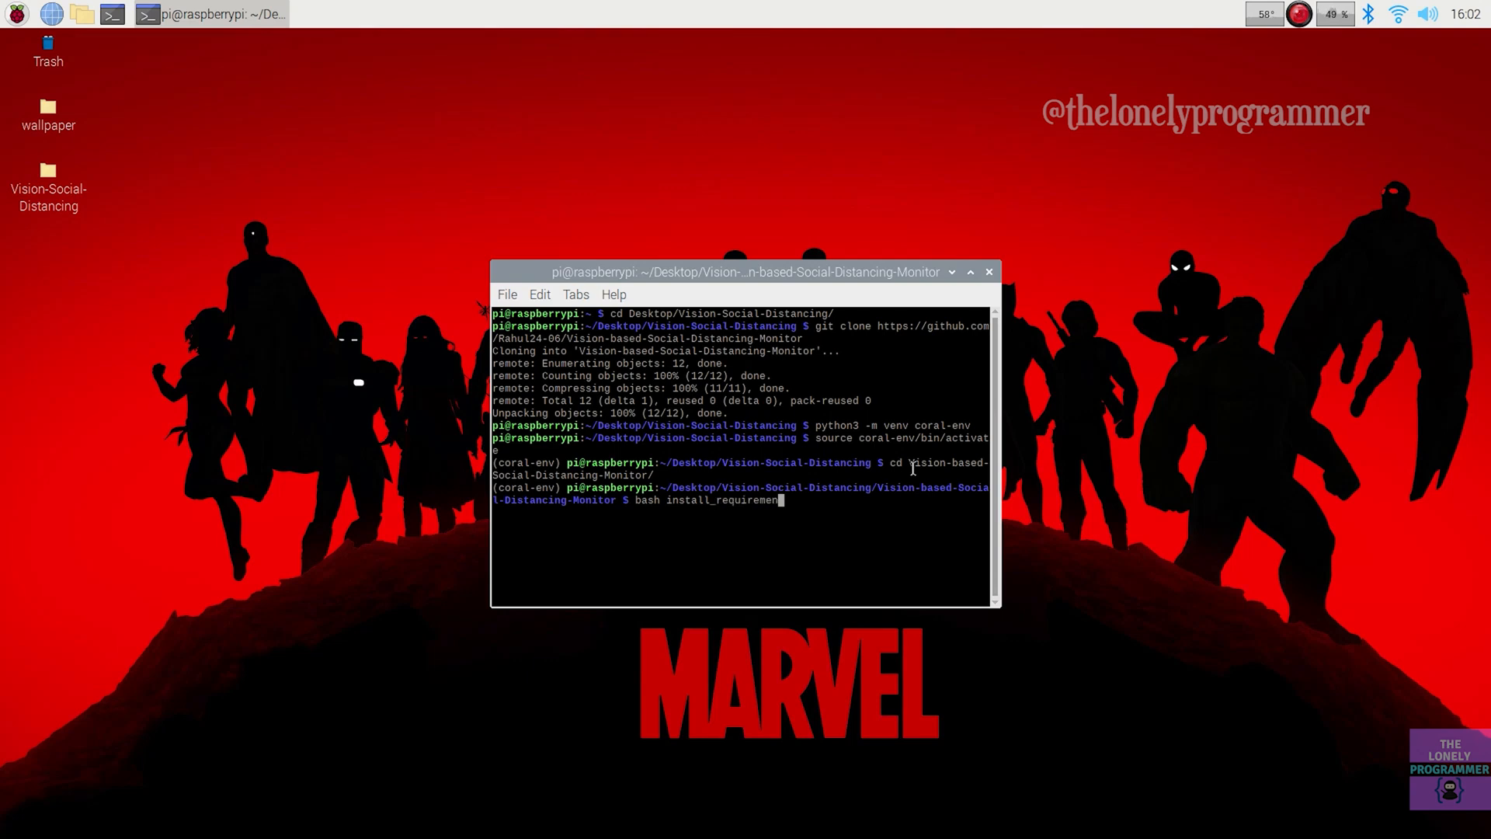
key(Return)
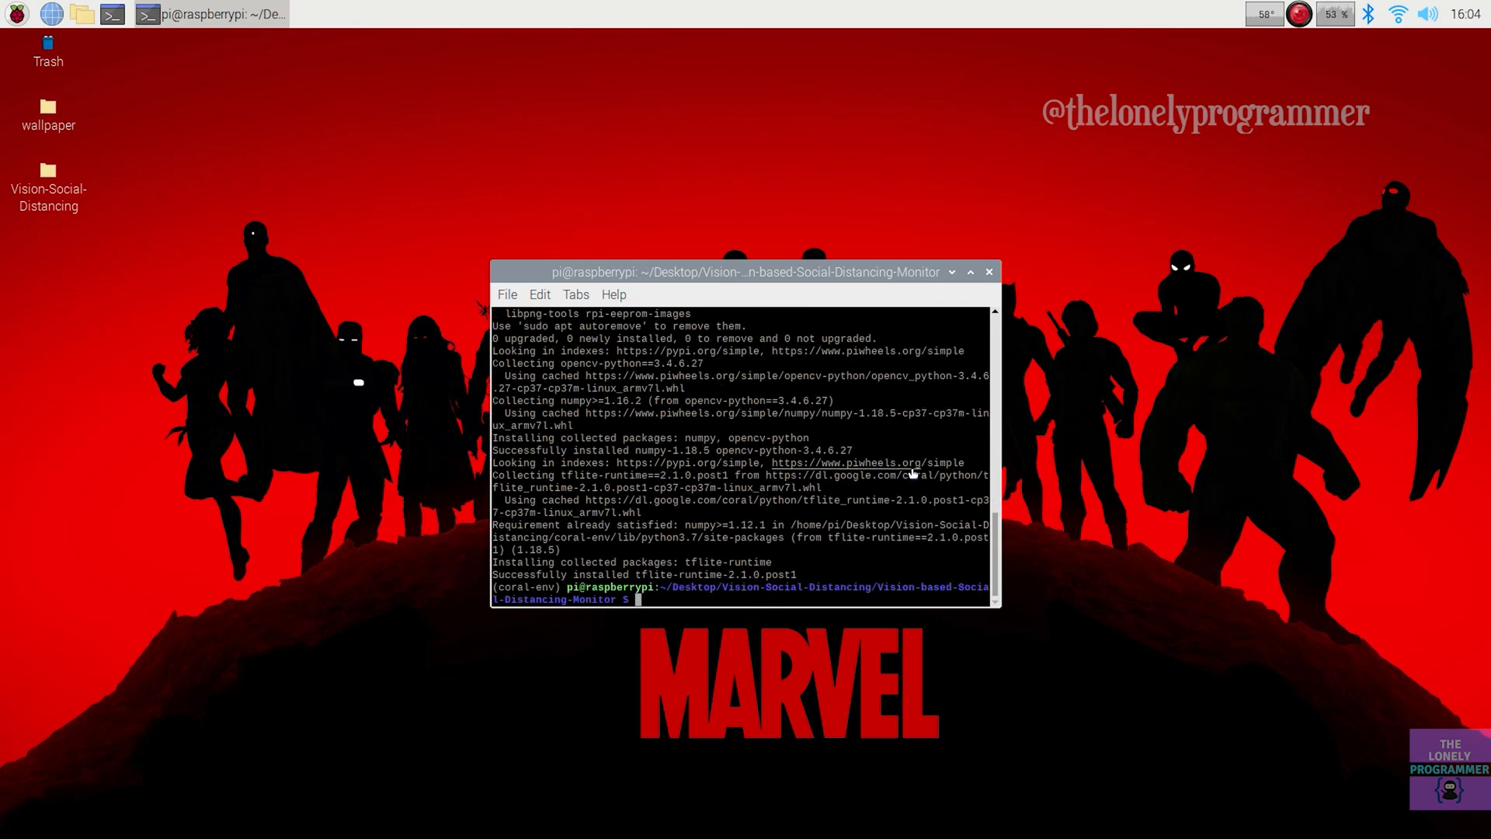
Make a coral folder and clone the google-coral/tflite repository into it.
text(mkd)
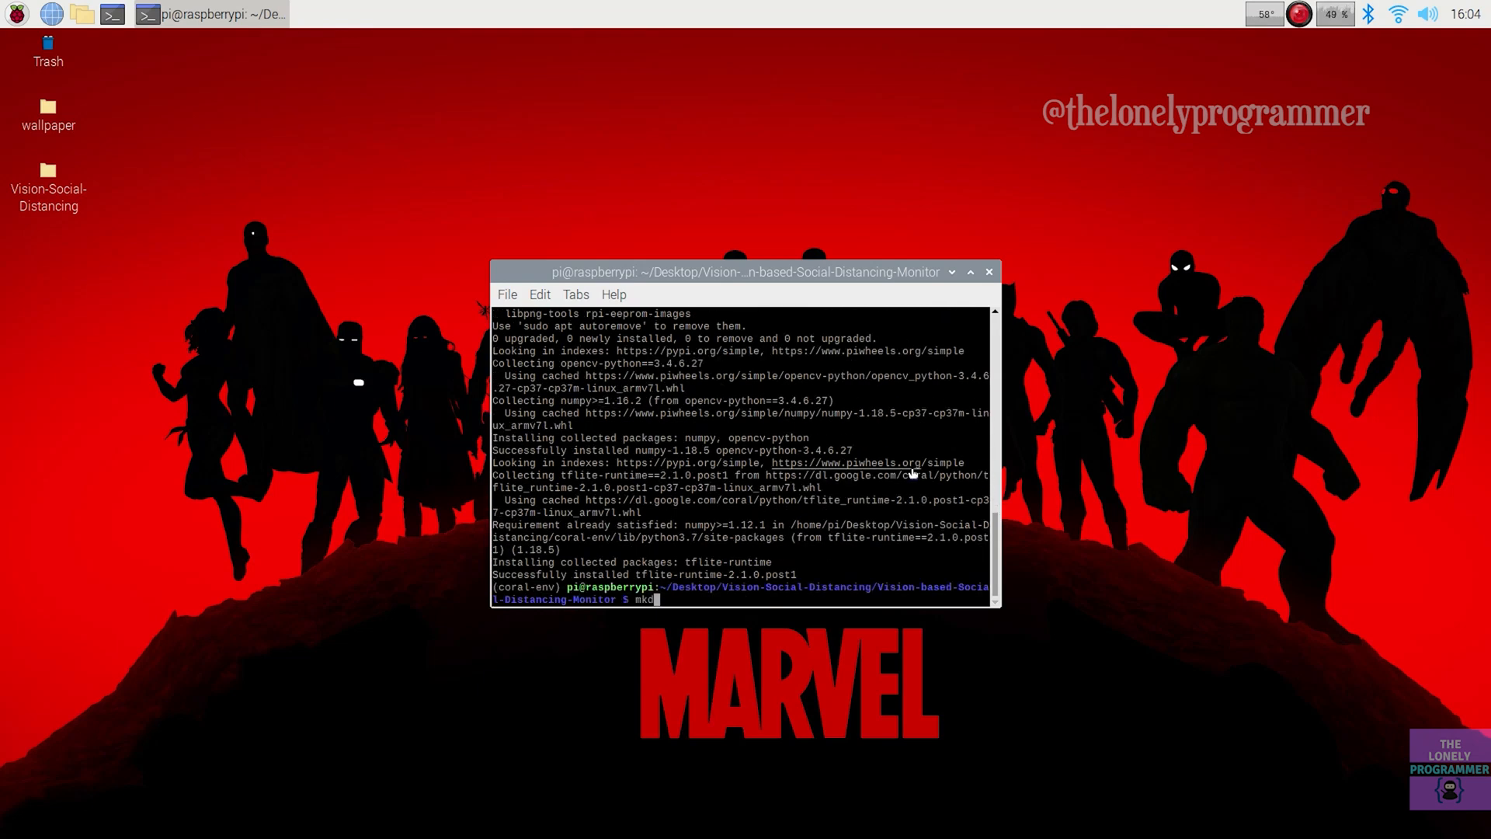
text(ir coral && cd coral)
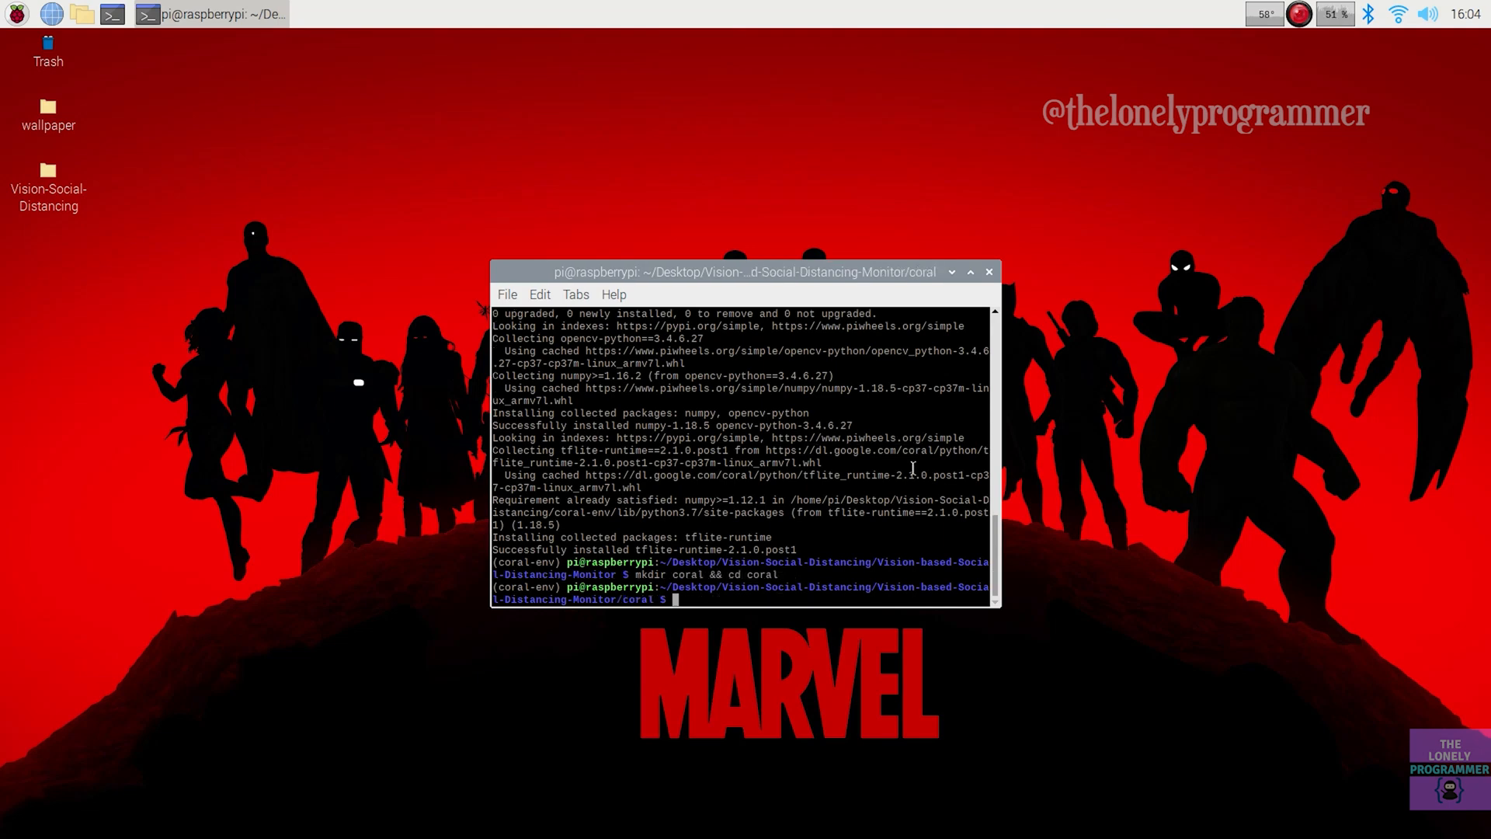
text(git clone g)
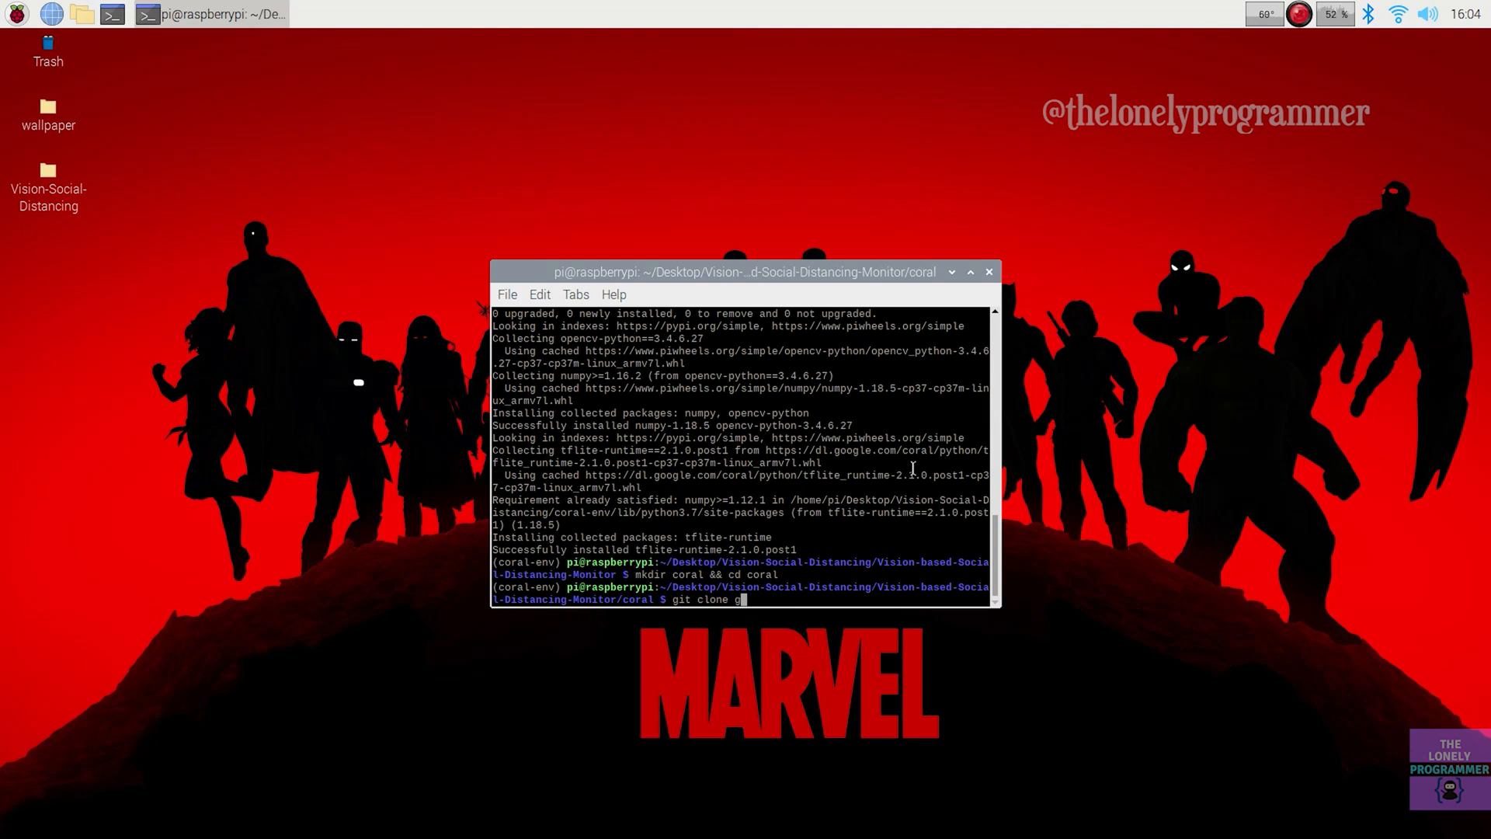
text(https://github.com/google)
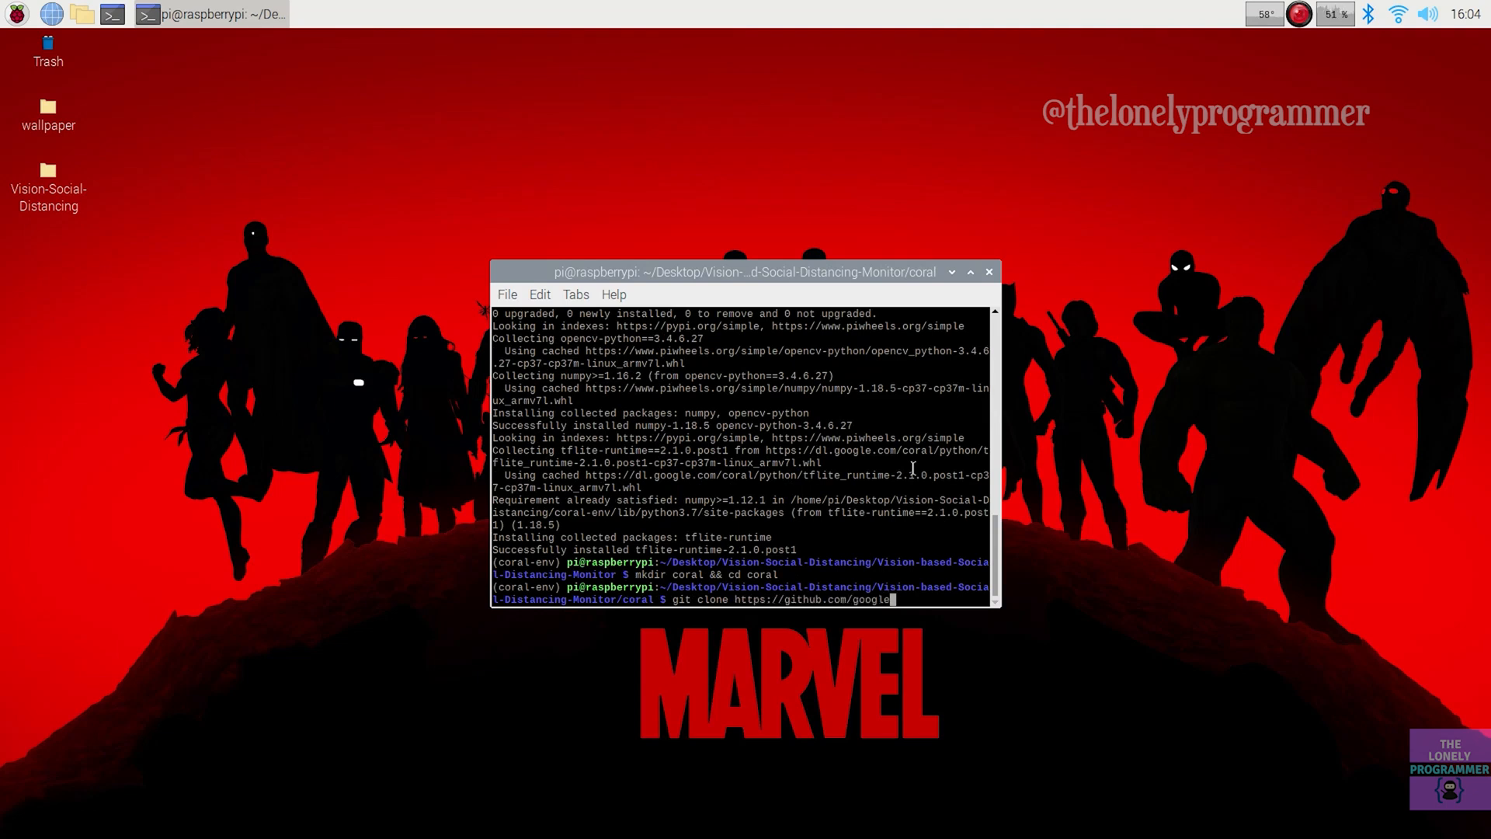
text(-coral/tflite.git)
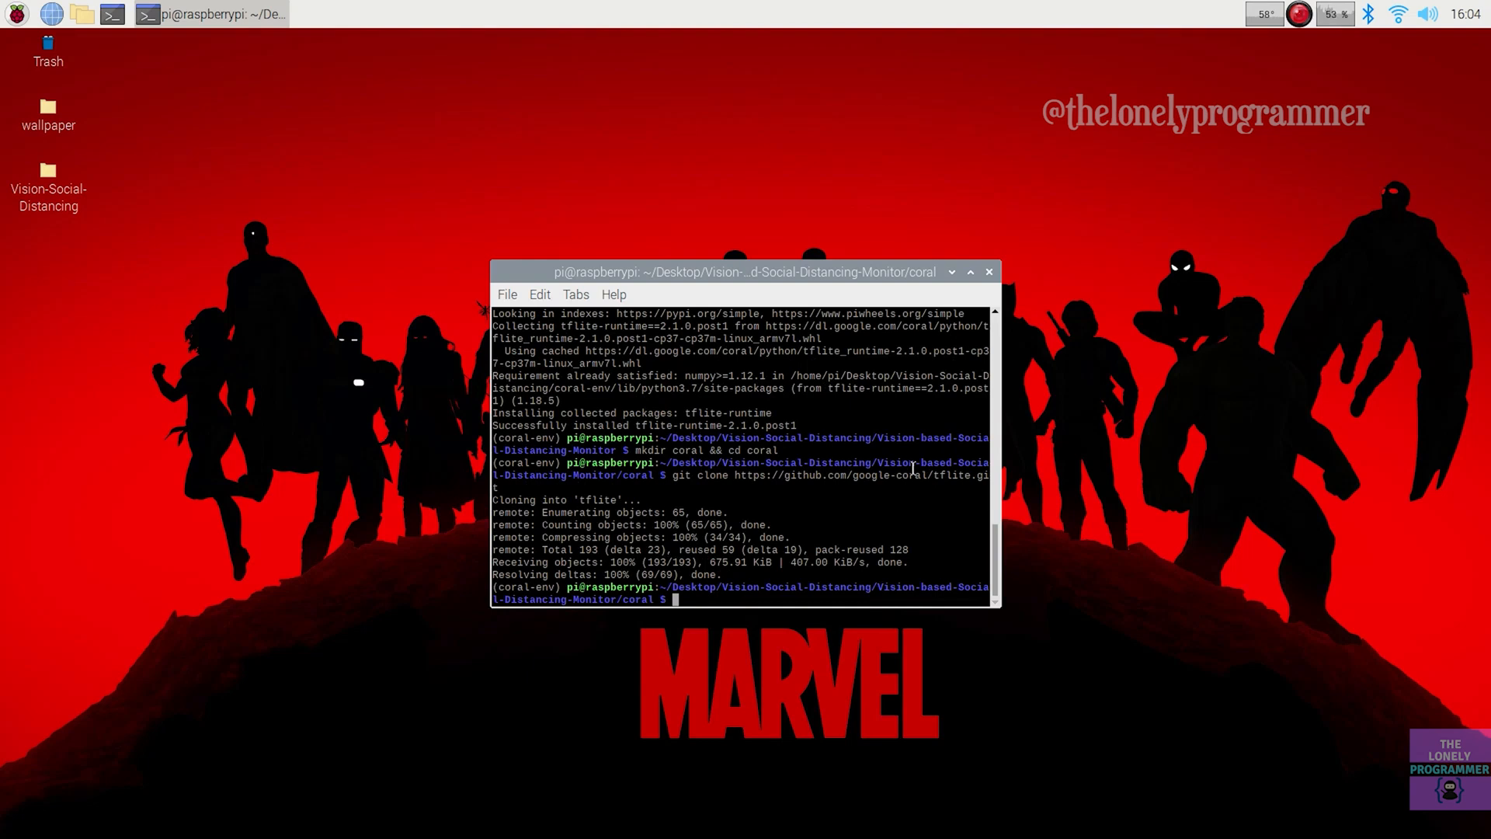
Change into tflite/python/examples/classification.
text(cd tflite/)
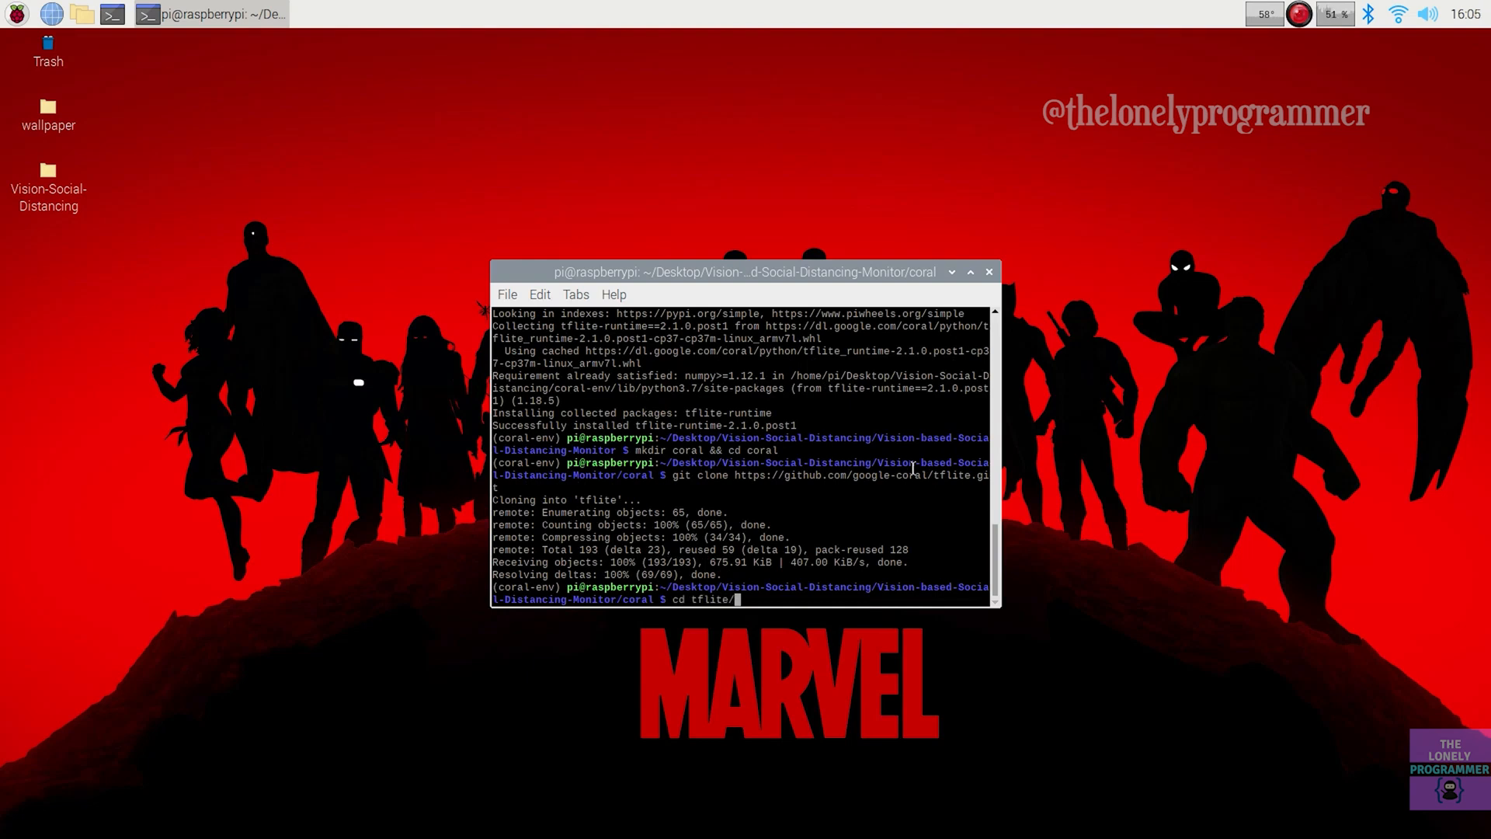
text(python/example)
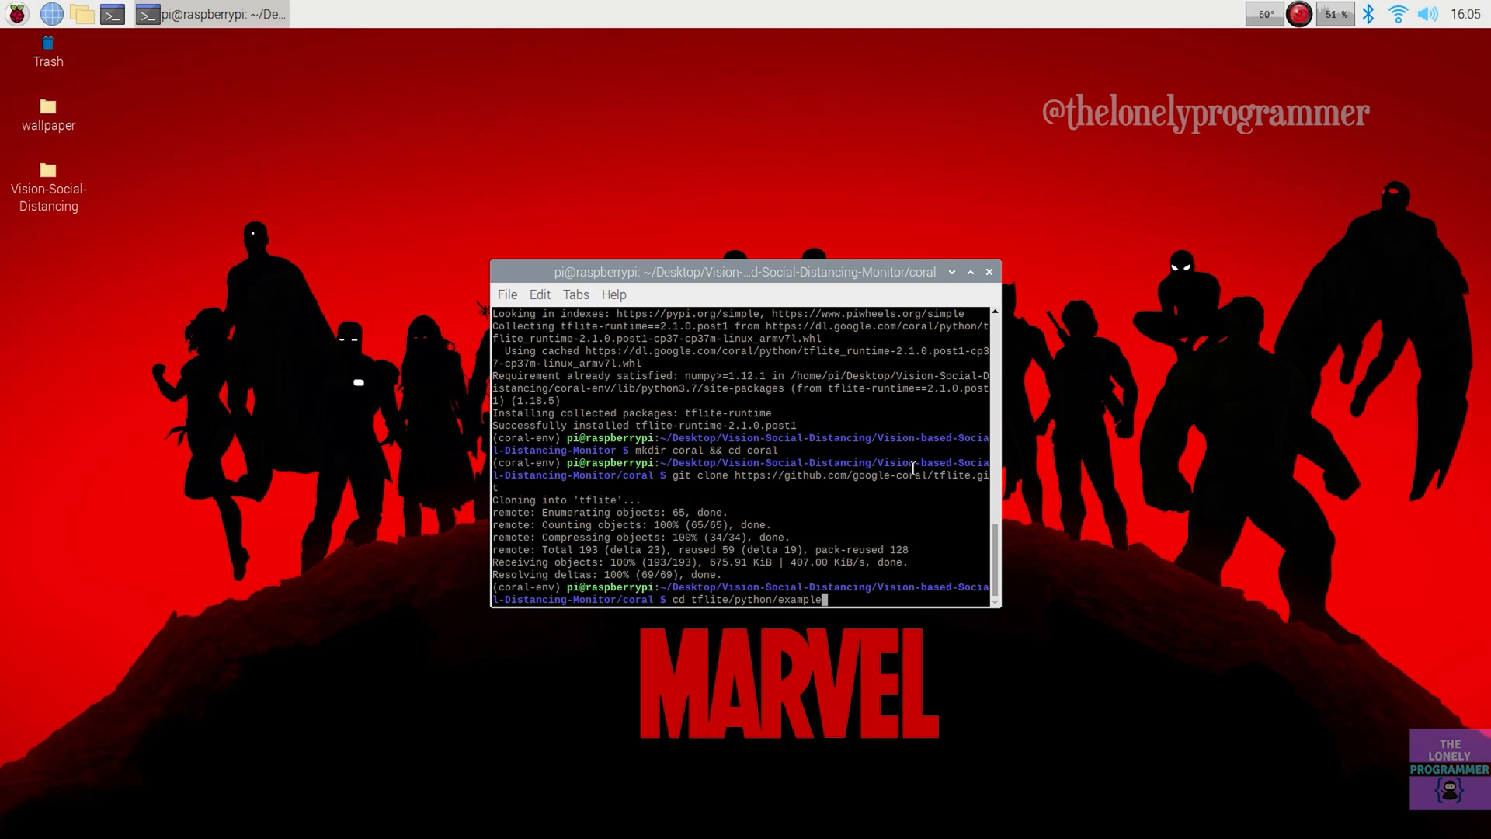
text(s/classifi)
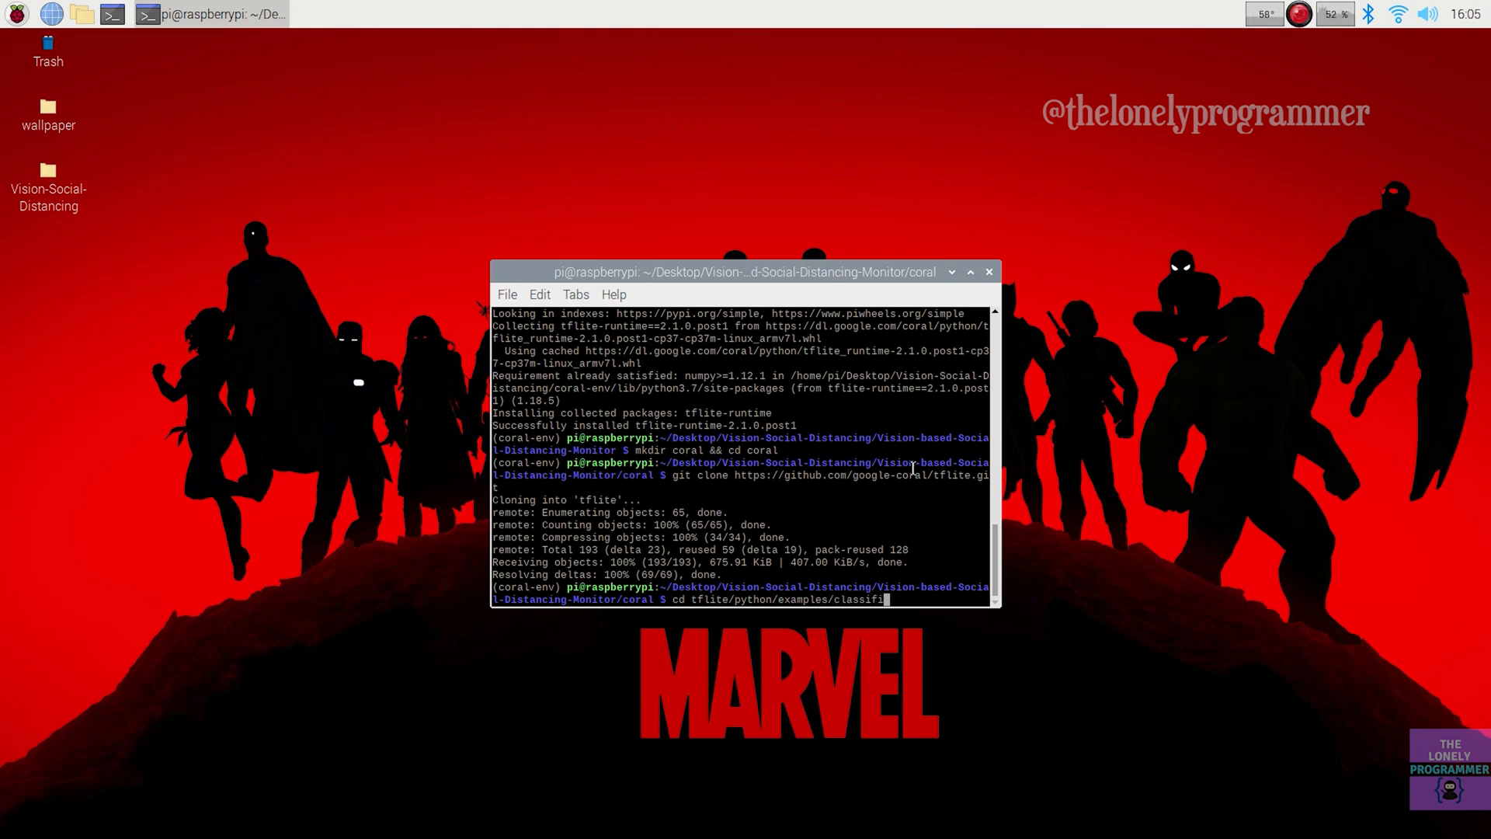
key(Return)
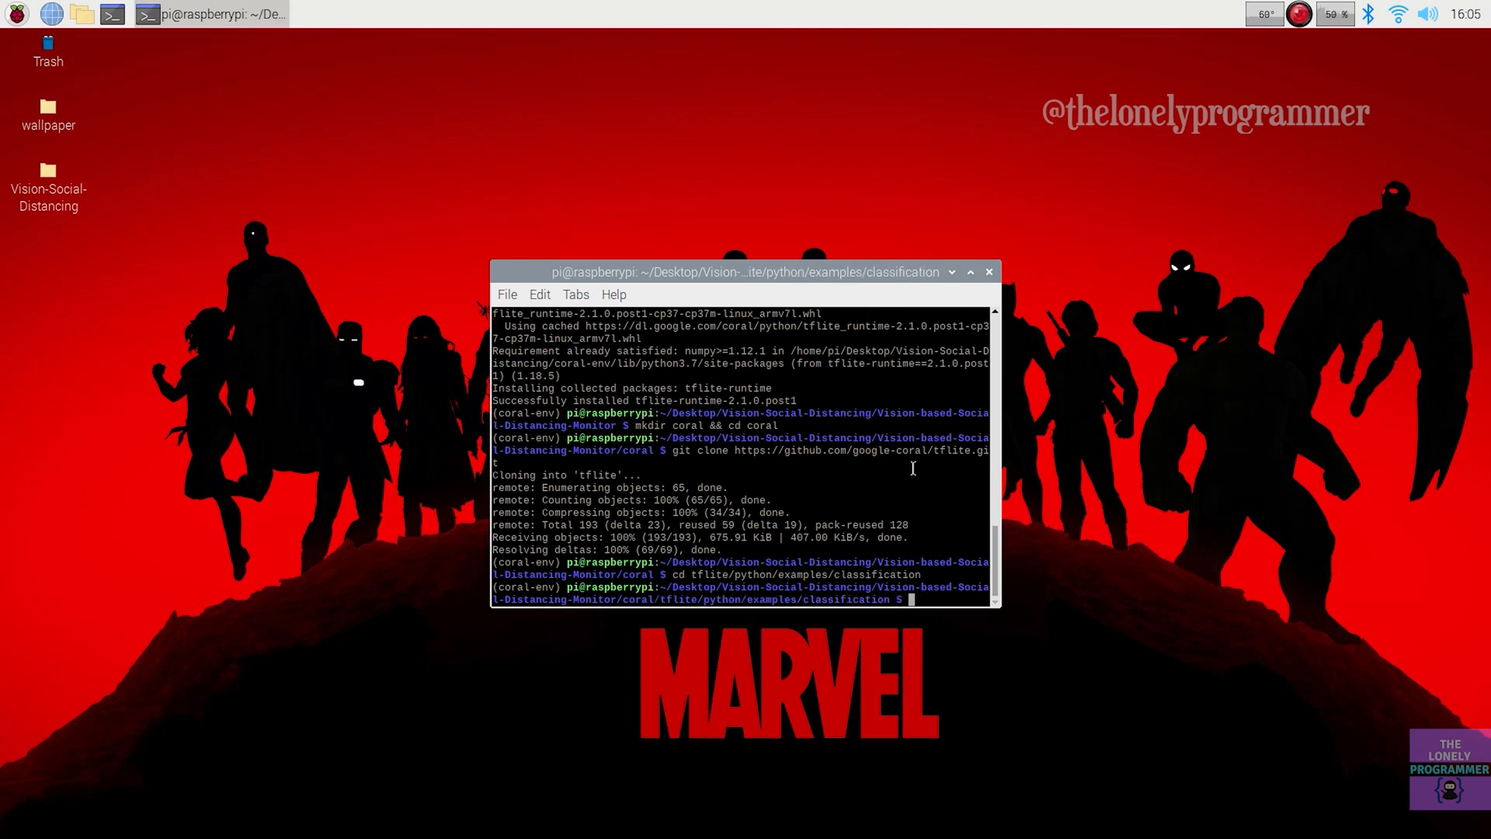
Run the classification example's install_requirements.sh to get Pillow and the example files.
text(bash install_requirements.sh)
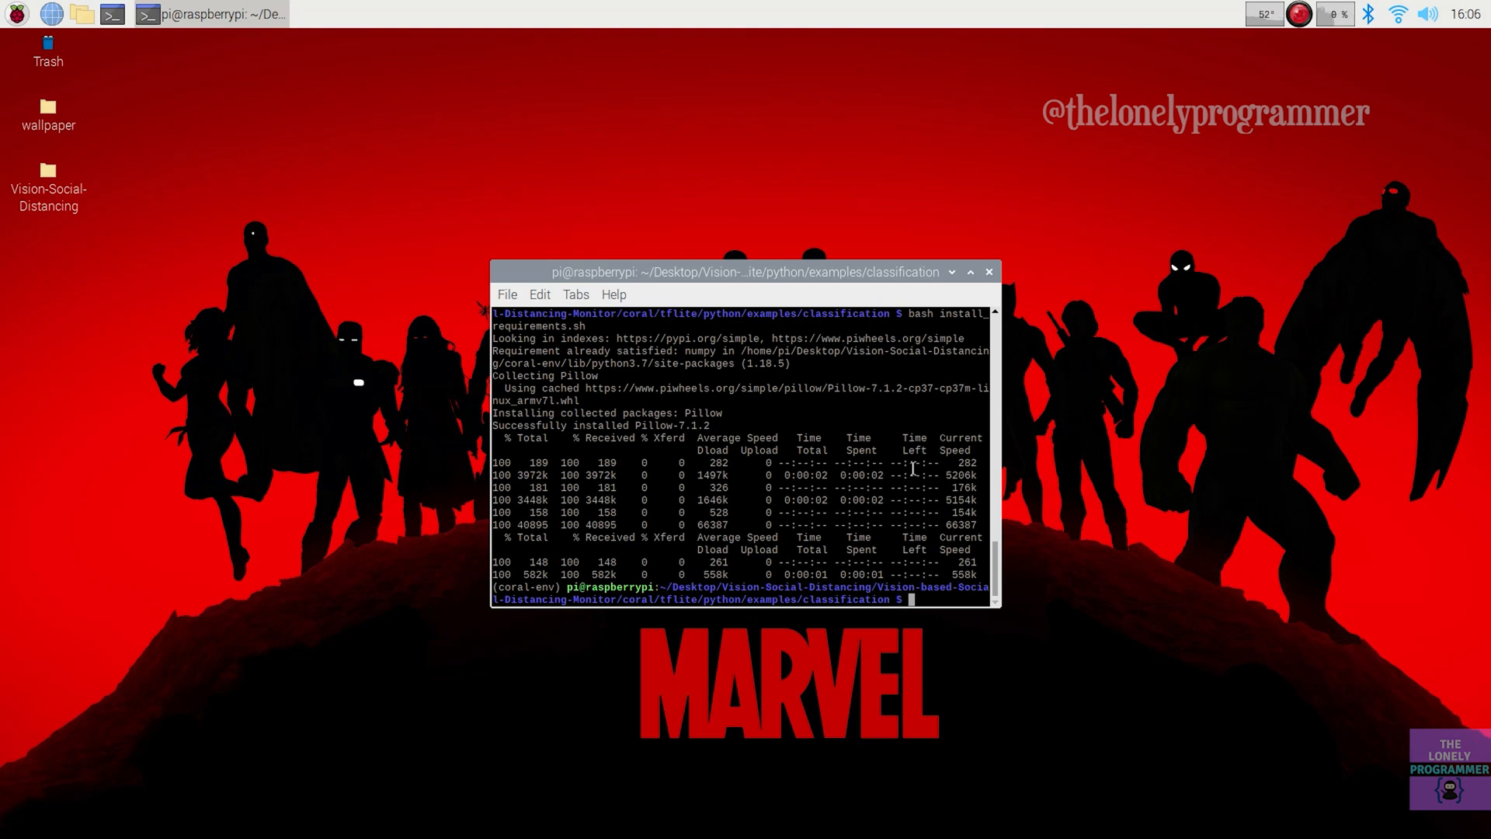
Start classify_image.py with the mobilenet_v2_1.0_224_inat_bird Edge TPU model.
text(python3 classify)
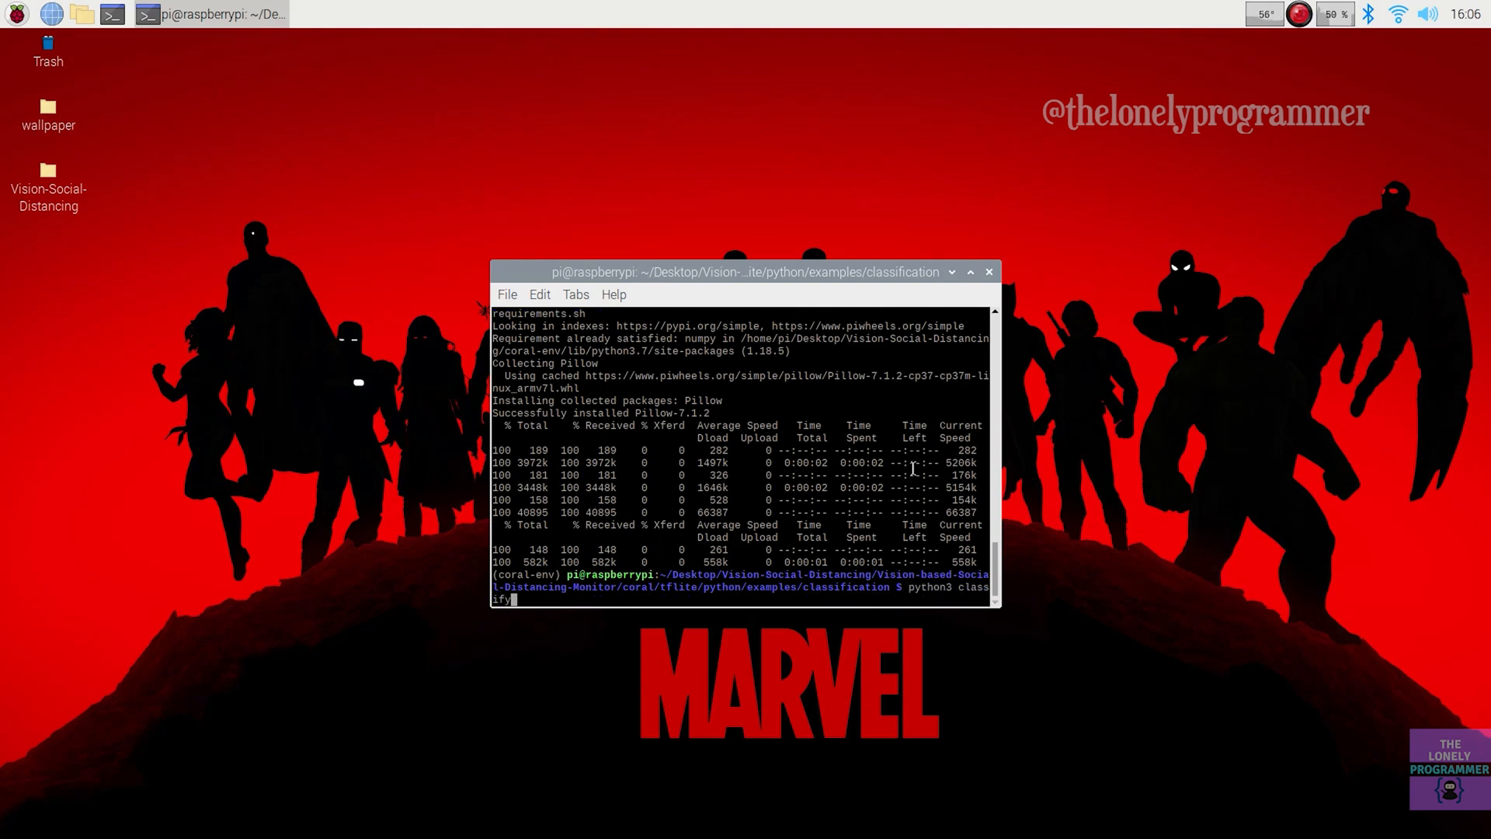
text(_image.py \)
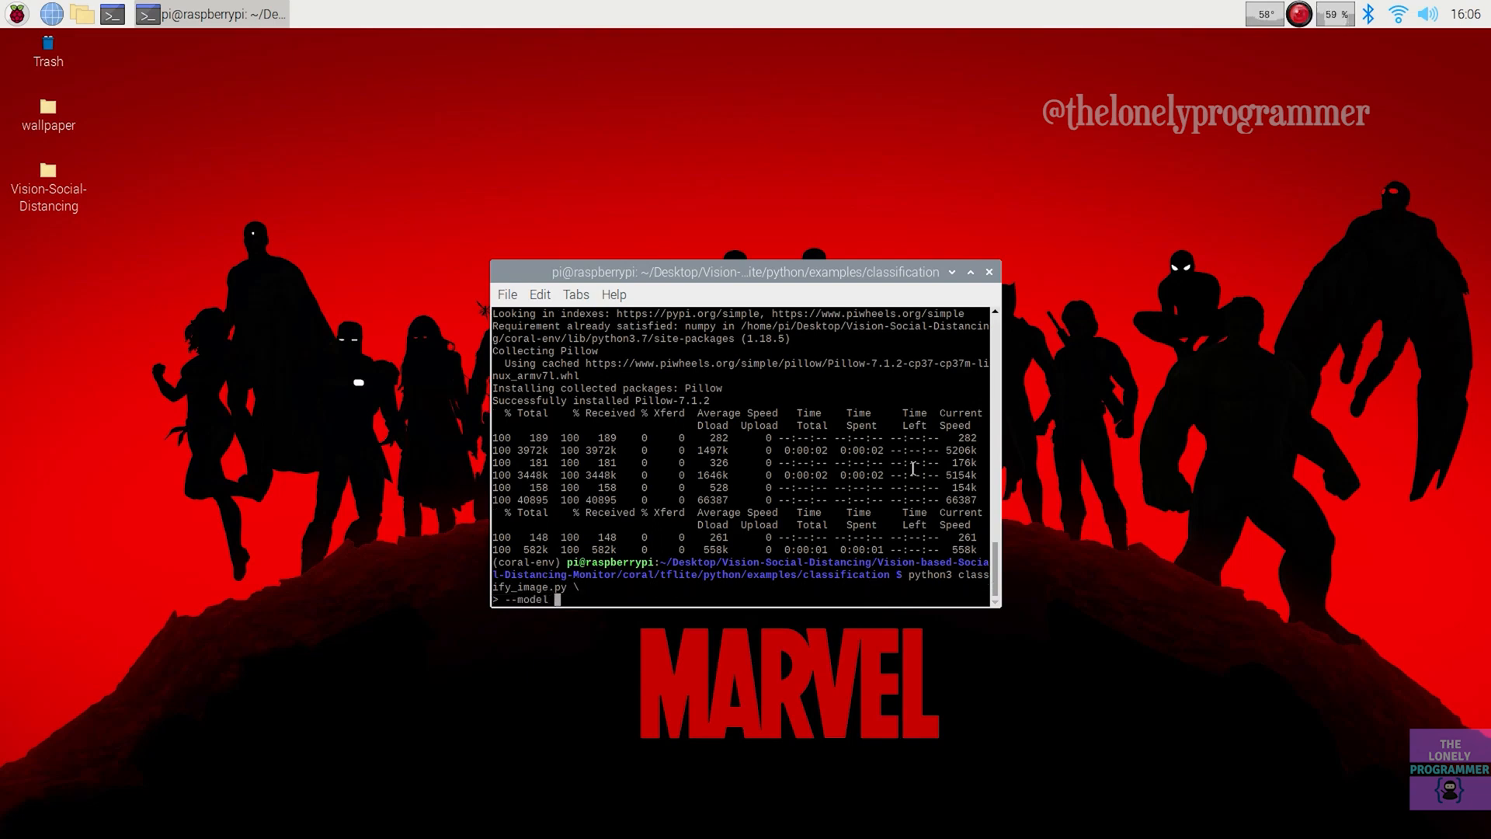
text(models/mobilene)
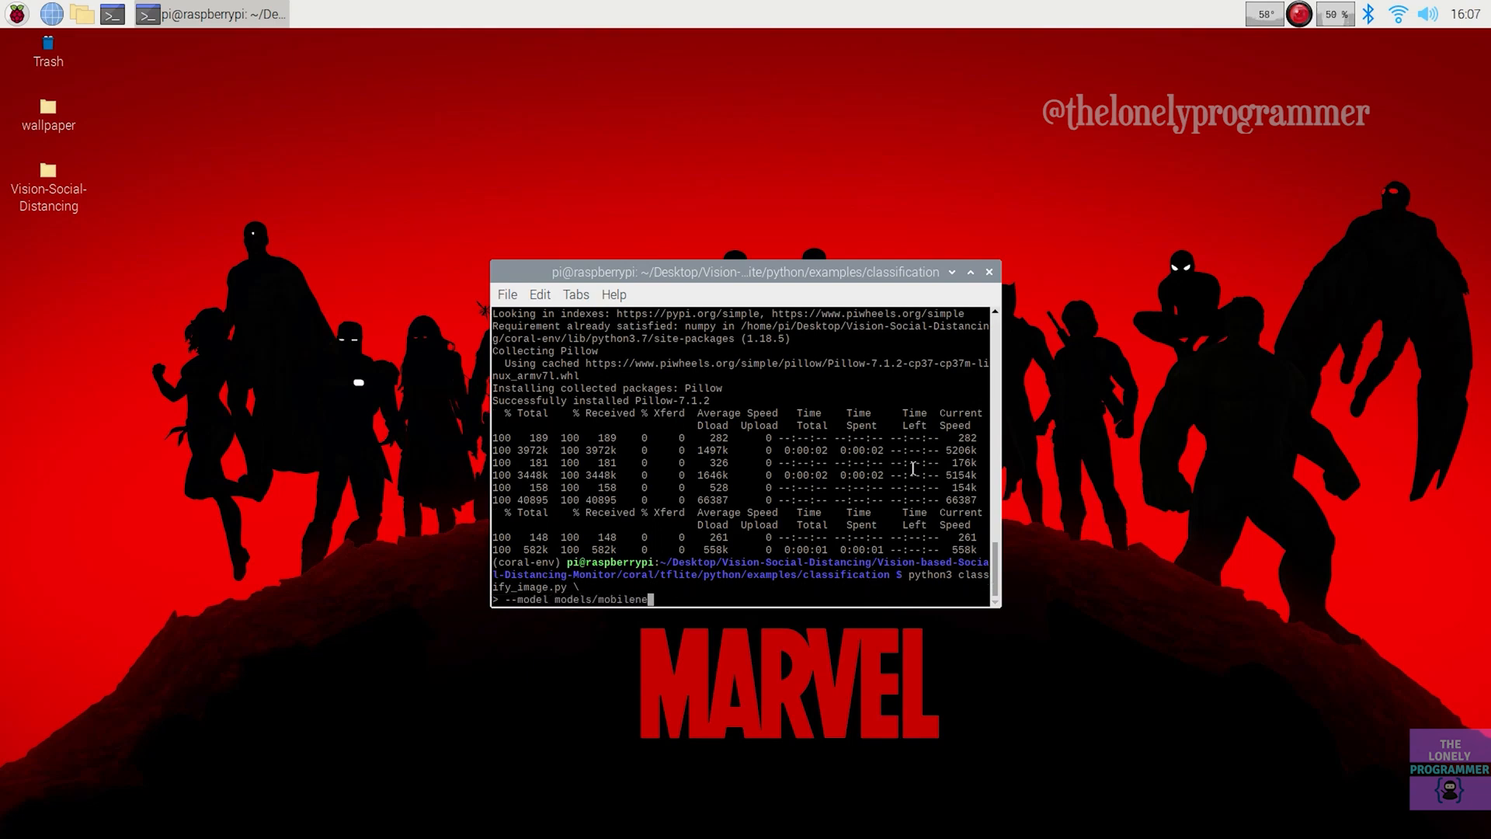
text(_v2)
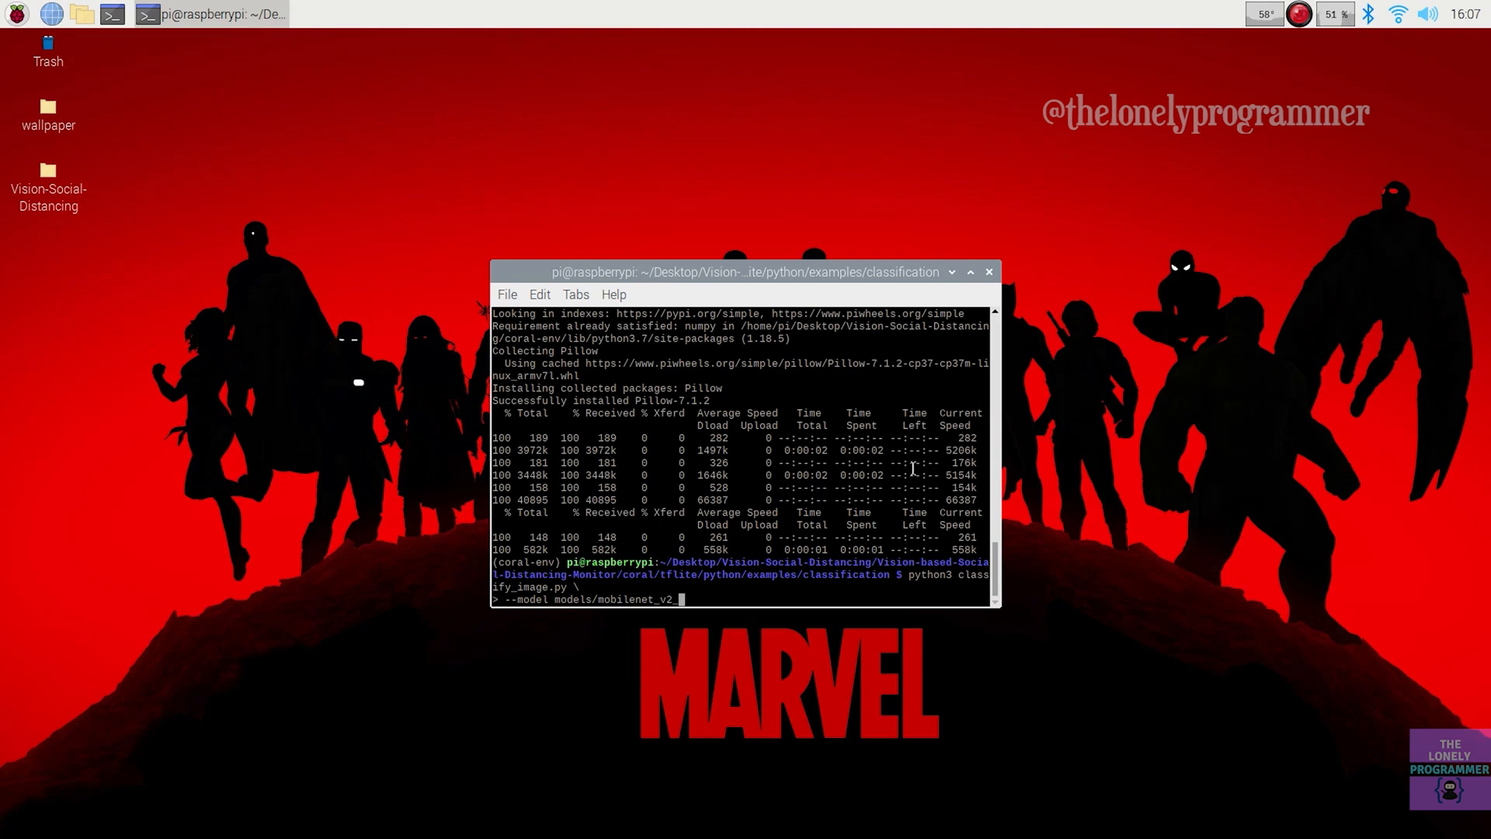
text(_1.0_224)
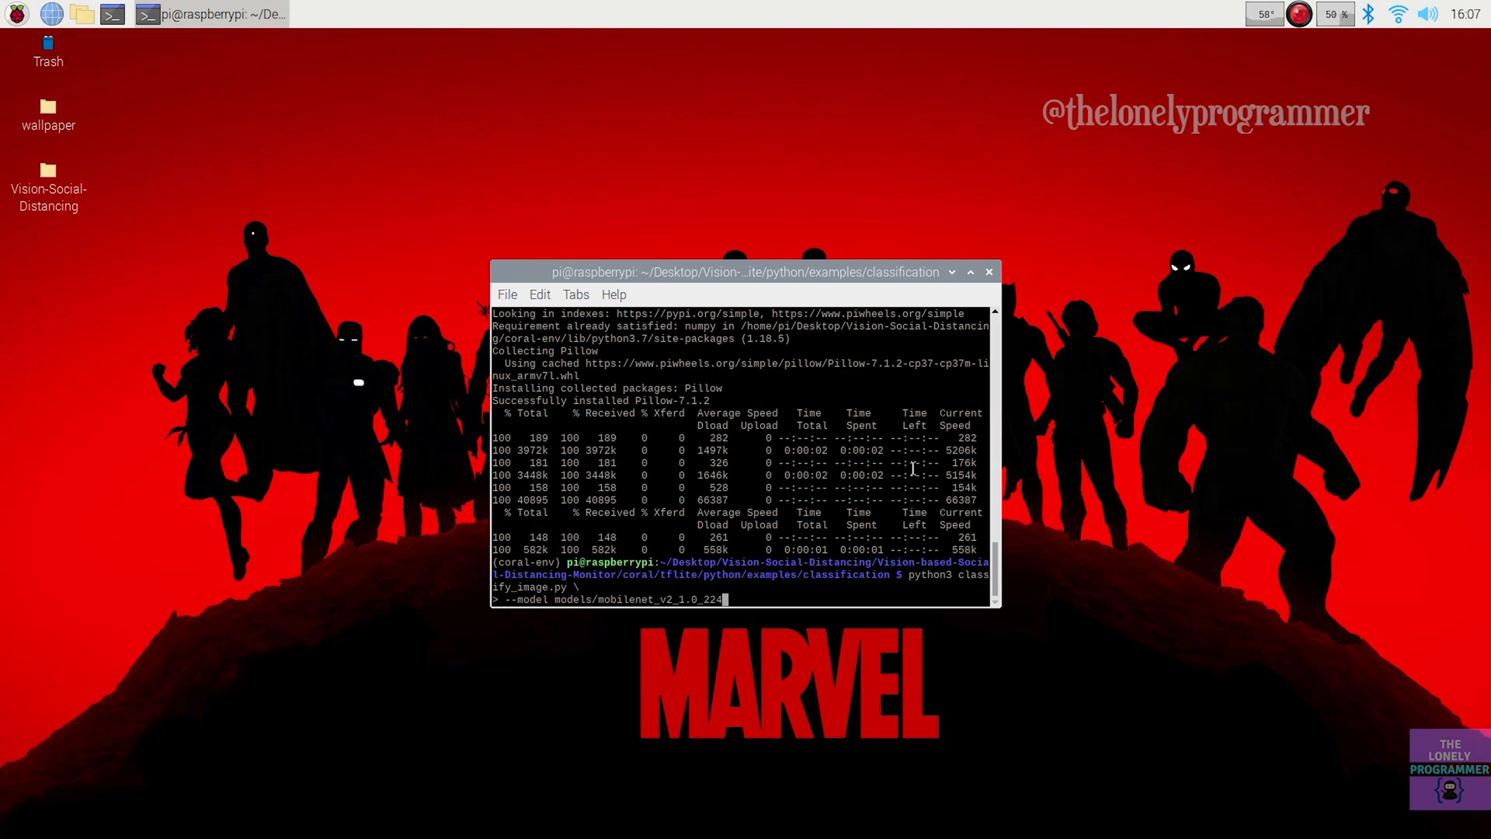
text(_inat_bird_quant_edgetpu.tflite \)
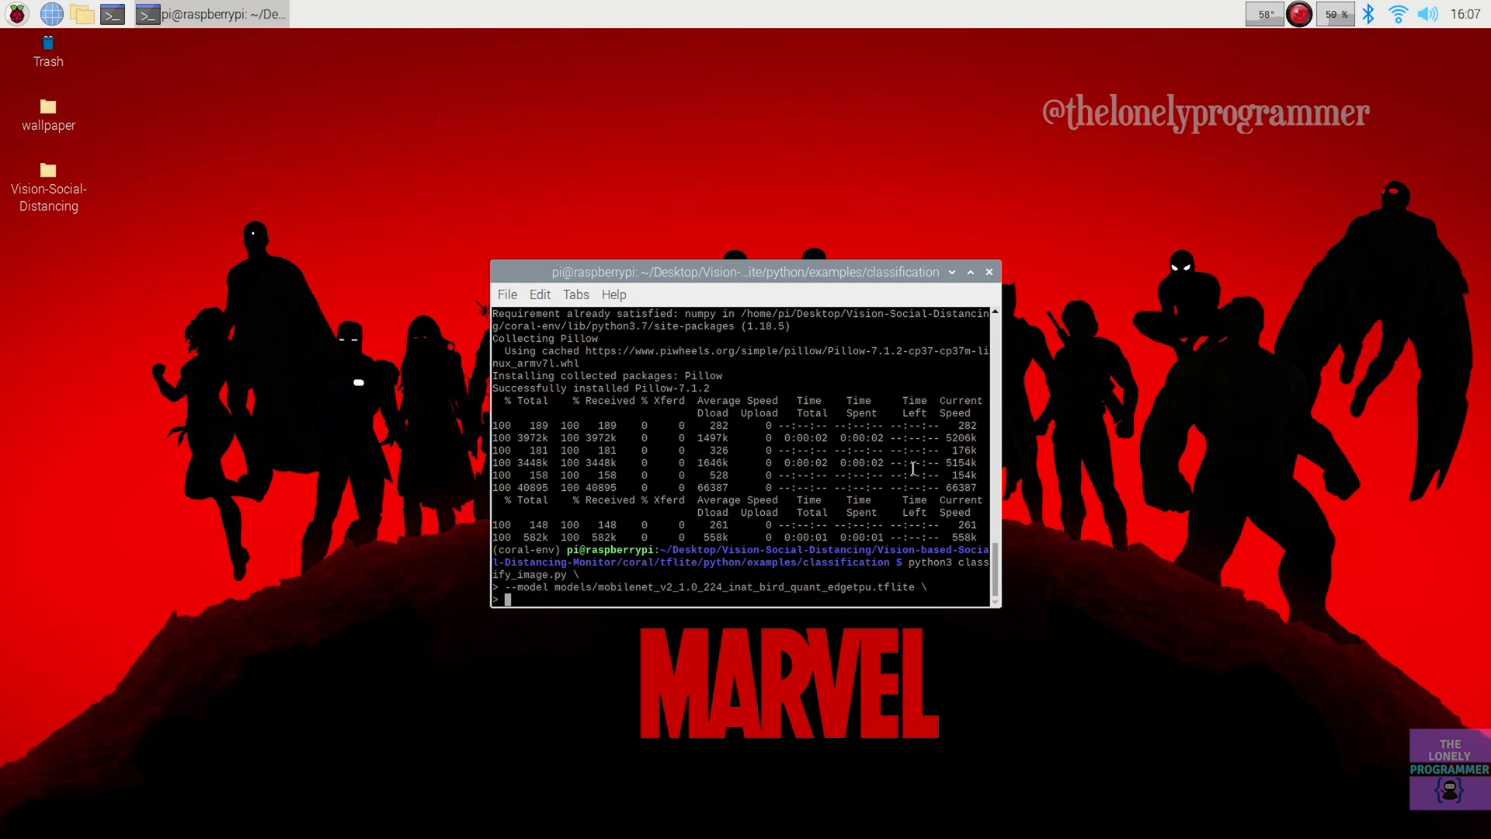
Add the inat_bird labels file and images/parrot.jpg input, classifying the parrot.
text(--labels)
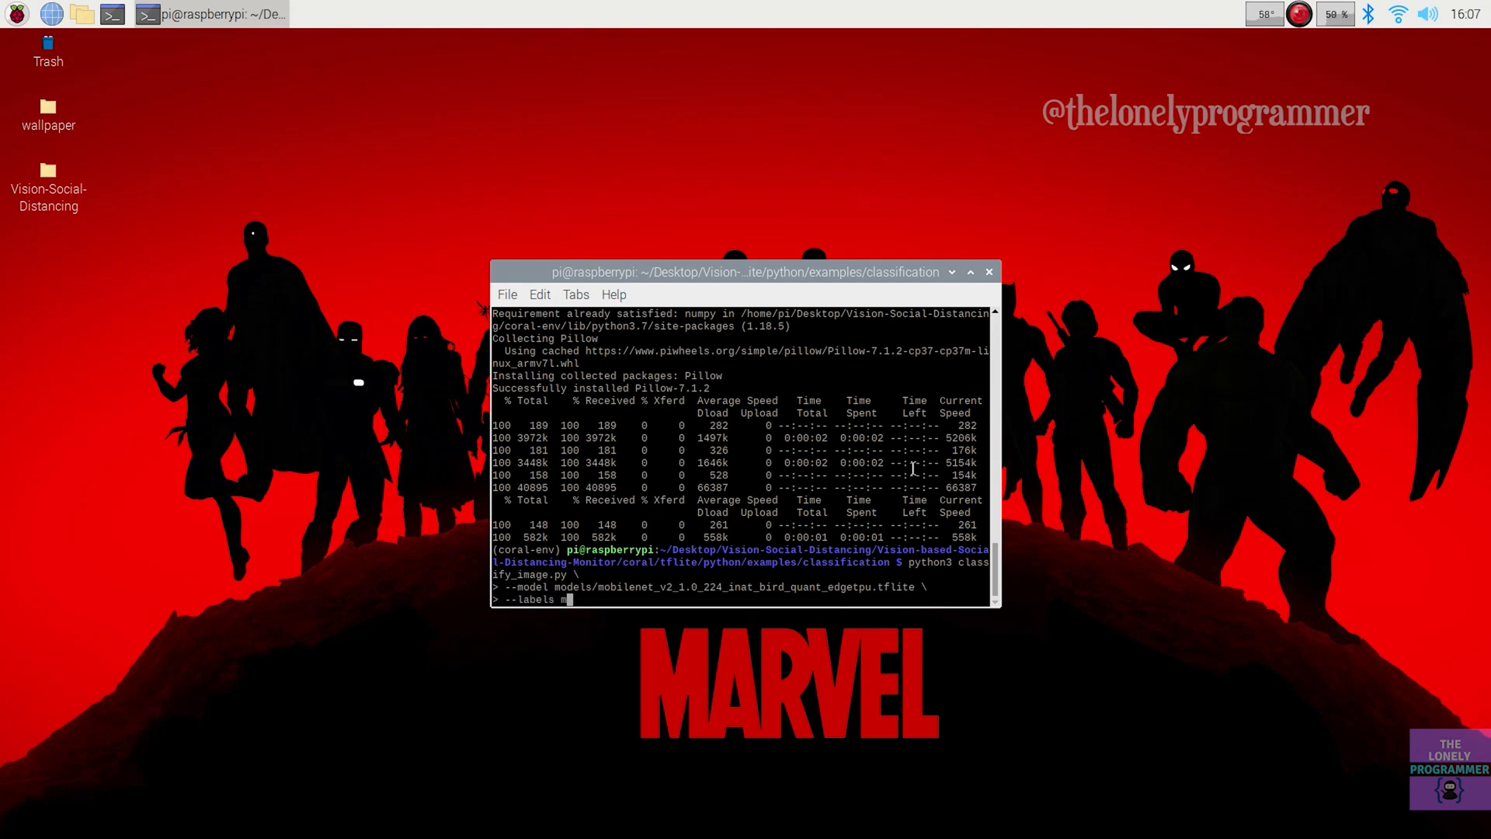
text(models/inat_bird_)
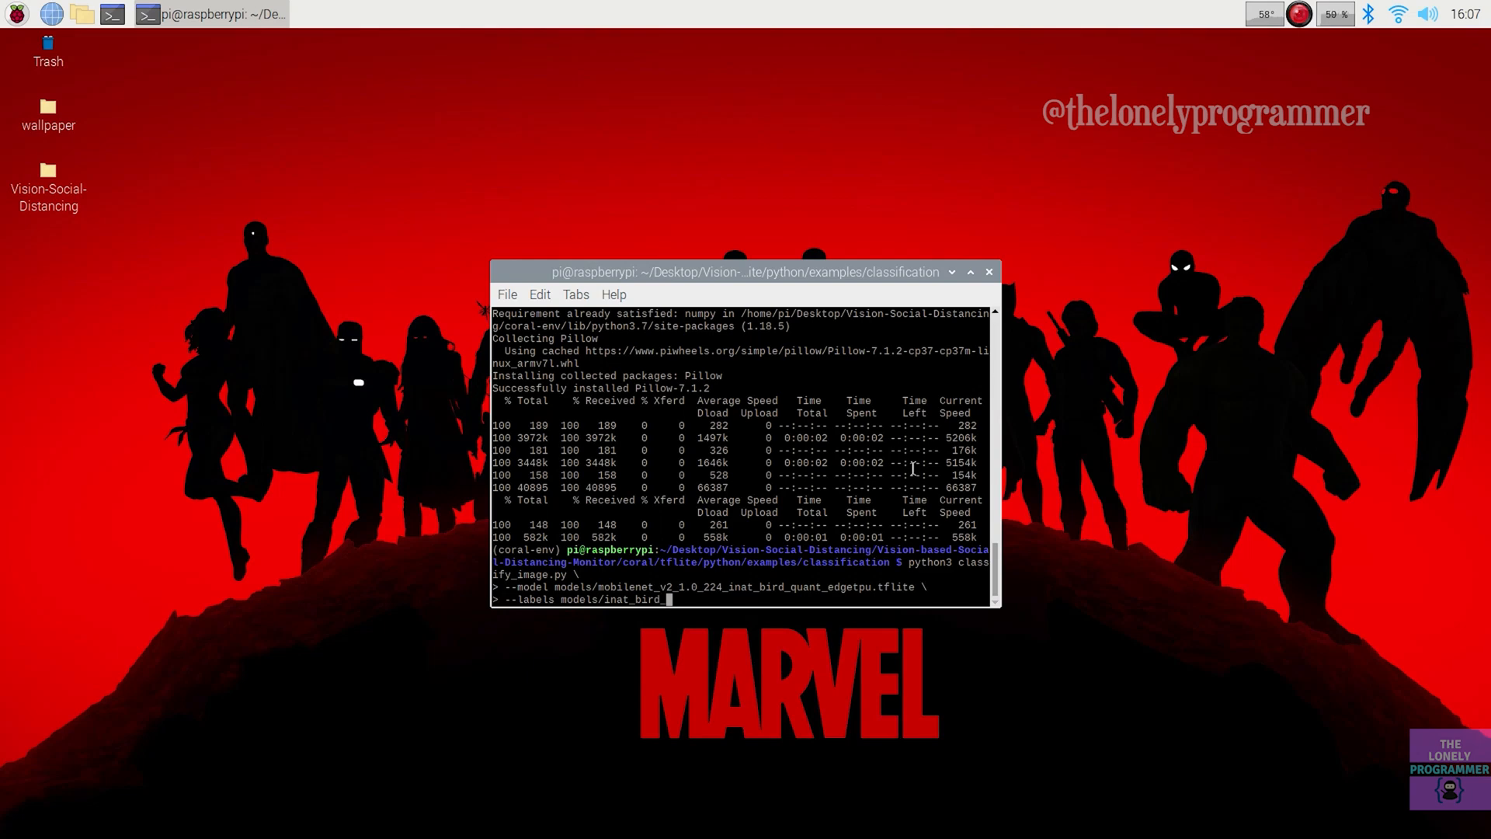
text(labels.txt \)
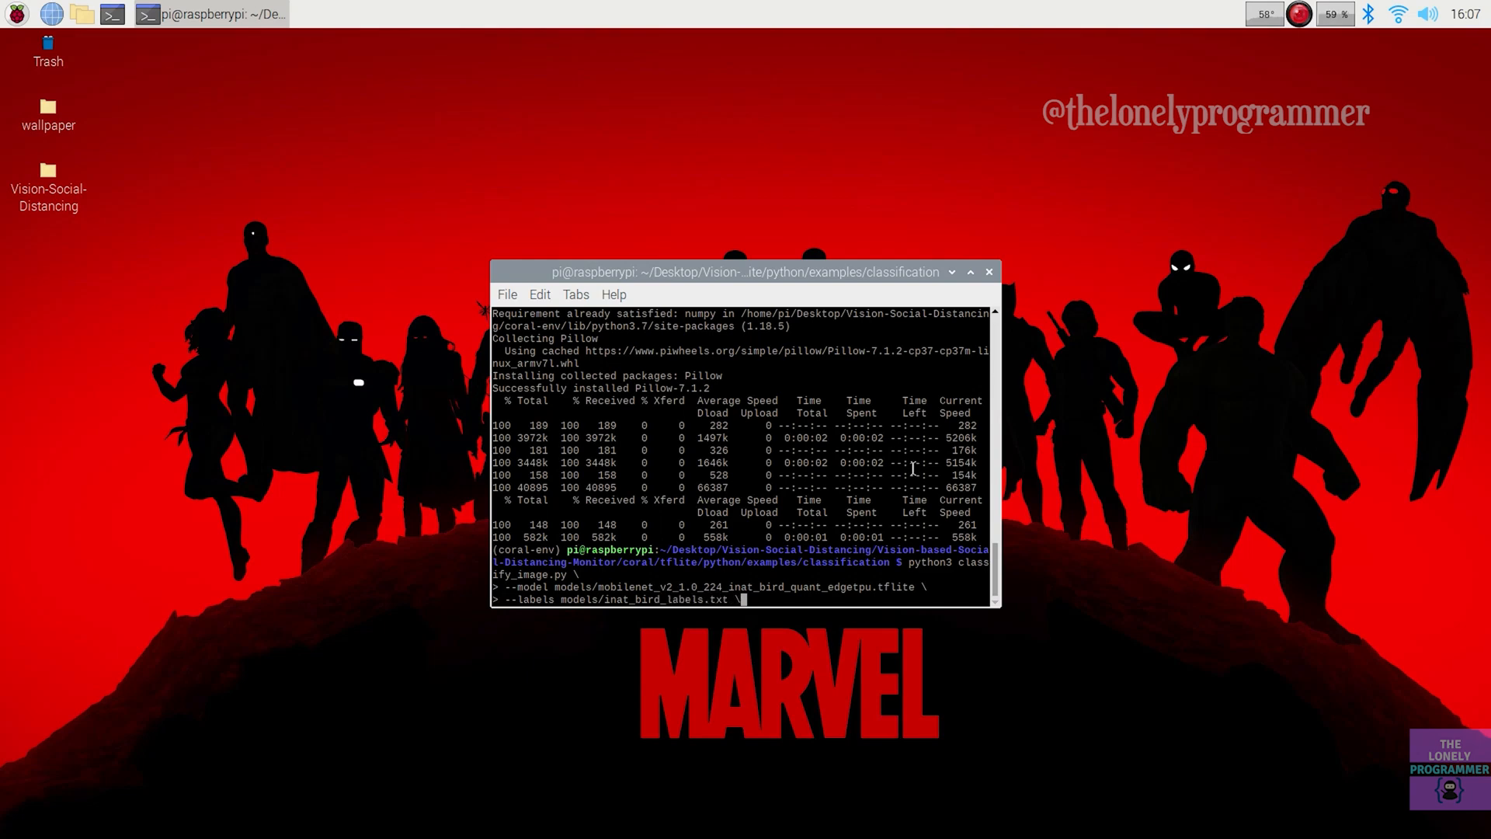
text(--input images/parrot.jpg)
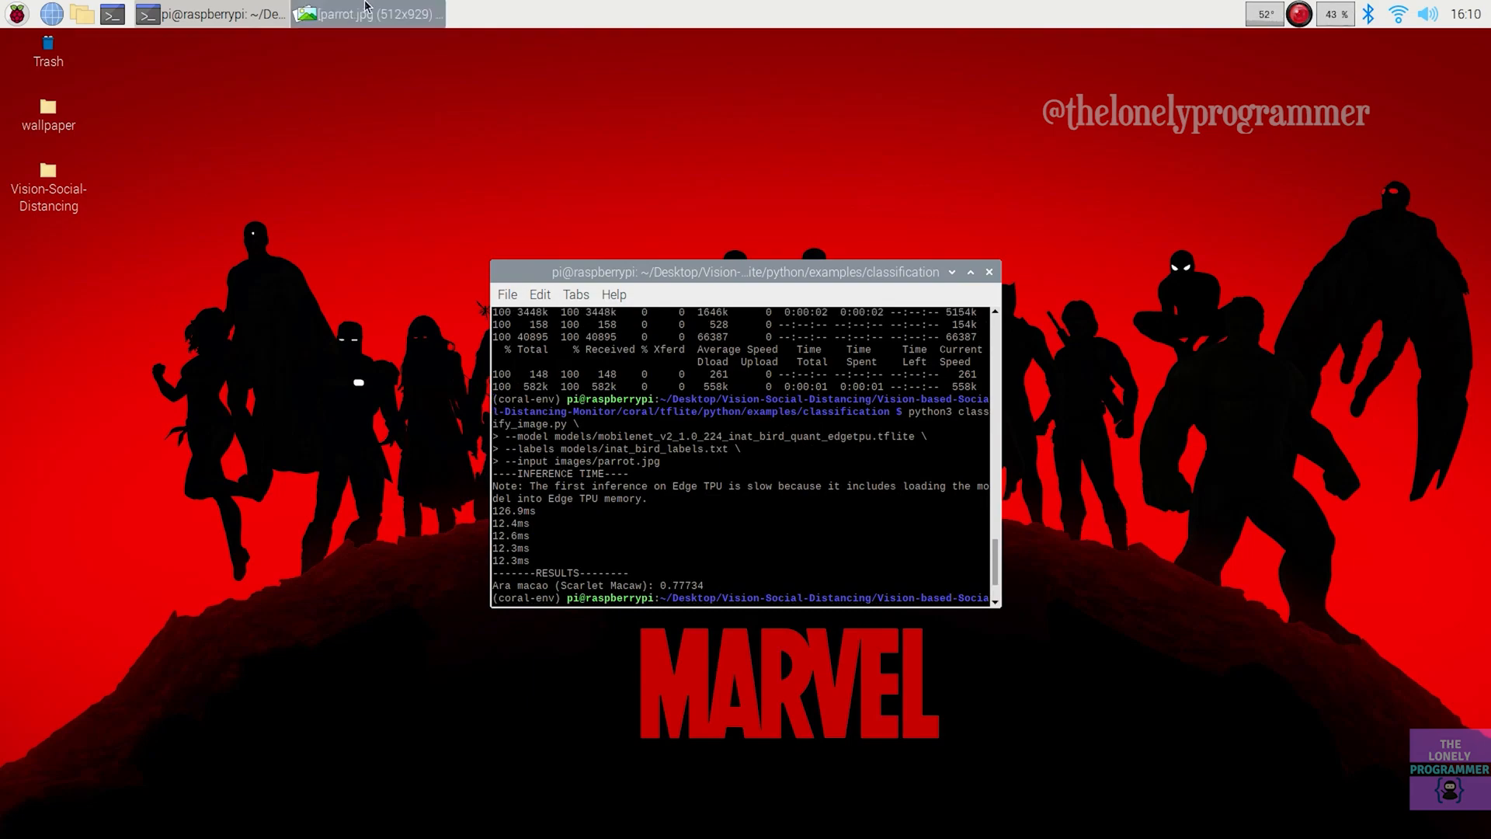
Show parrot.jpg in the image viewer, then return to a fresh terminal.
click(369, 14)
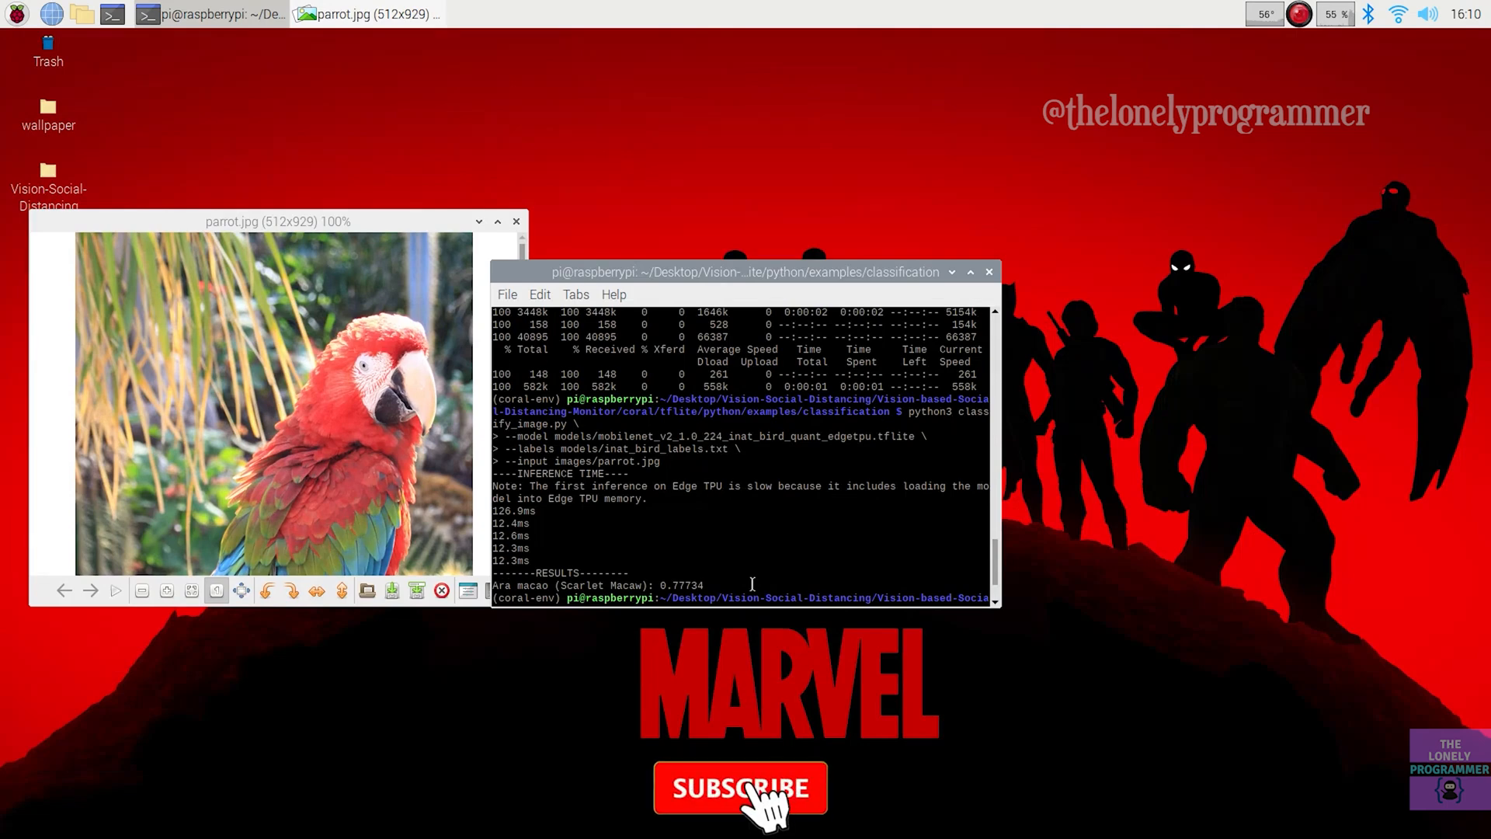
click(739, 787)
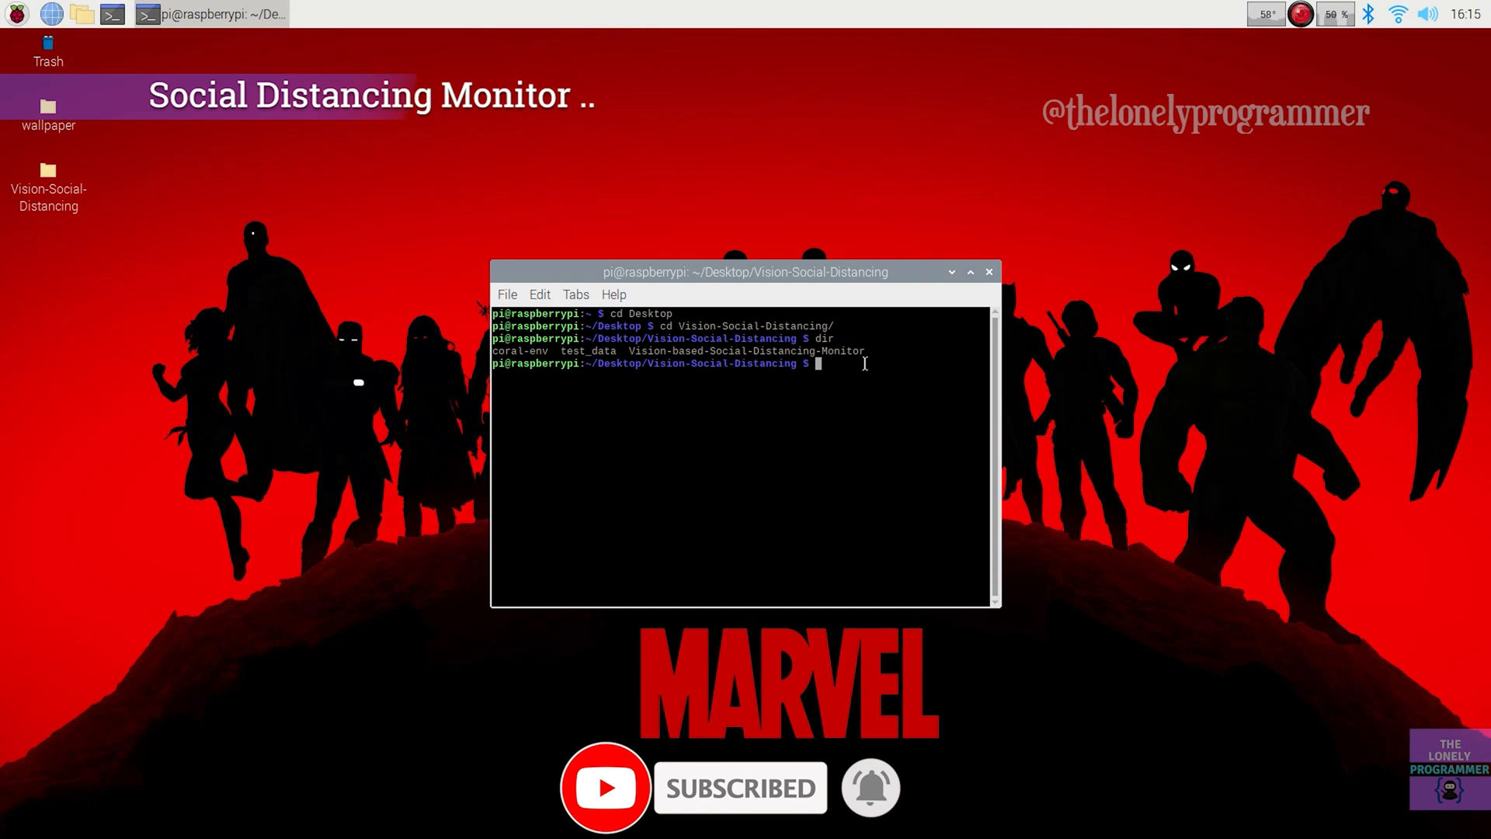
Activate coral-env and move into Vision-based-Social-Distancing-Monitor, listing its files.
text(source)
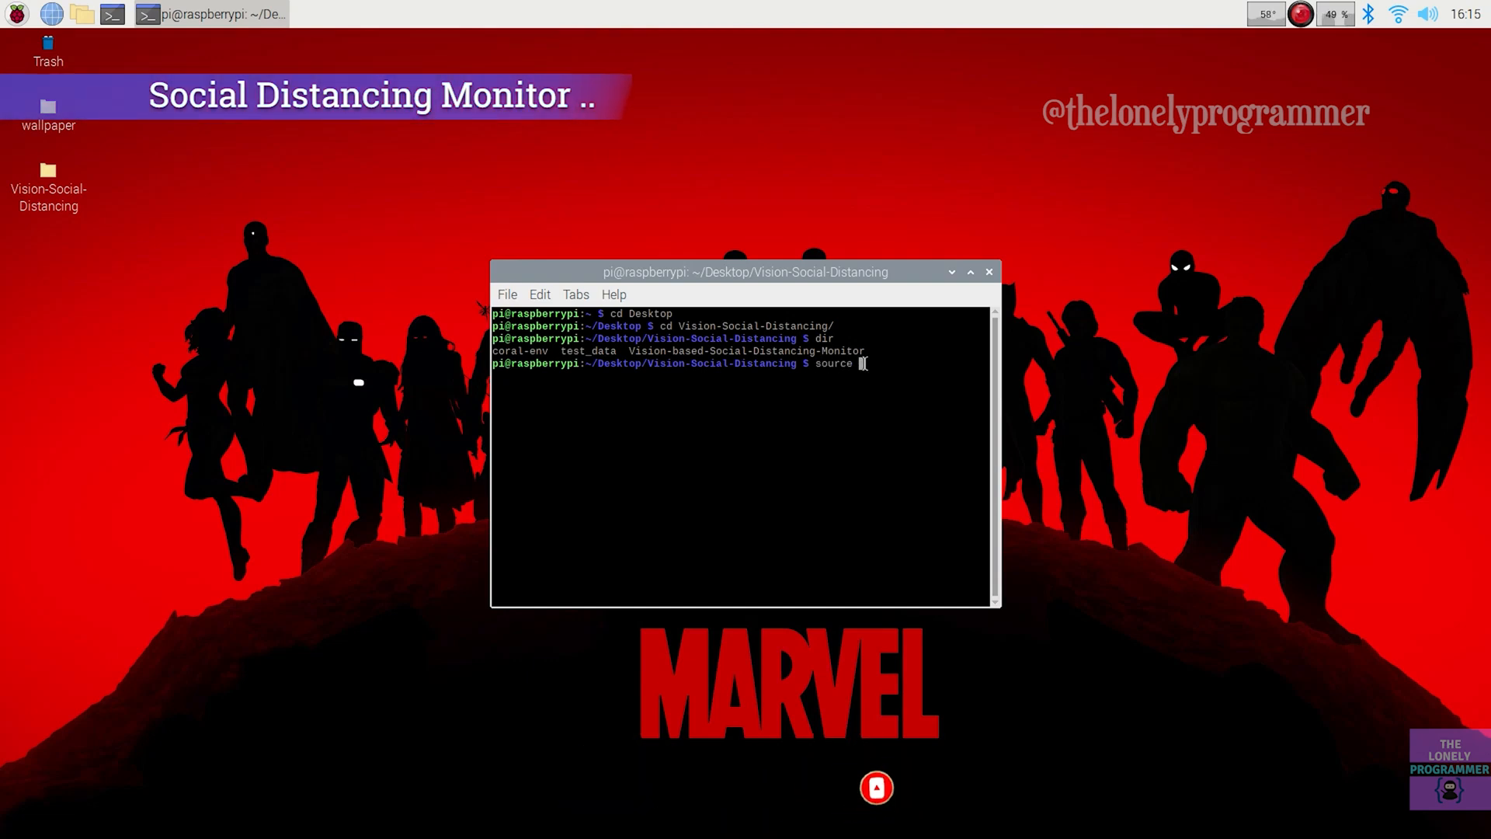
text(coral-env/bin/activate)
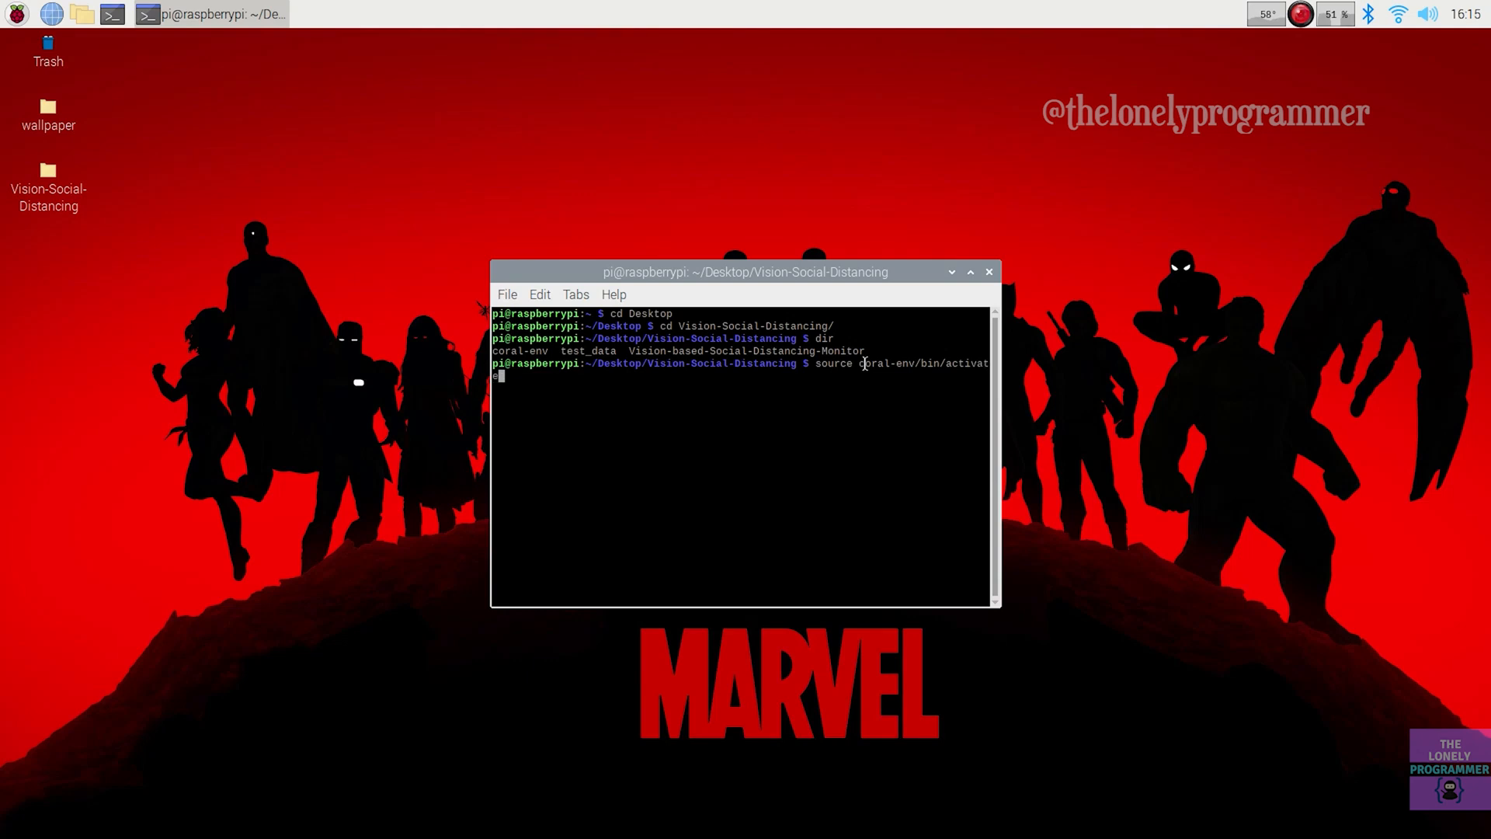
text(cd Vision-based-Social-Distancing-Monitor/)
text(dir)
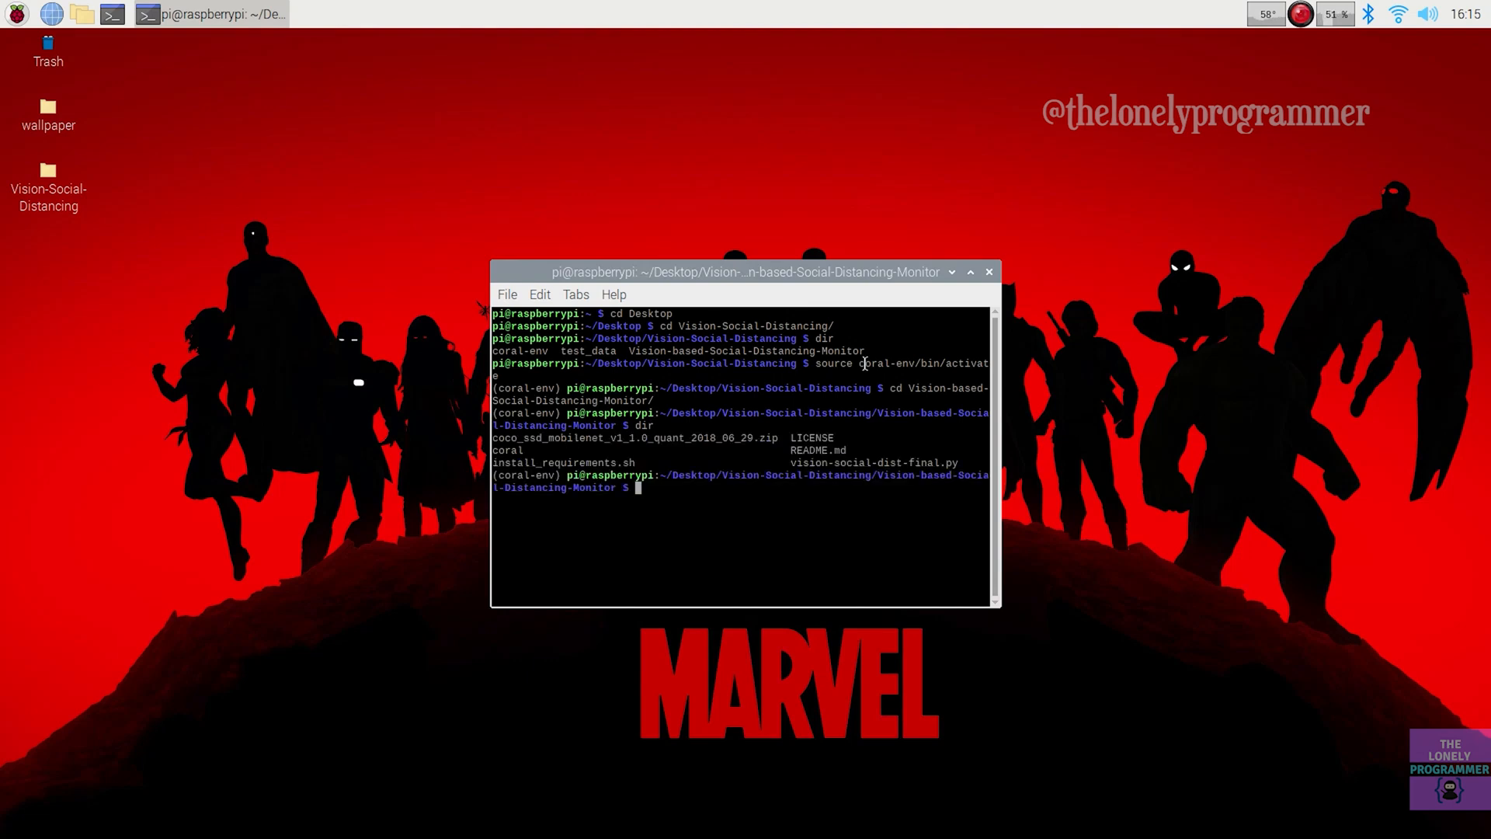
double_click(888, 463)
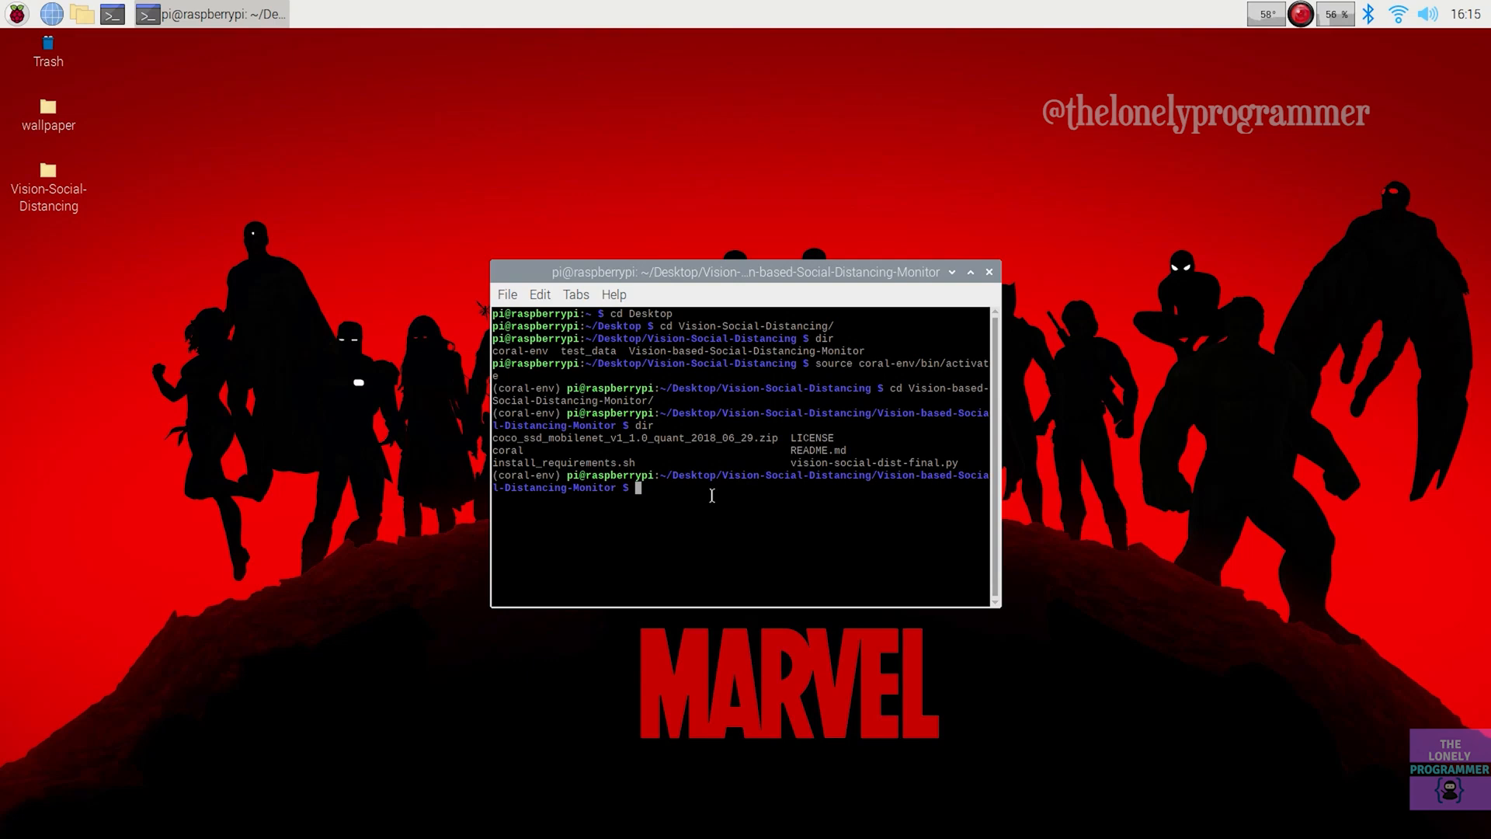
Download coco_ssd_mobilenet_v1_1.0_quant_2018_06_29.zip and unzip it into TFLite_model.
text(wget http)
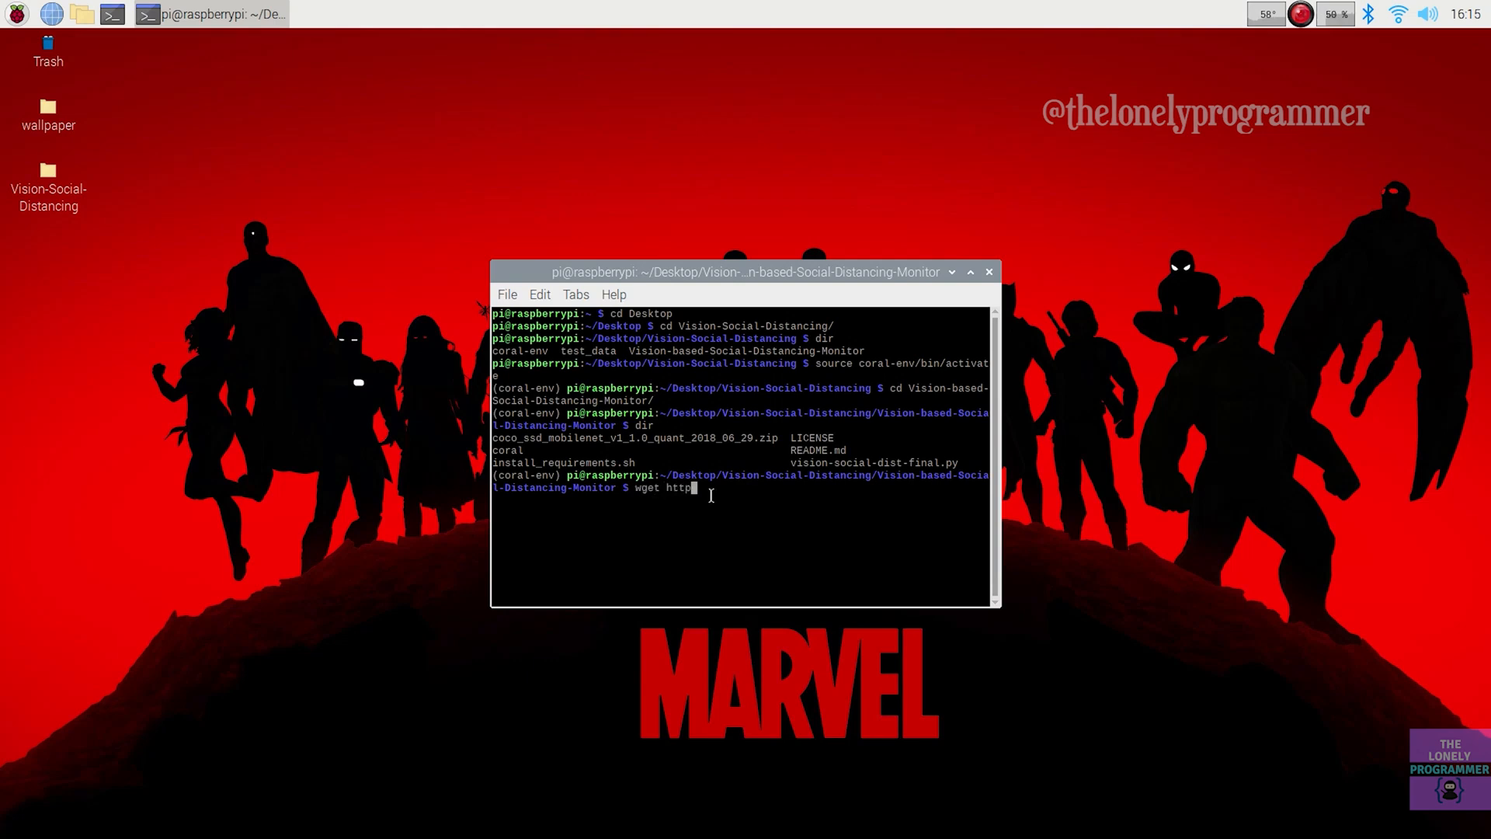
text(s://storage.googleapi)
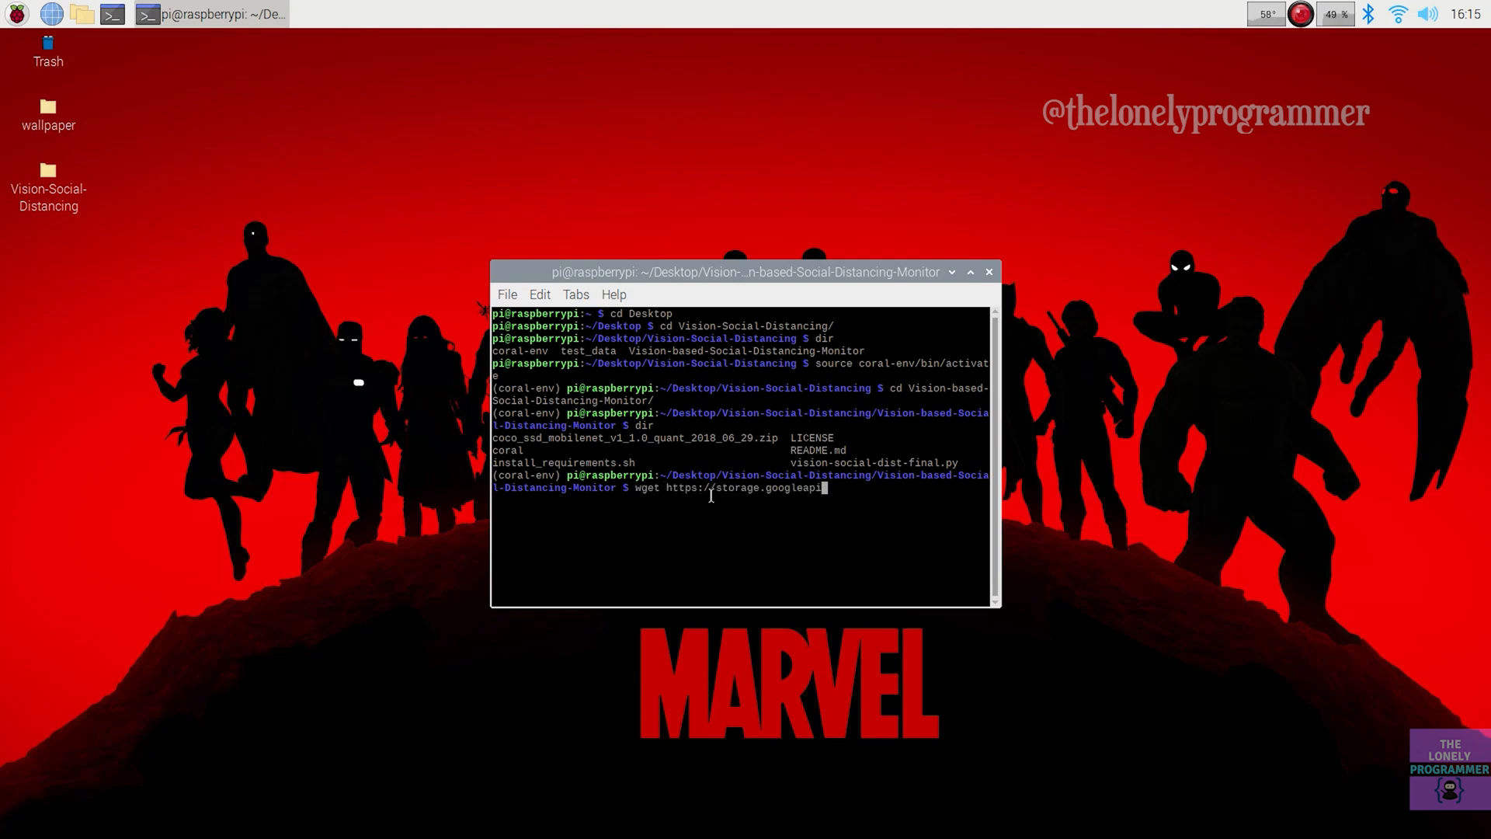
text(s.com/download.)
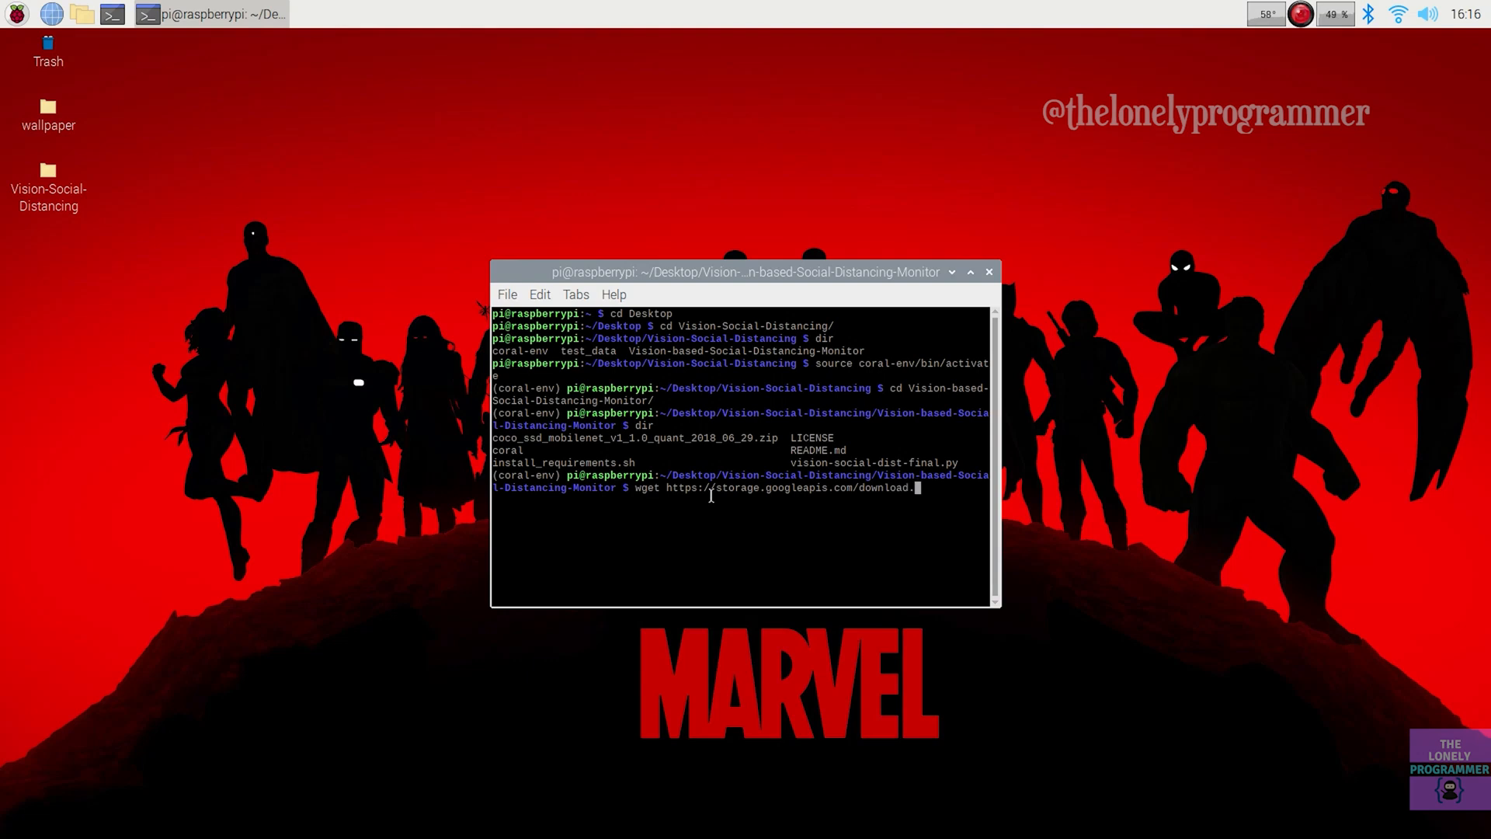
text(tensorflow.org/models/tflite/coco_ssd_mobilenet_v1_1.0)
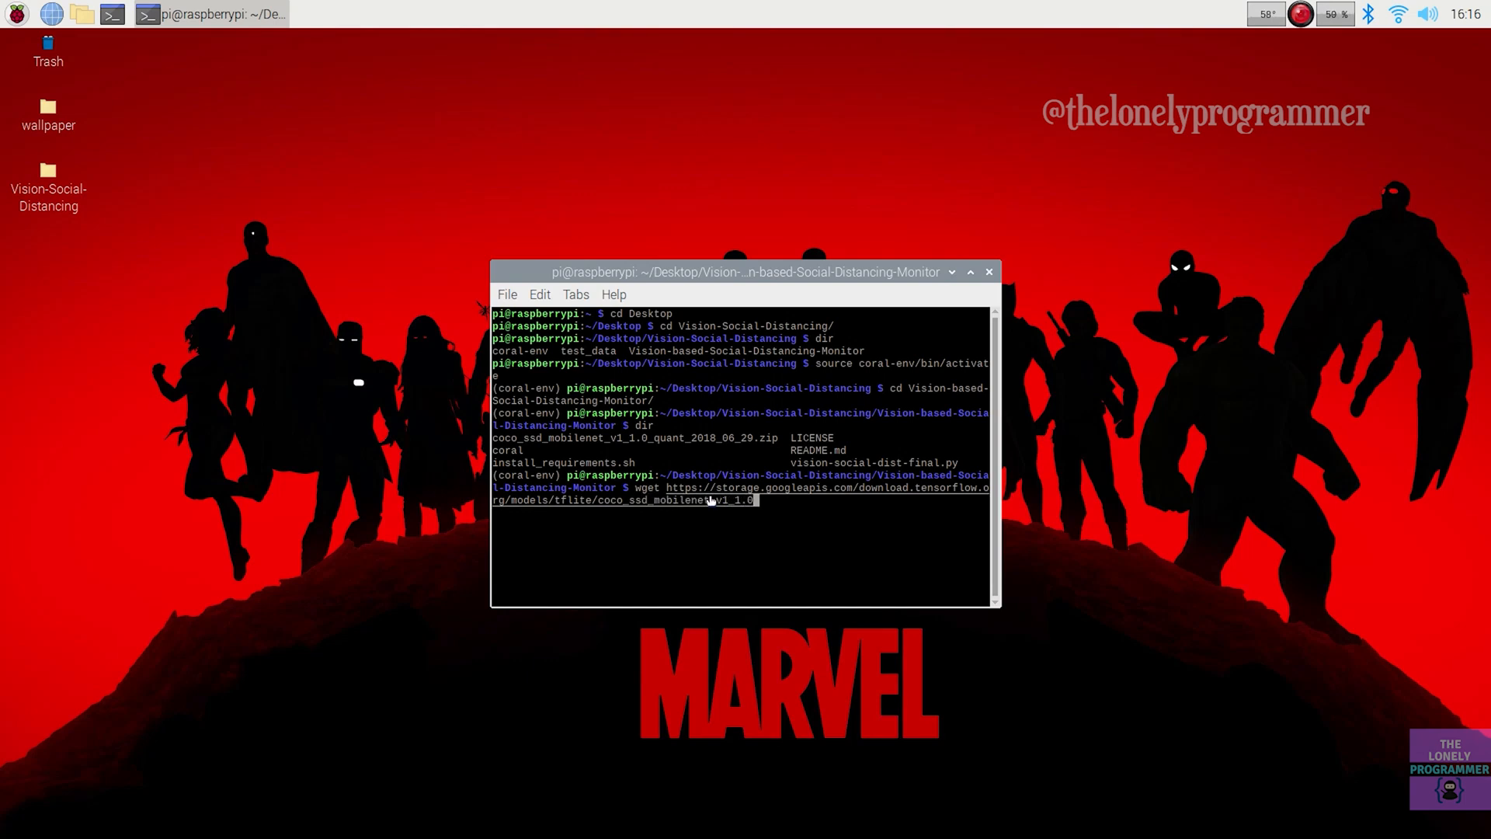
text(_quant_20)
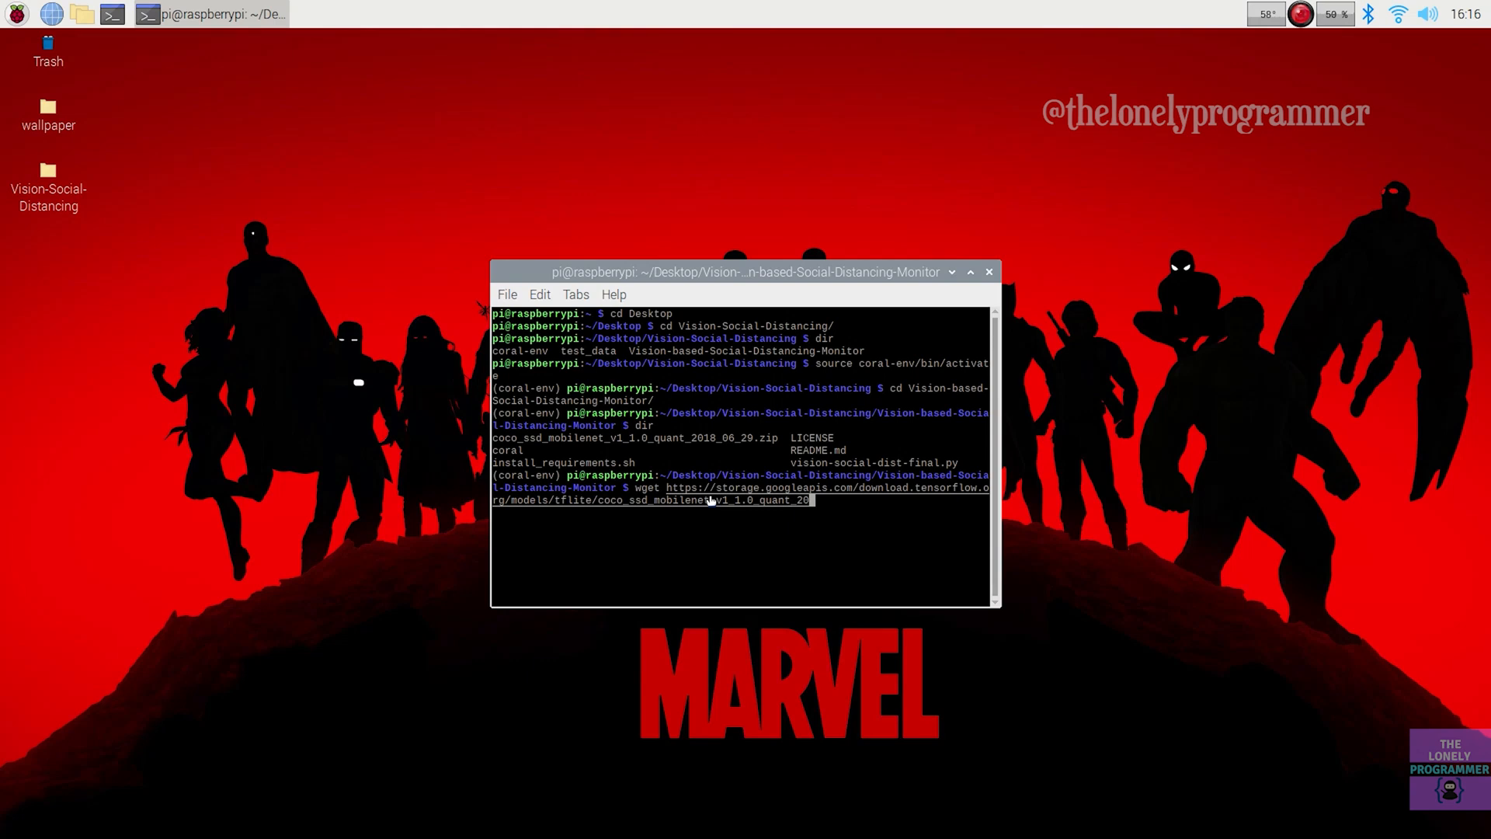
text(8_06_29.zip)
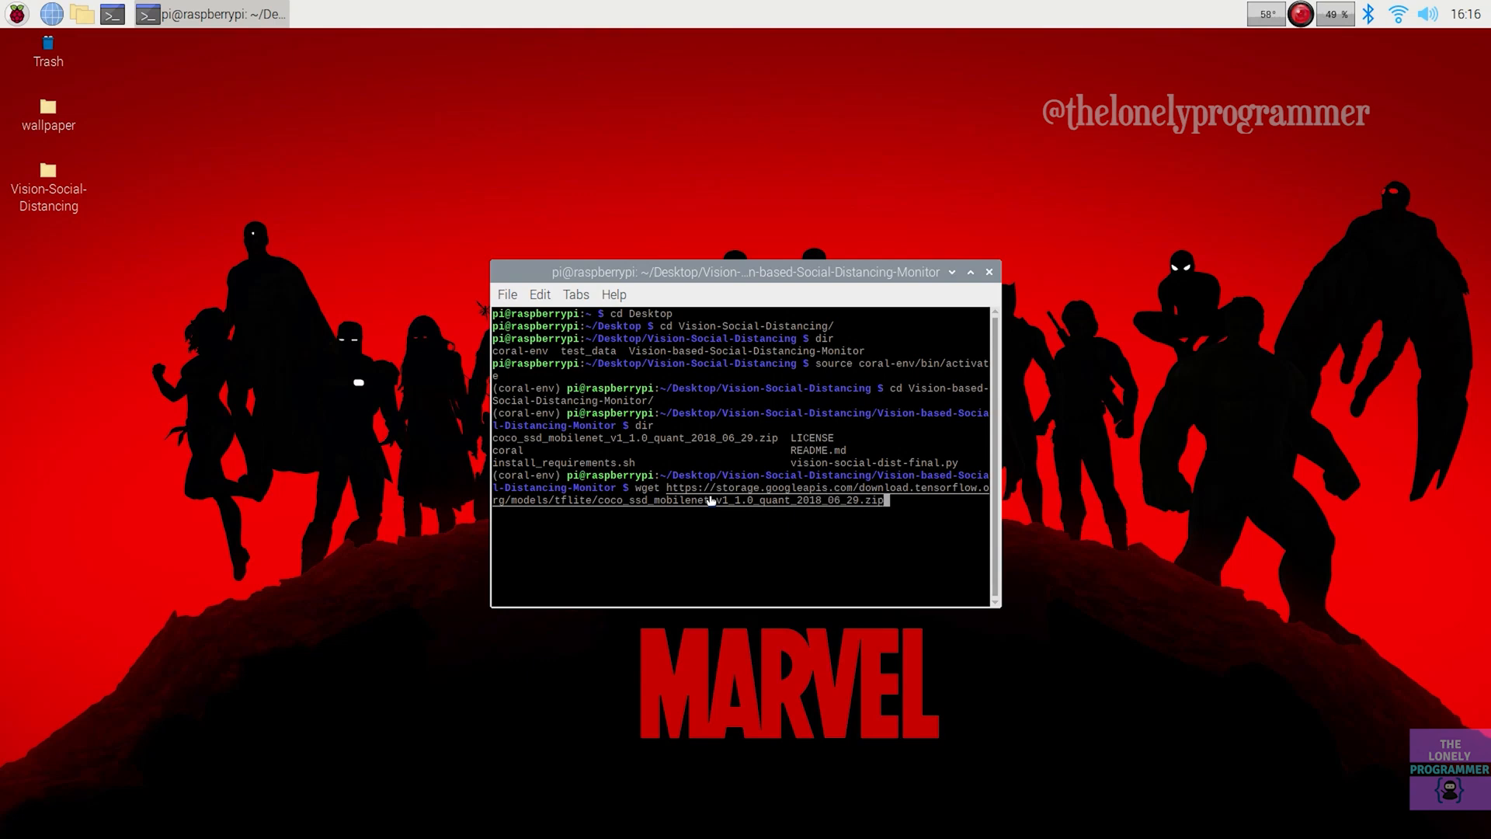
text(unzip coco_ssd_mobilenet_v1_1.0_quant_2018_06_29.zip -d)
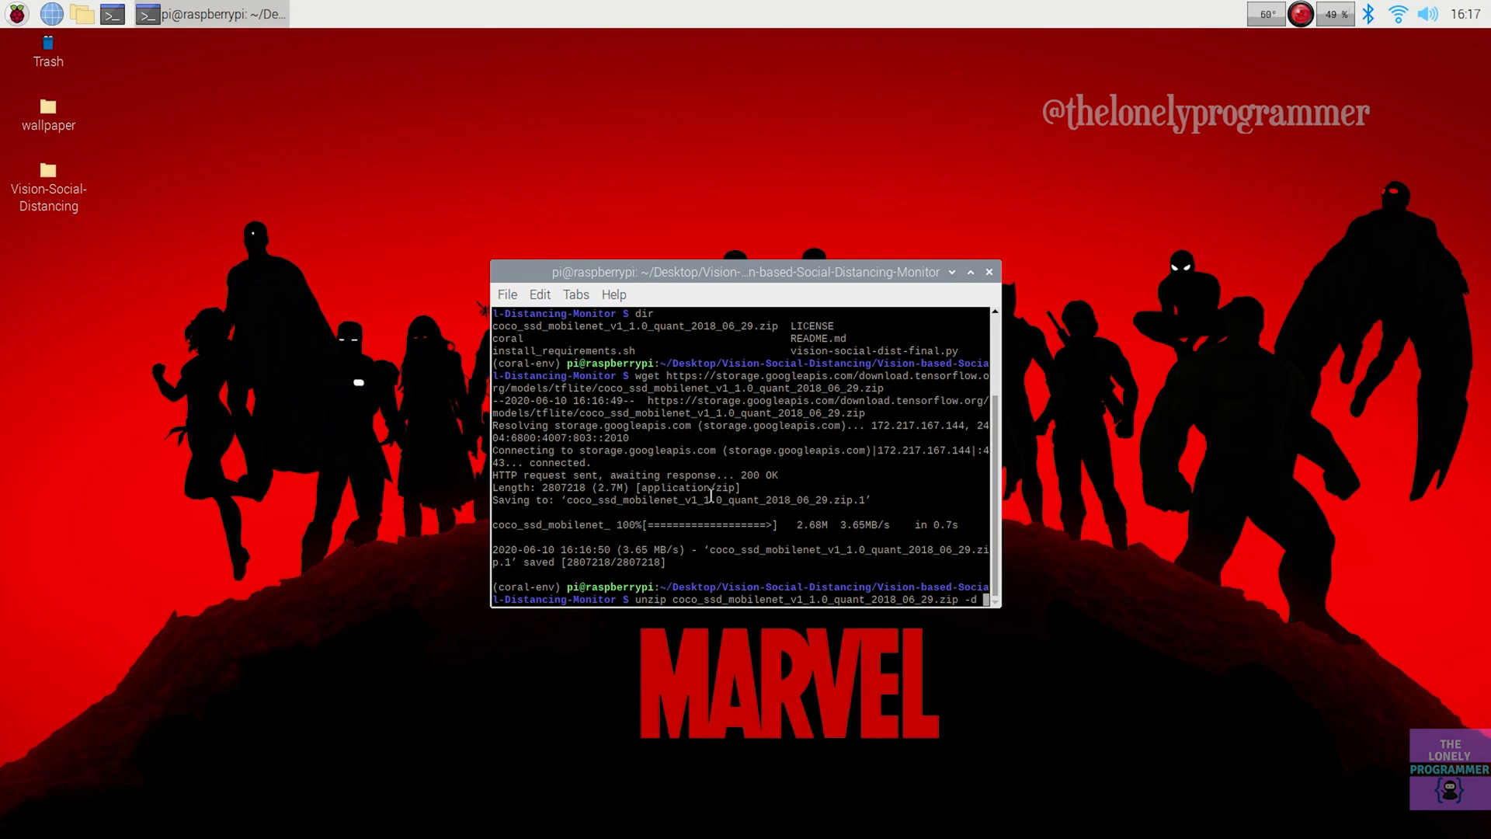
key(Return)
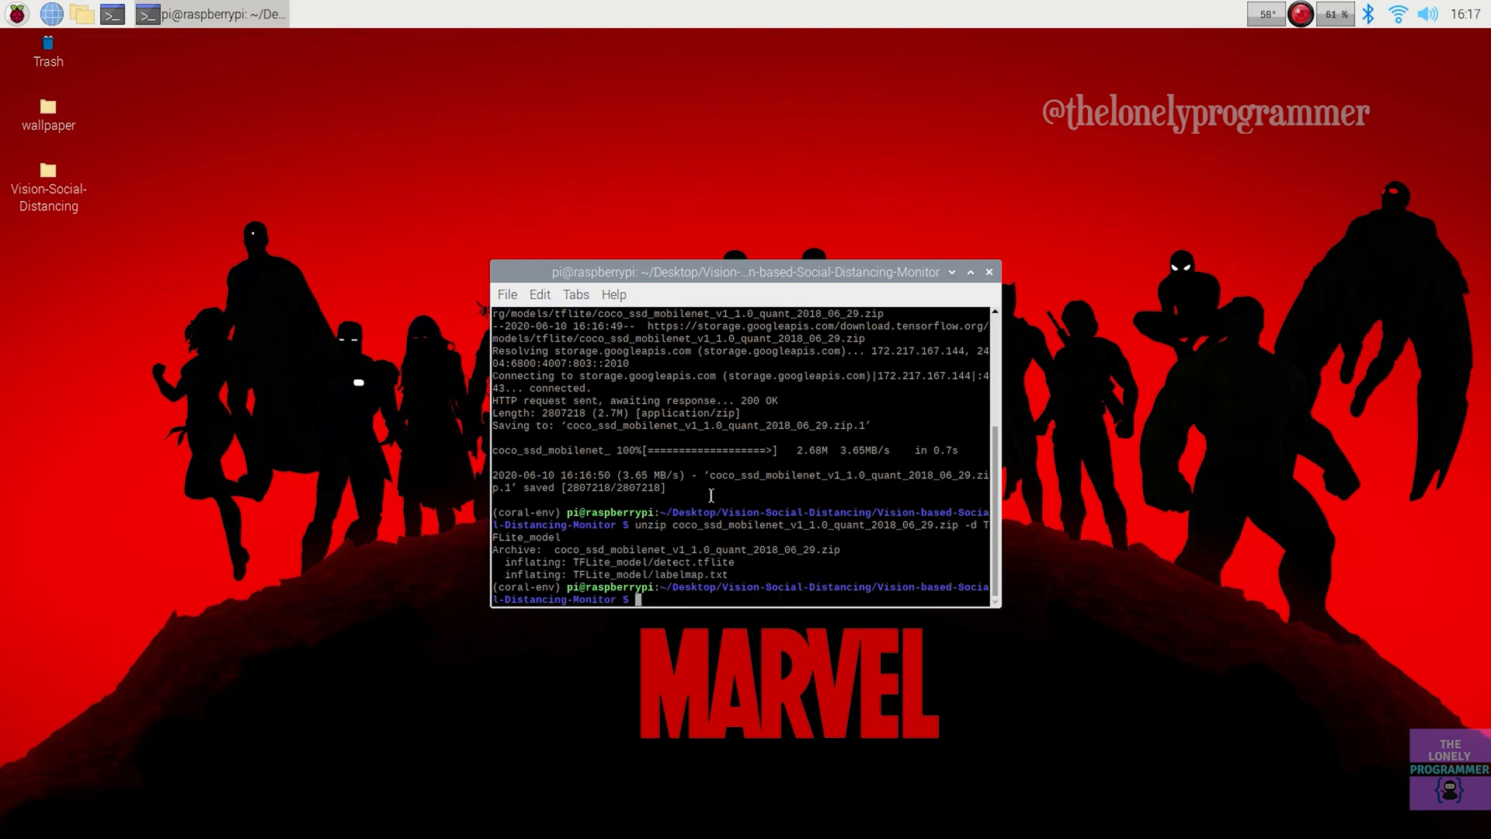
Download the Coral mobilenet_ssd_v2 coco_quant_postprocess_edgetpu.tflite model.
text(wget https://dl.google.com/c)
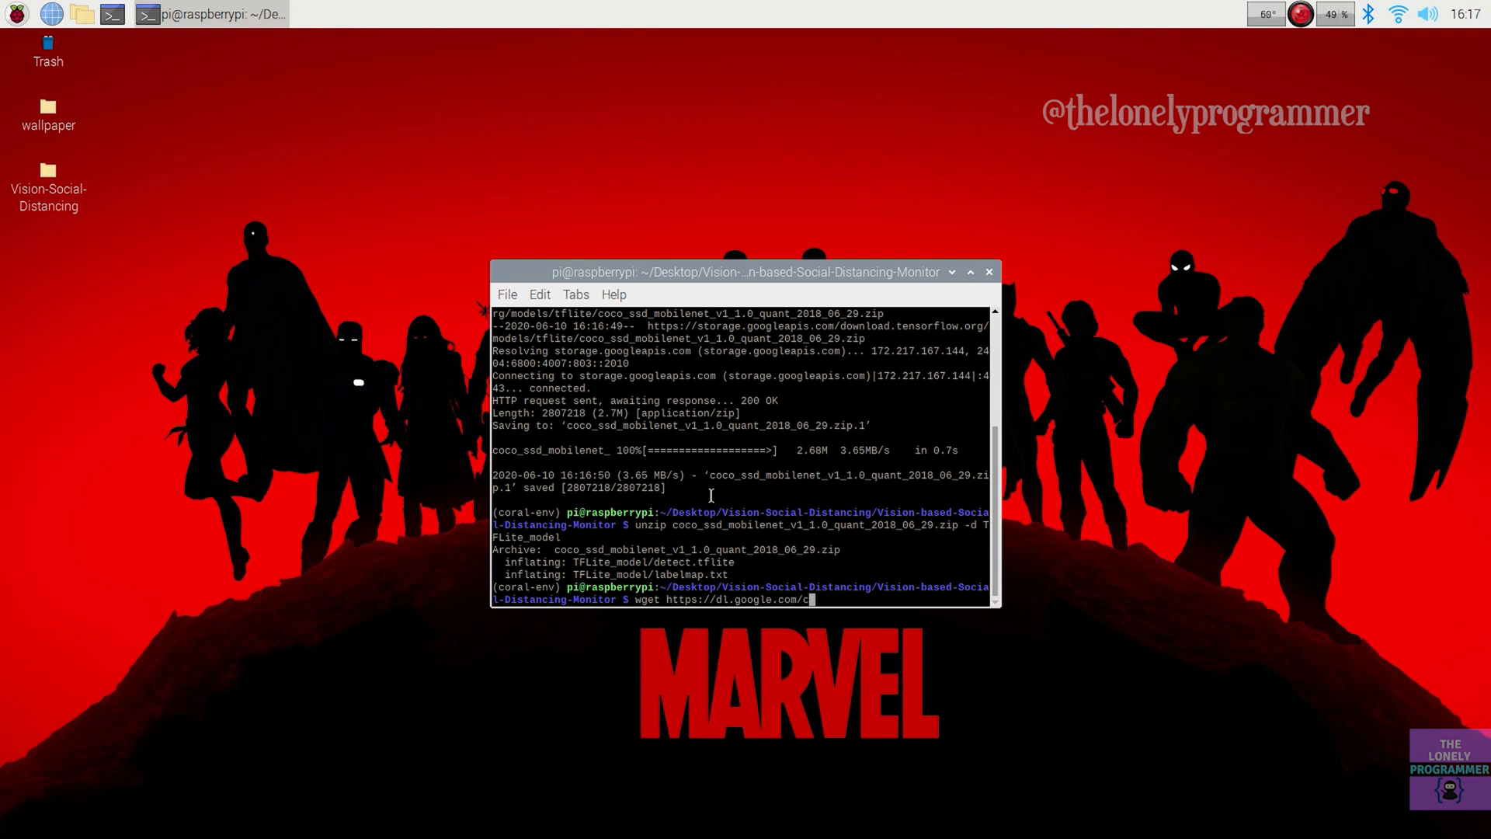
text(oral/canned_models/)
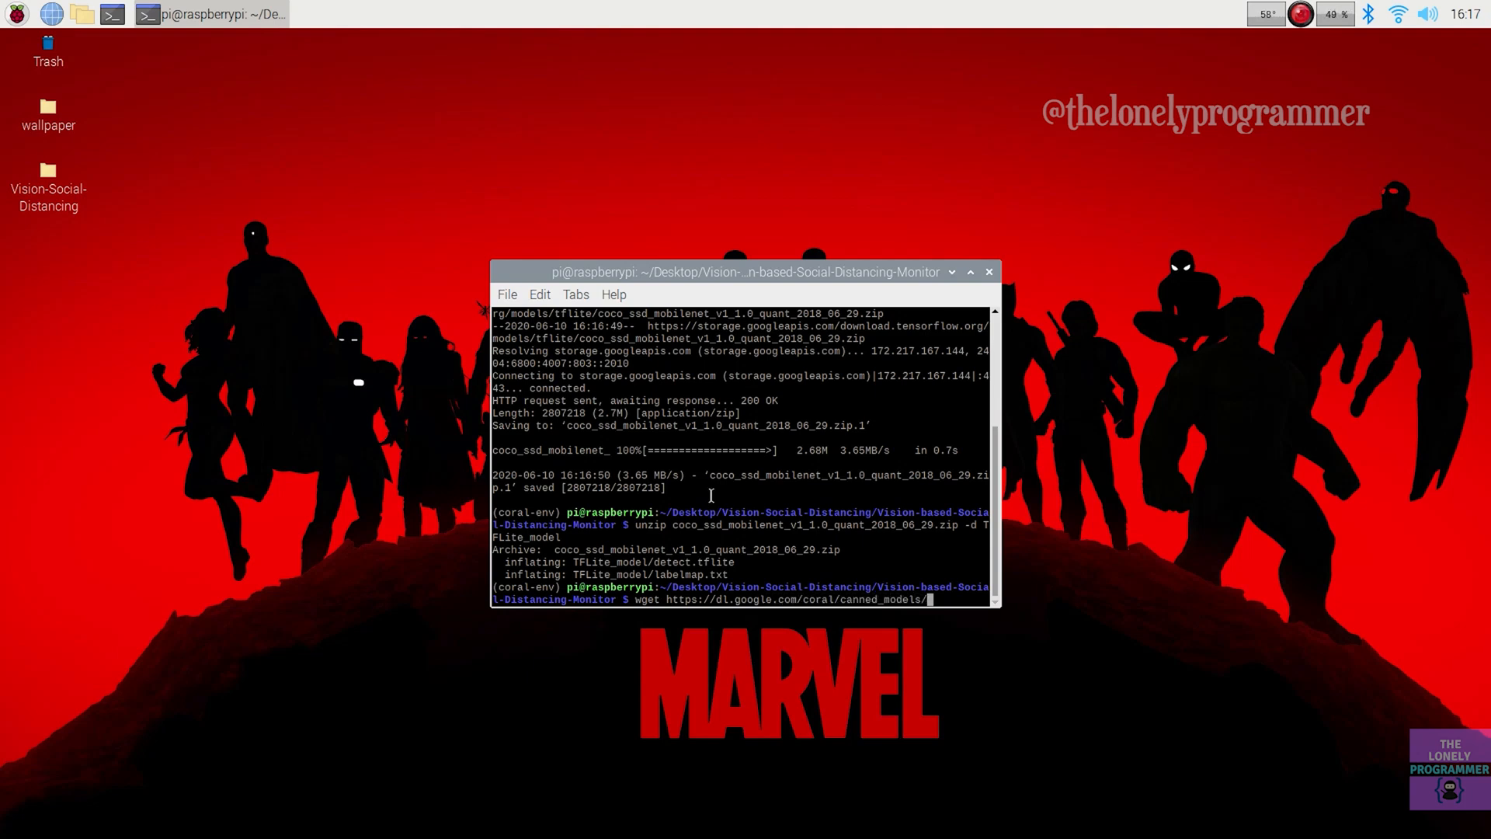
text(mobilenet_ssd_v2_)
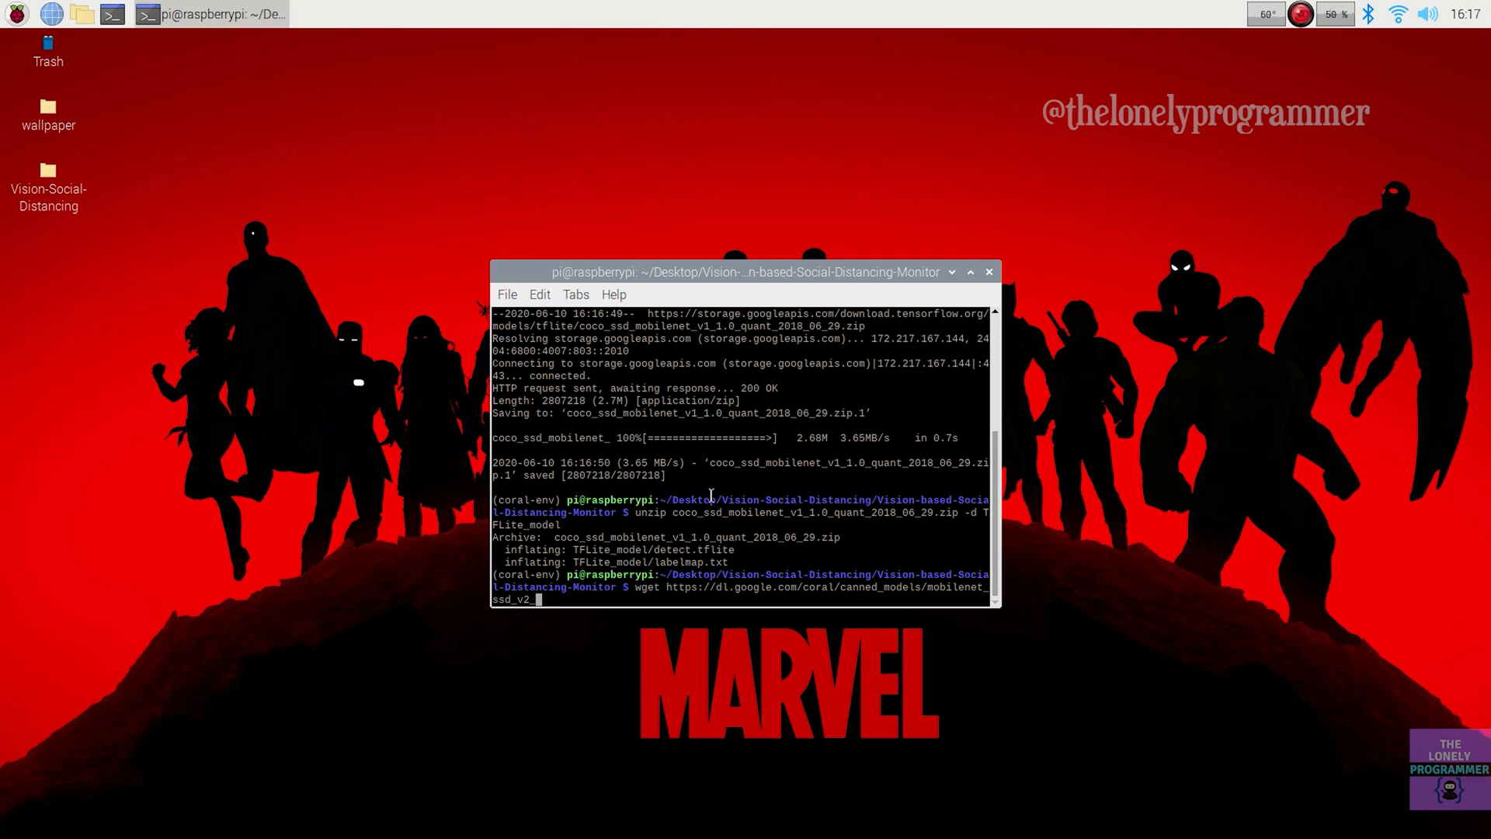
text(coco_quant_postp)
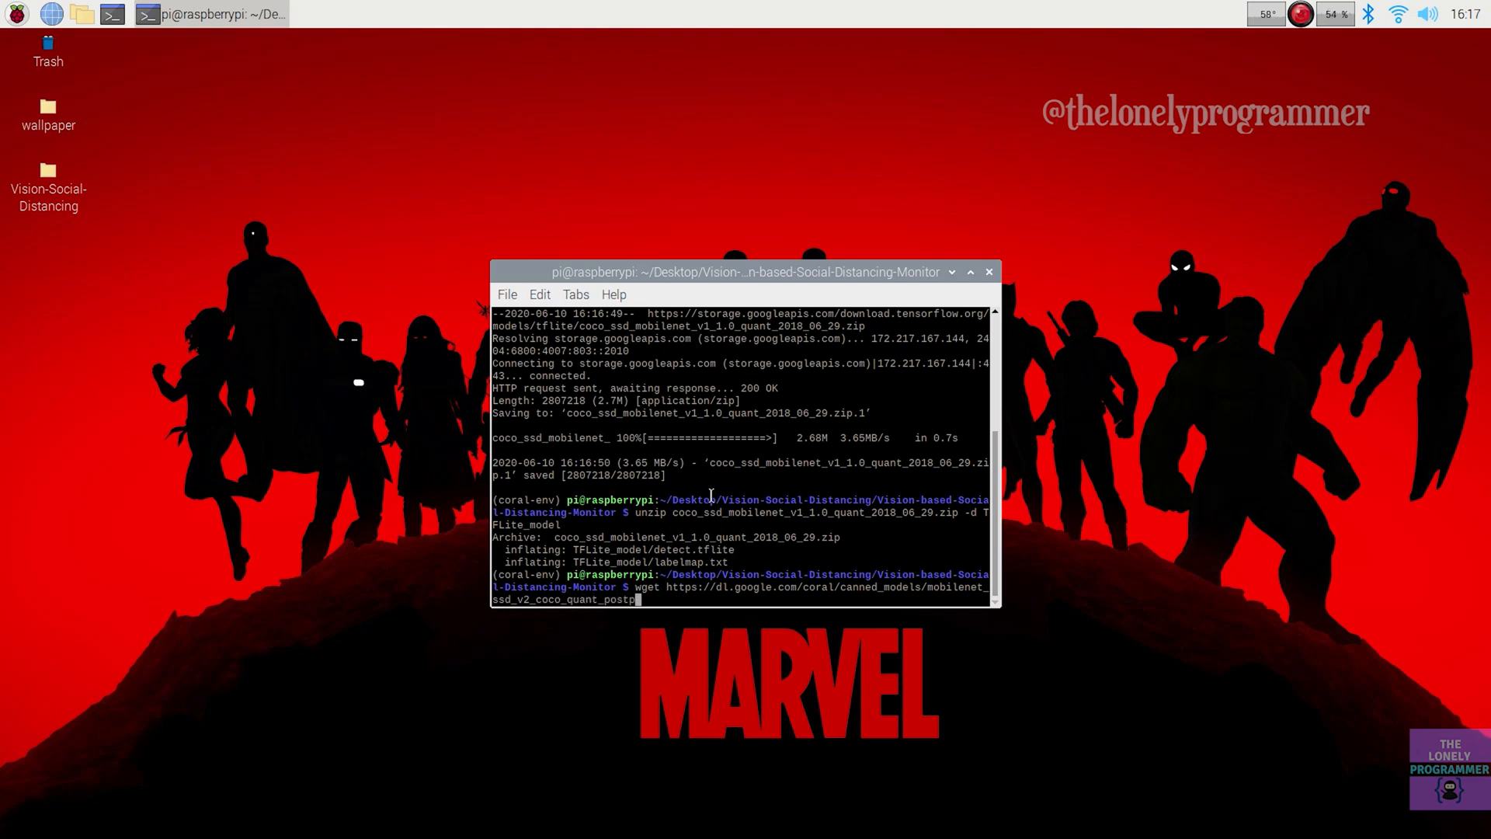
text(rocess_edgetpu.tflite)
text(python3 vision-social-dist-final.py -h)
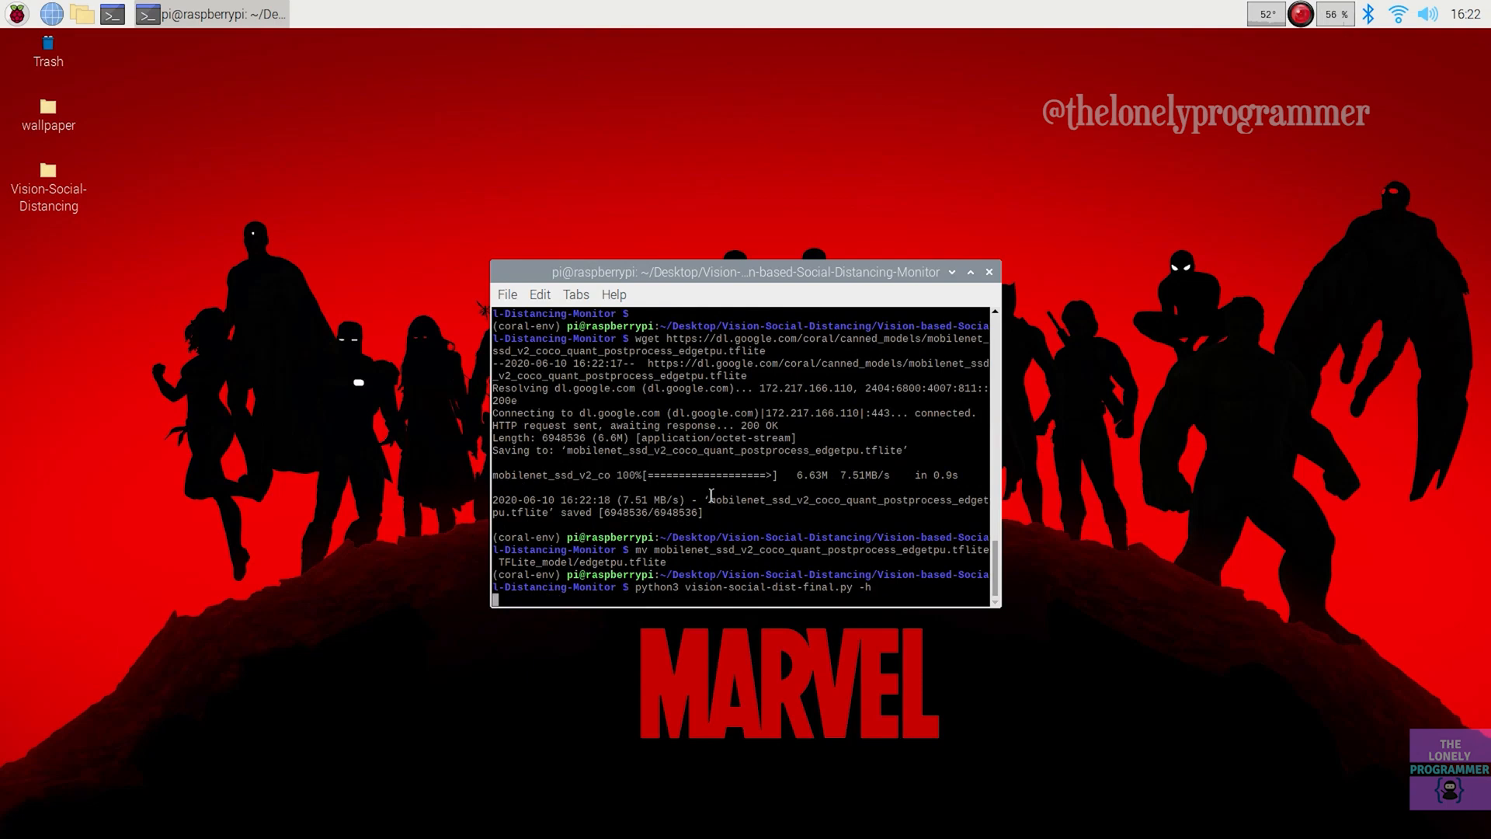
Run vision-social-dist-final.py -h to list its modeldir, labels, input, threshold and edgetpu options.
key(Return)
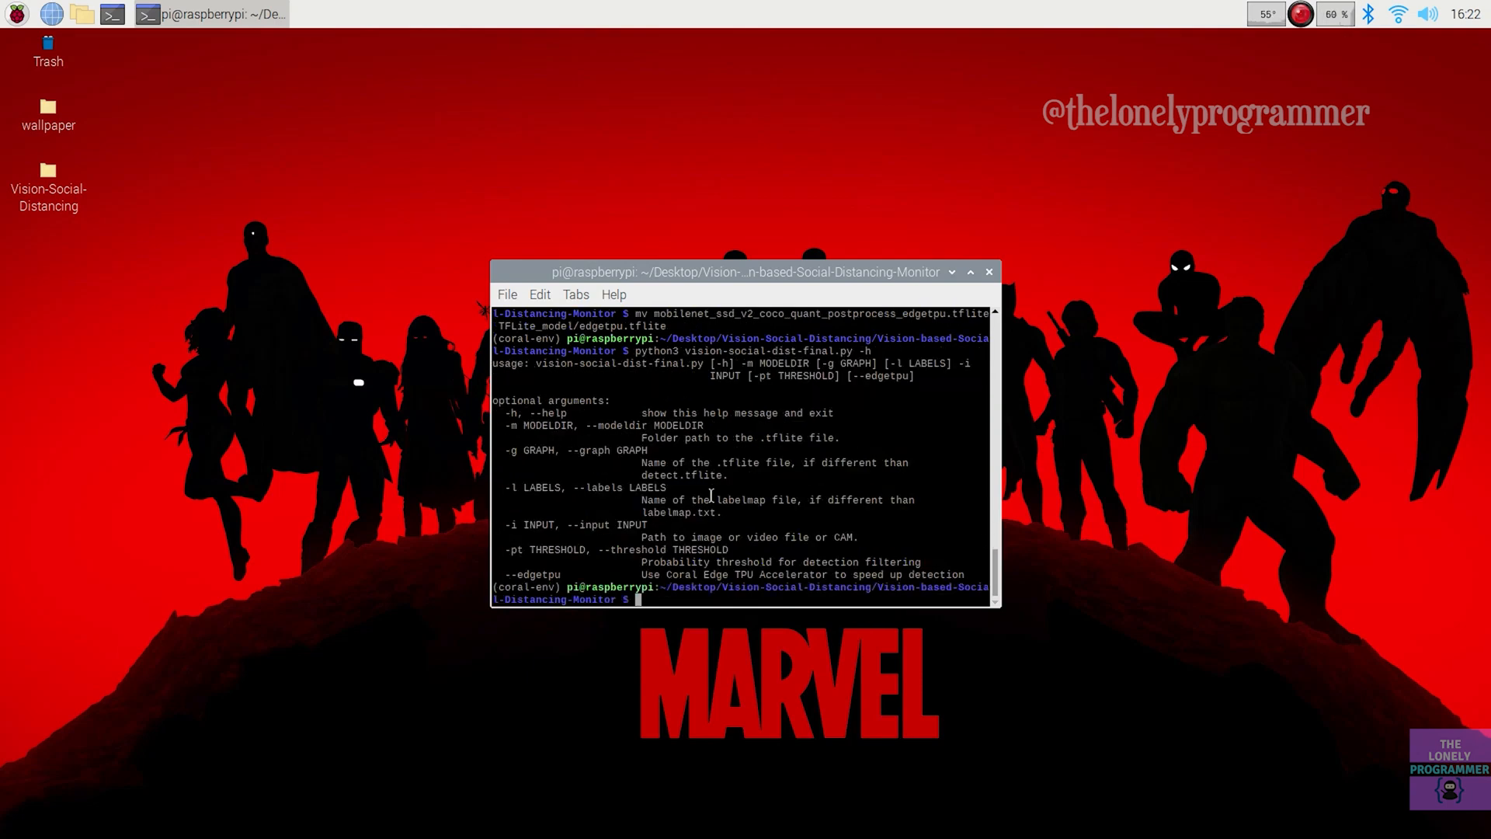
mouse_move(511, 430)
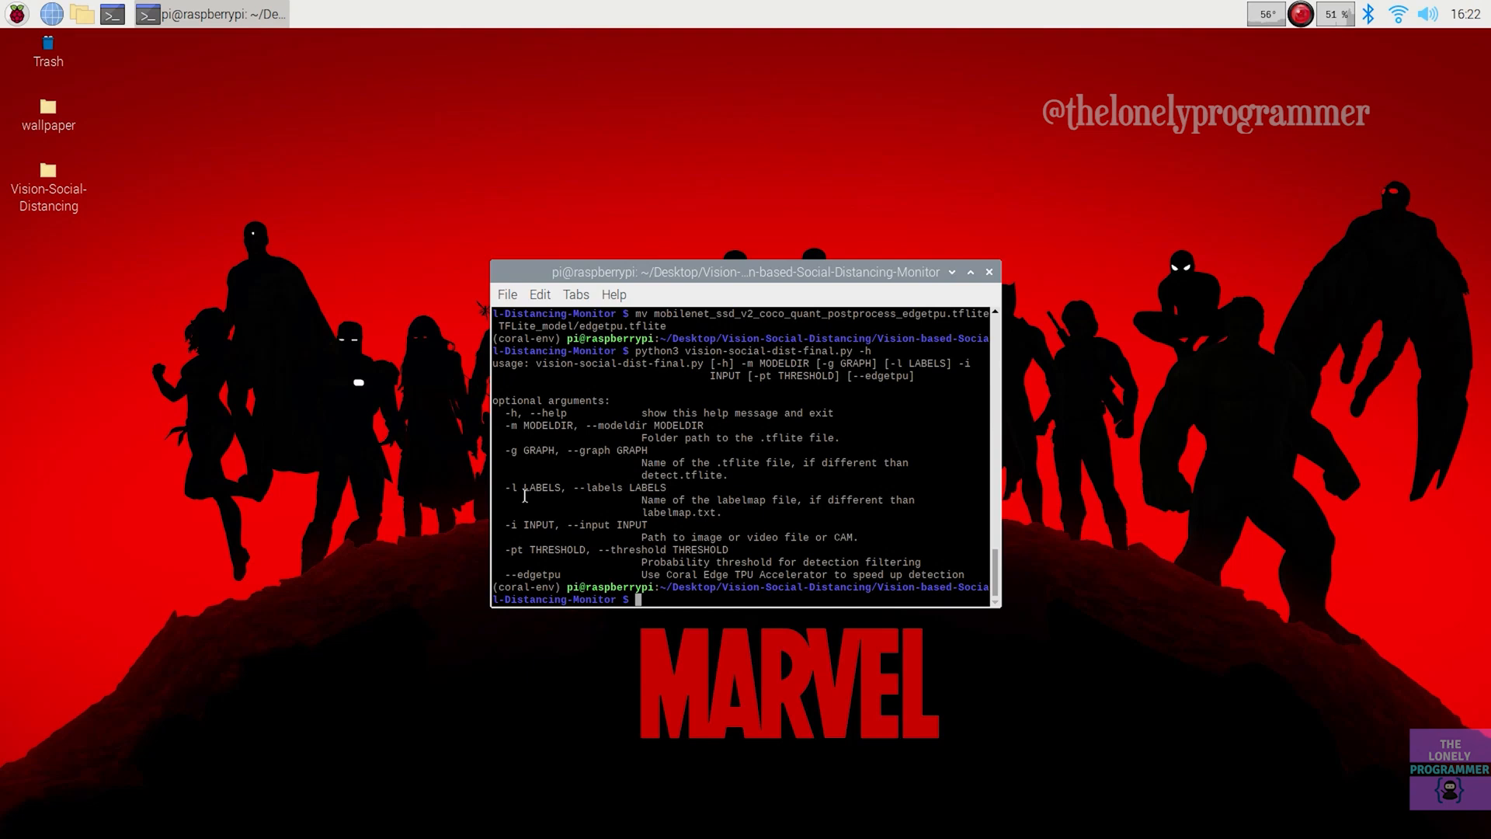
mouse_move(853, 537)
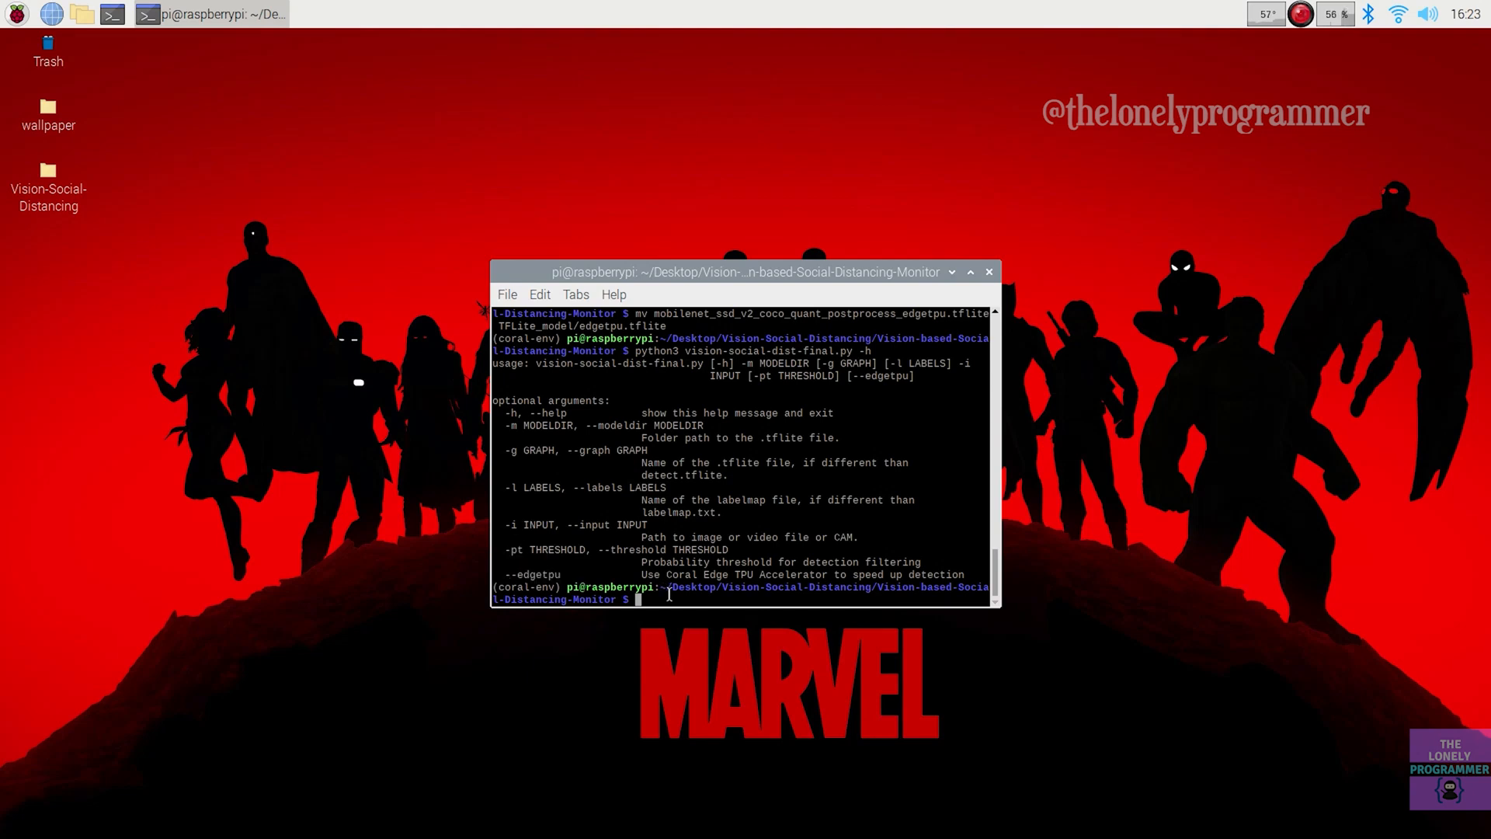
Run vision-social-dist-final.py with --edgetpu, --modeldir TFLite_model/ and --input test_data/test-img4.jpg.
text(pytho)
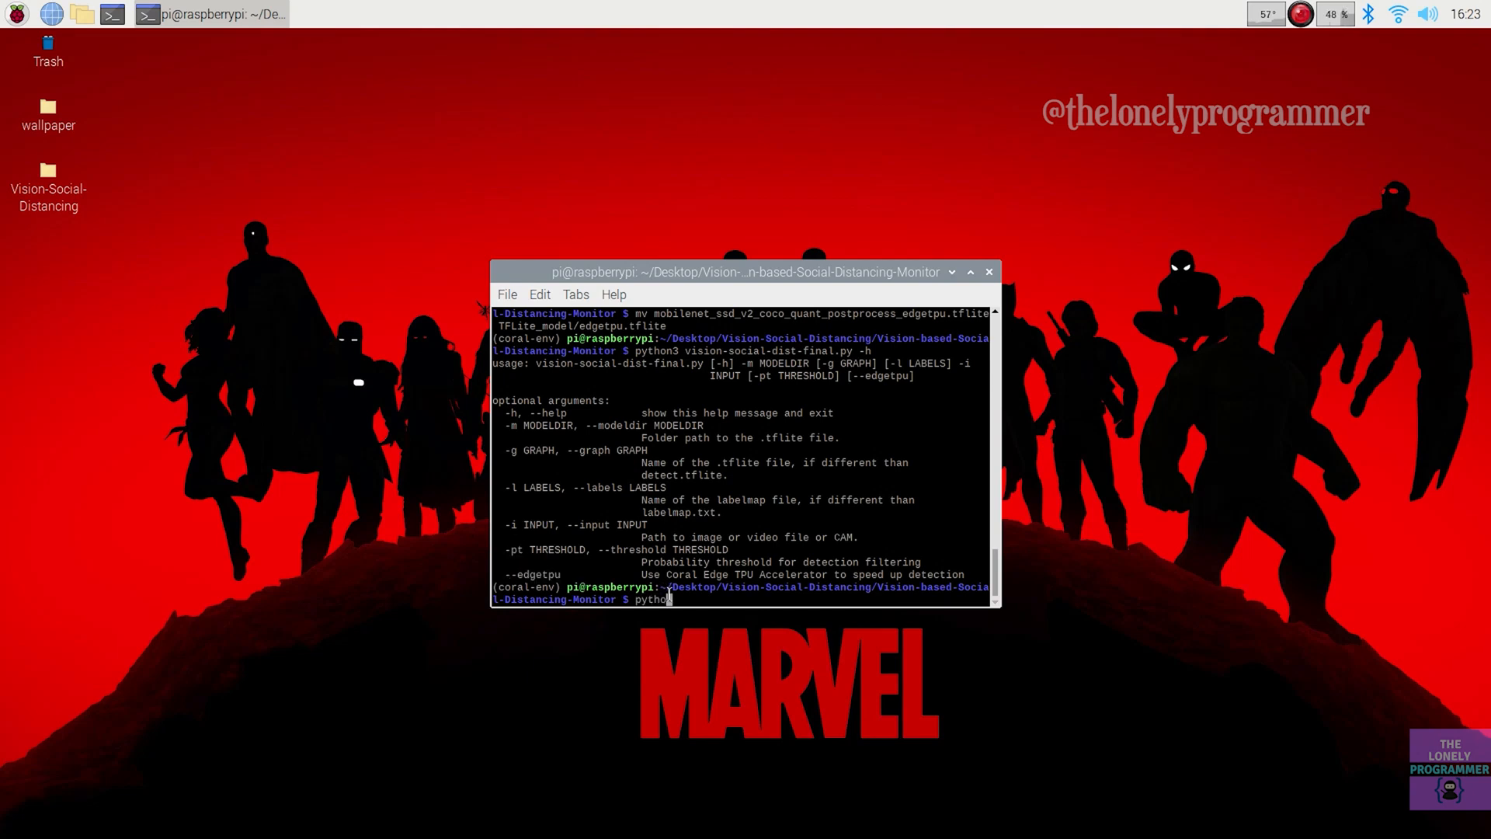
text(3)
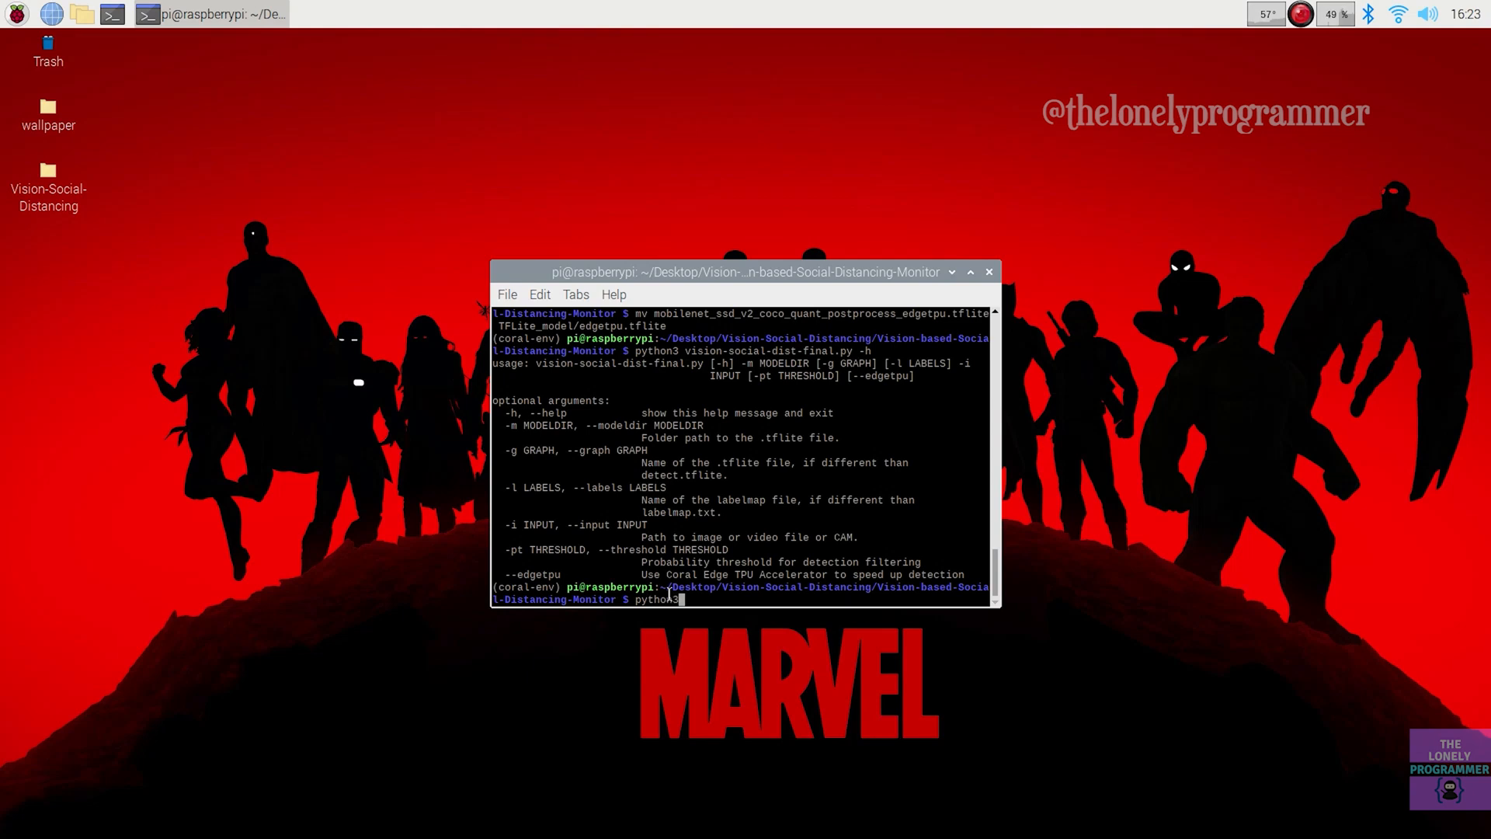
text(vision-social-dist-final.py)
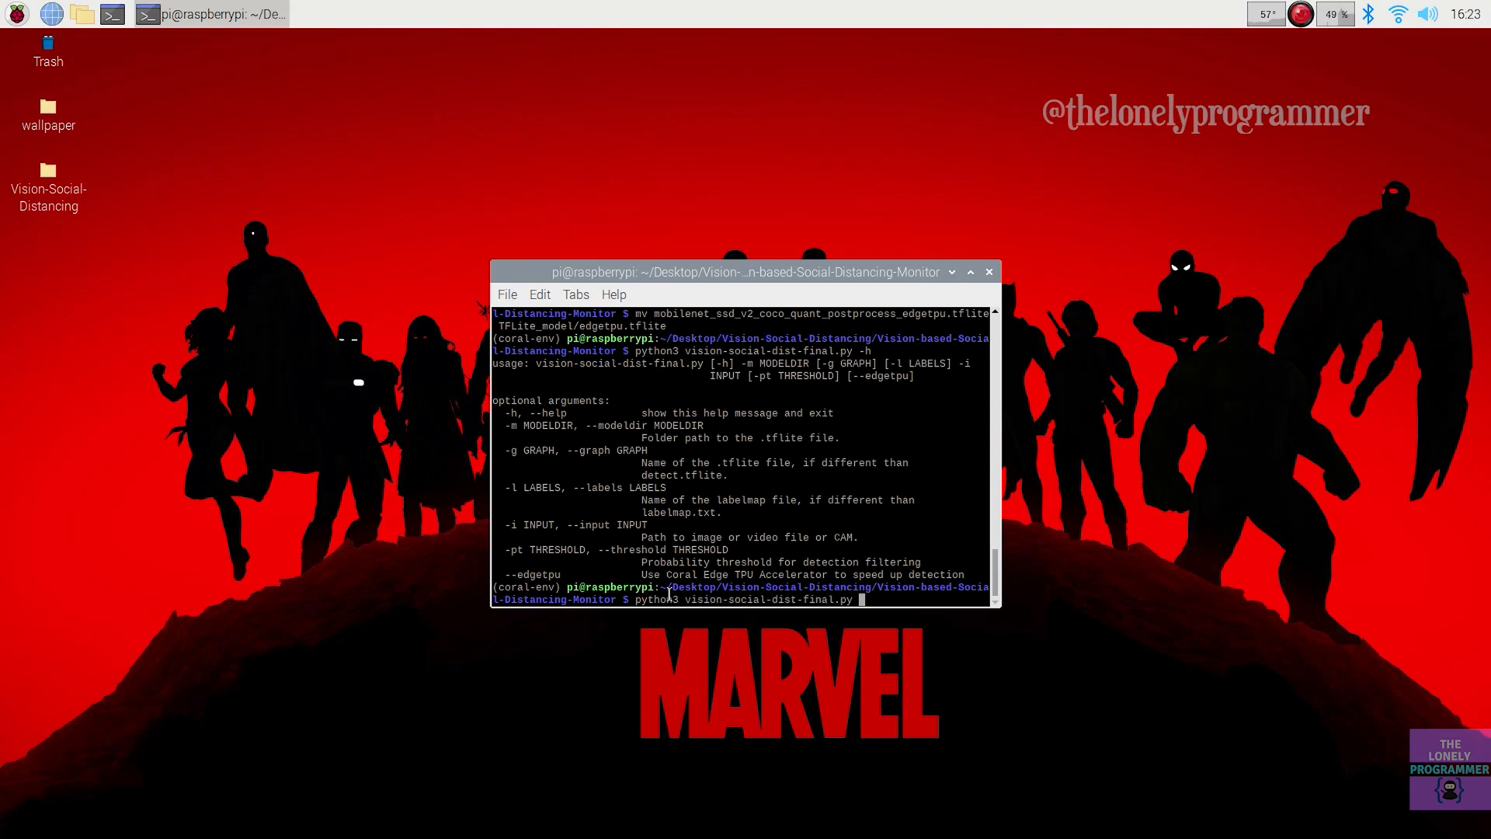
text(--edgetpu --modeldir=)
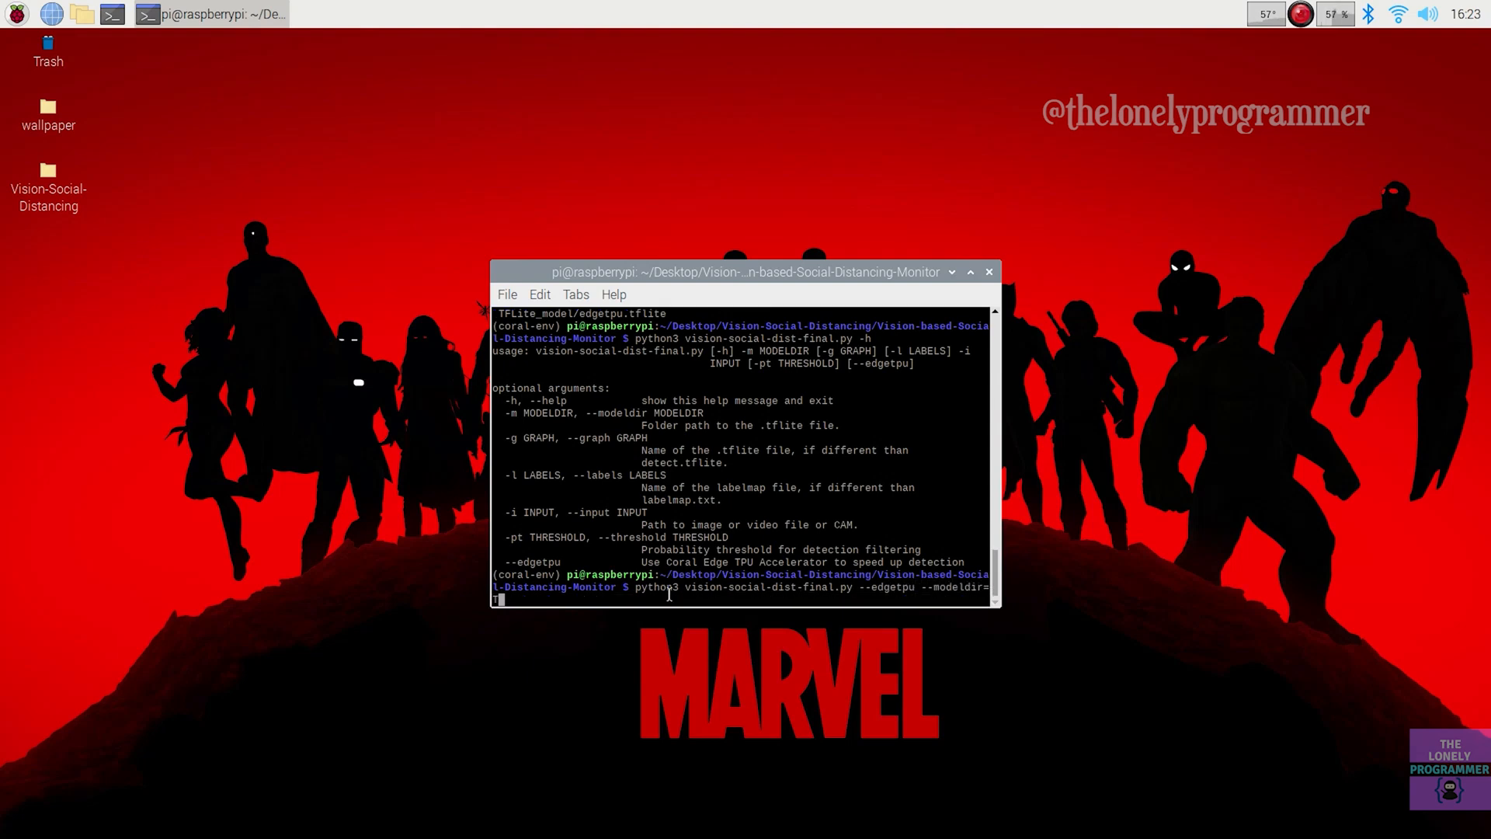
text(TFLite_model/)
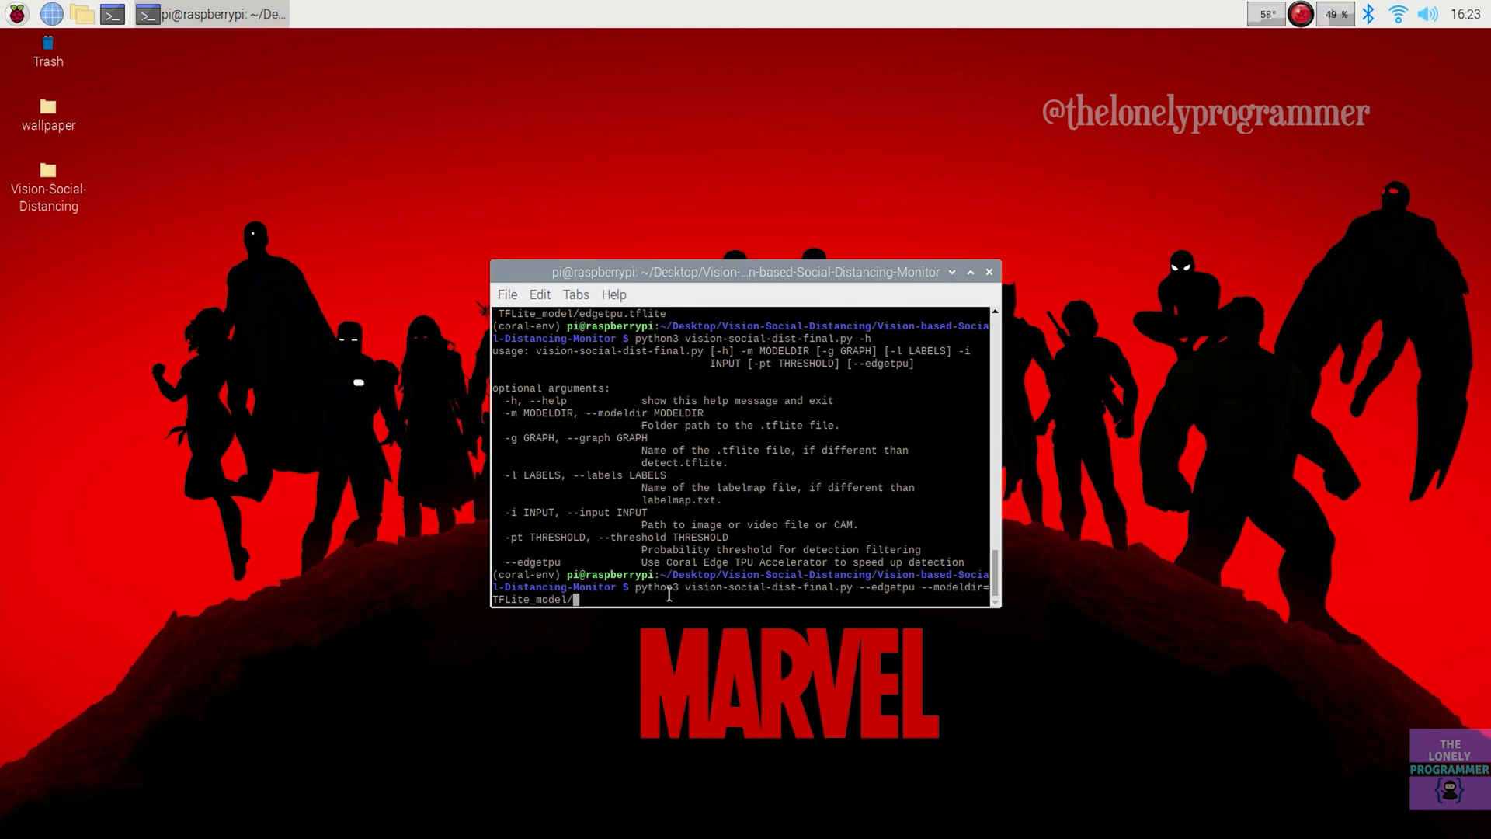
text(--input=)
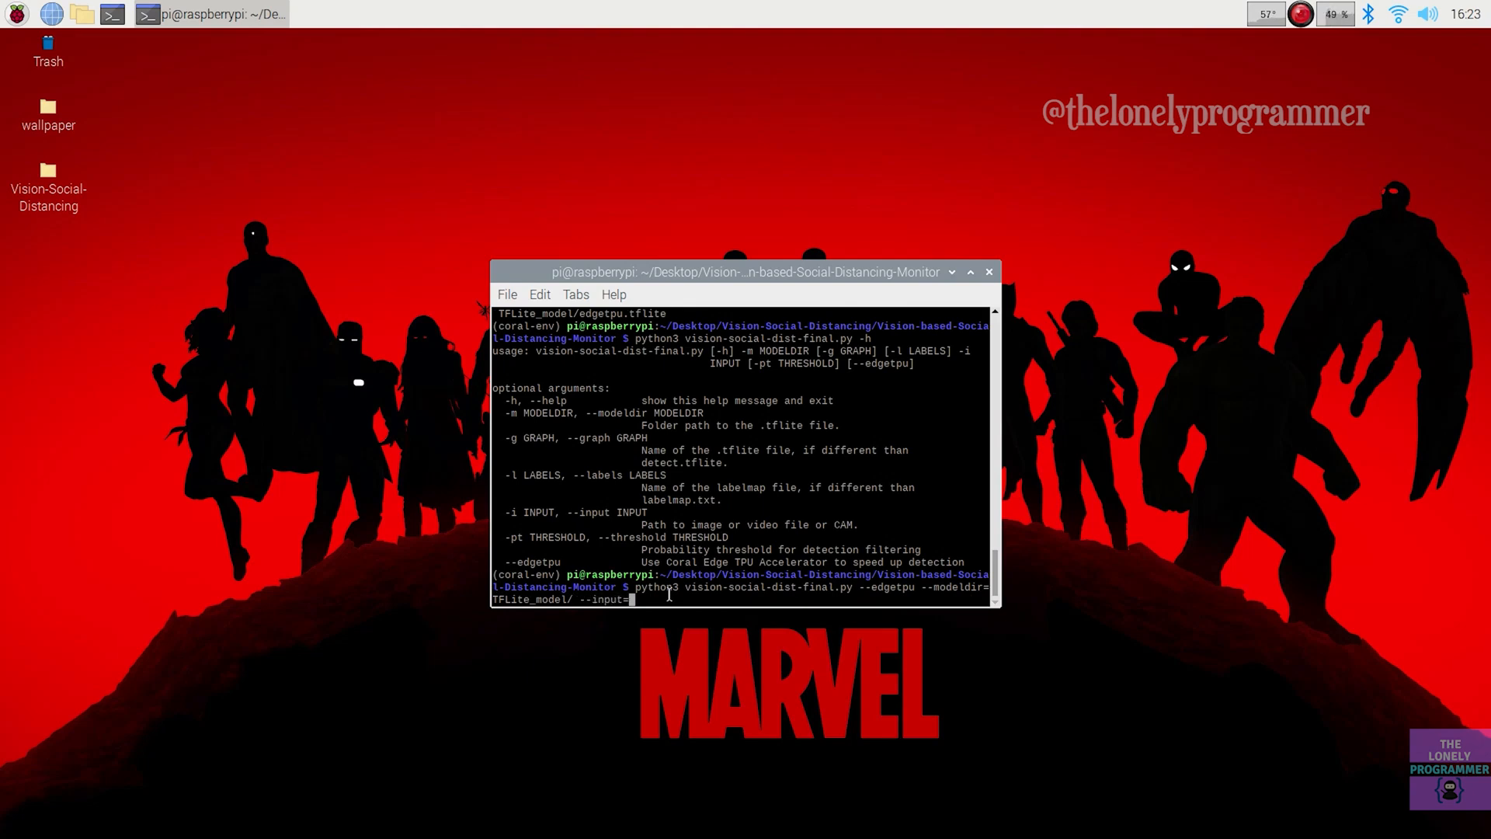
text(/)
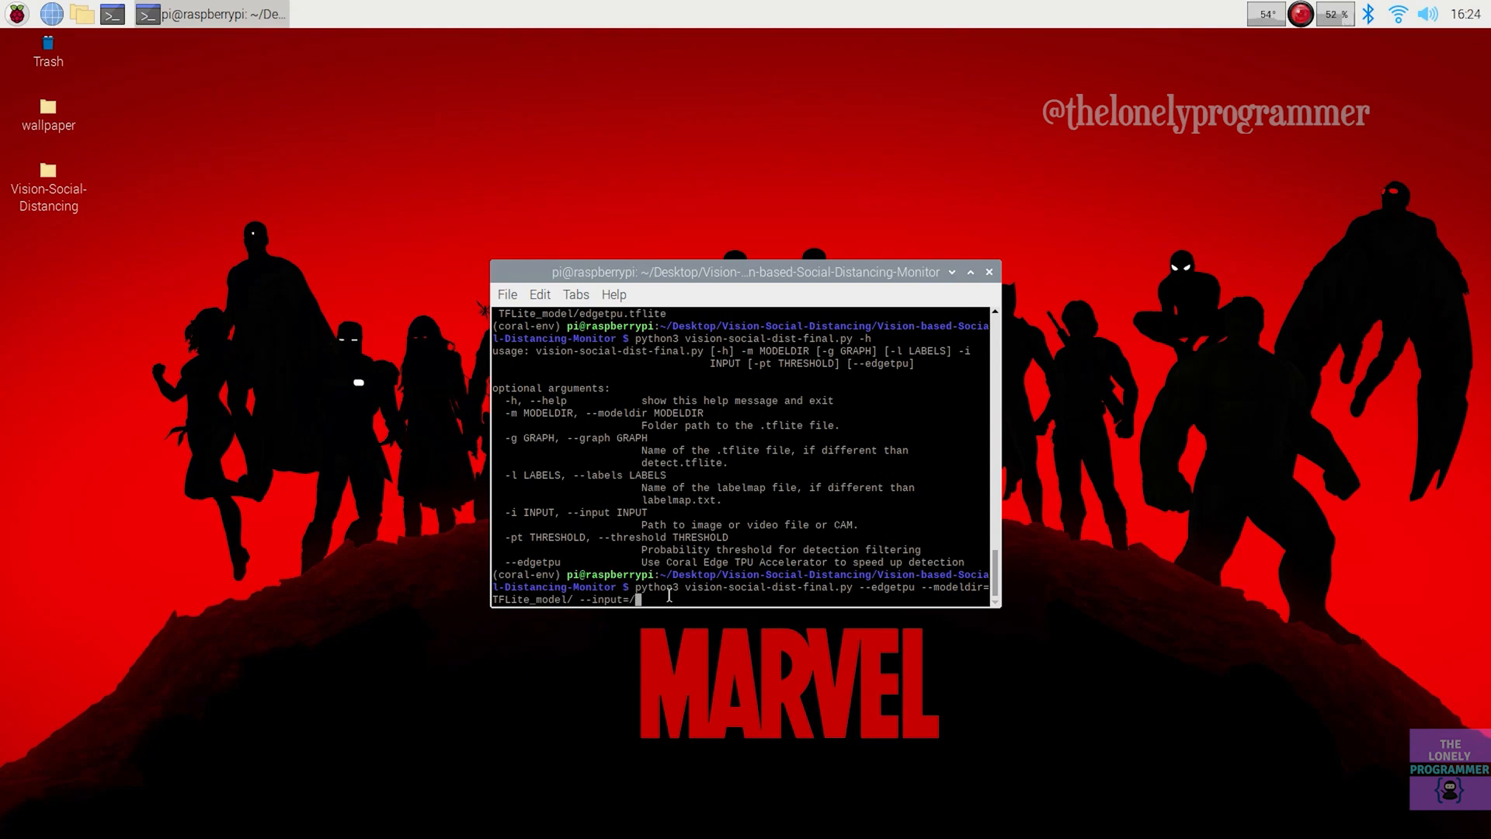
text(test_data)
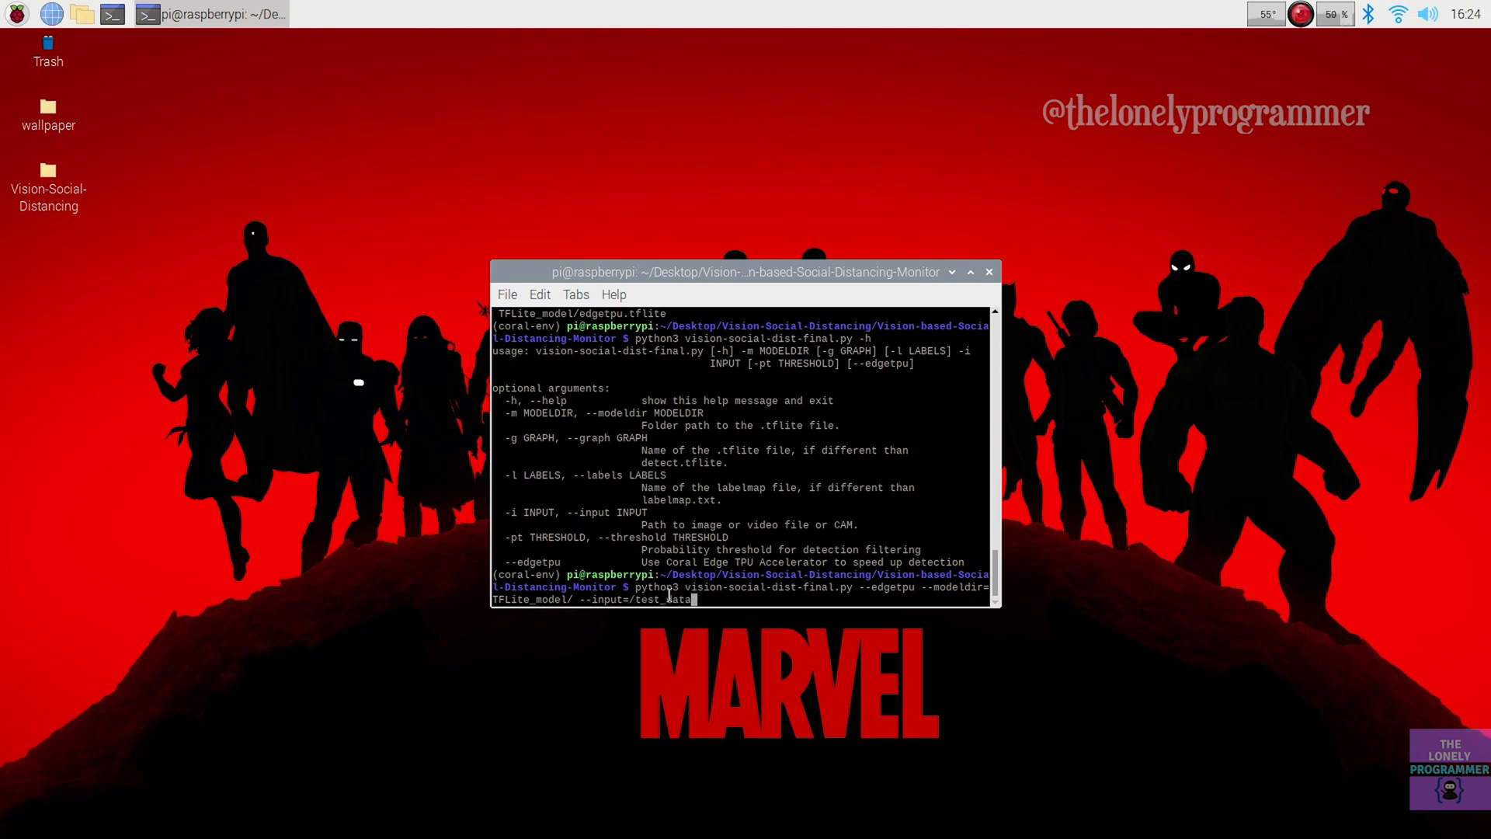
text(test-im)
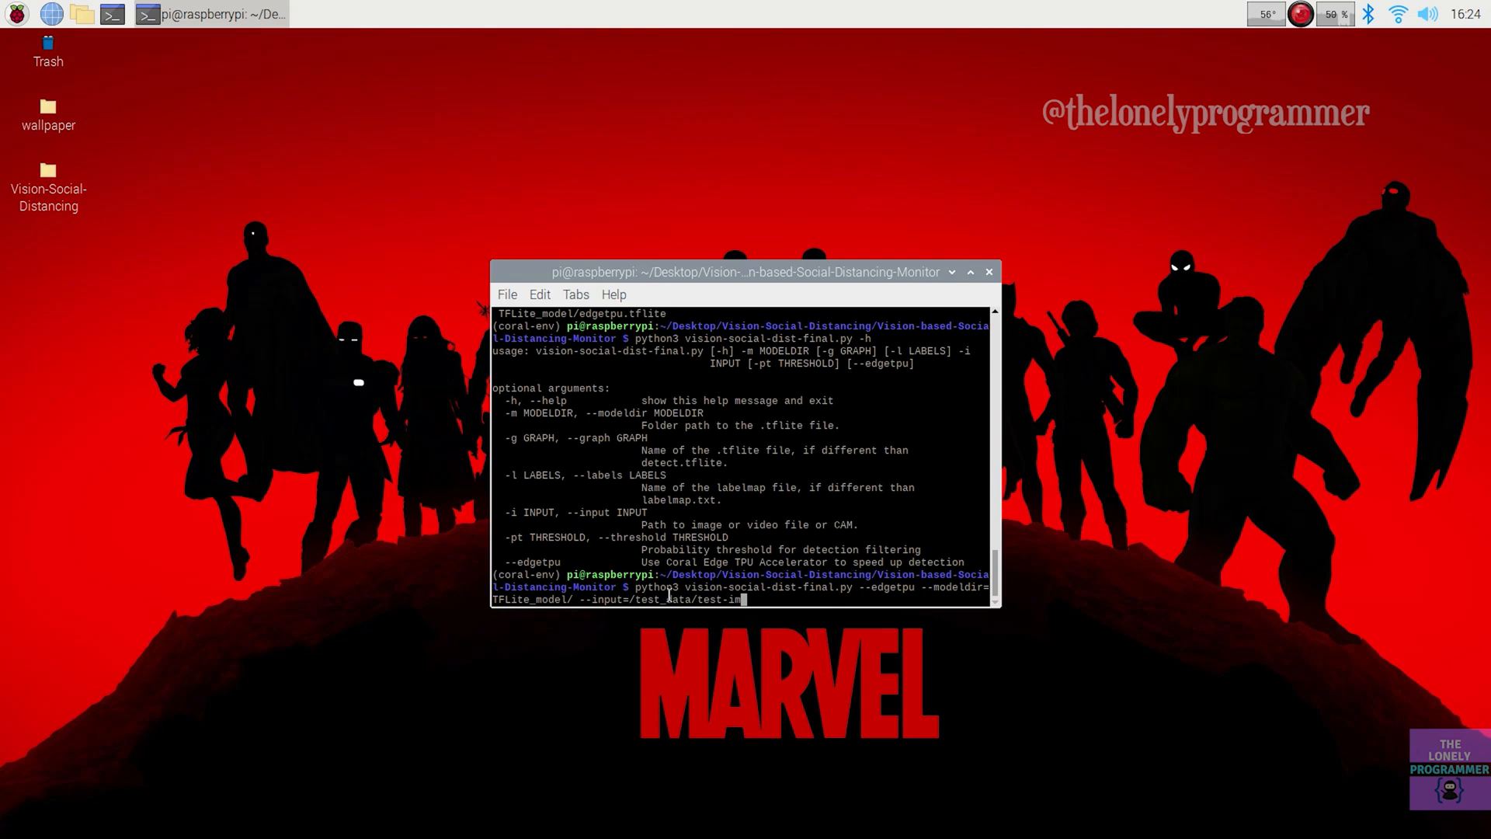
text(g4.jpg)
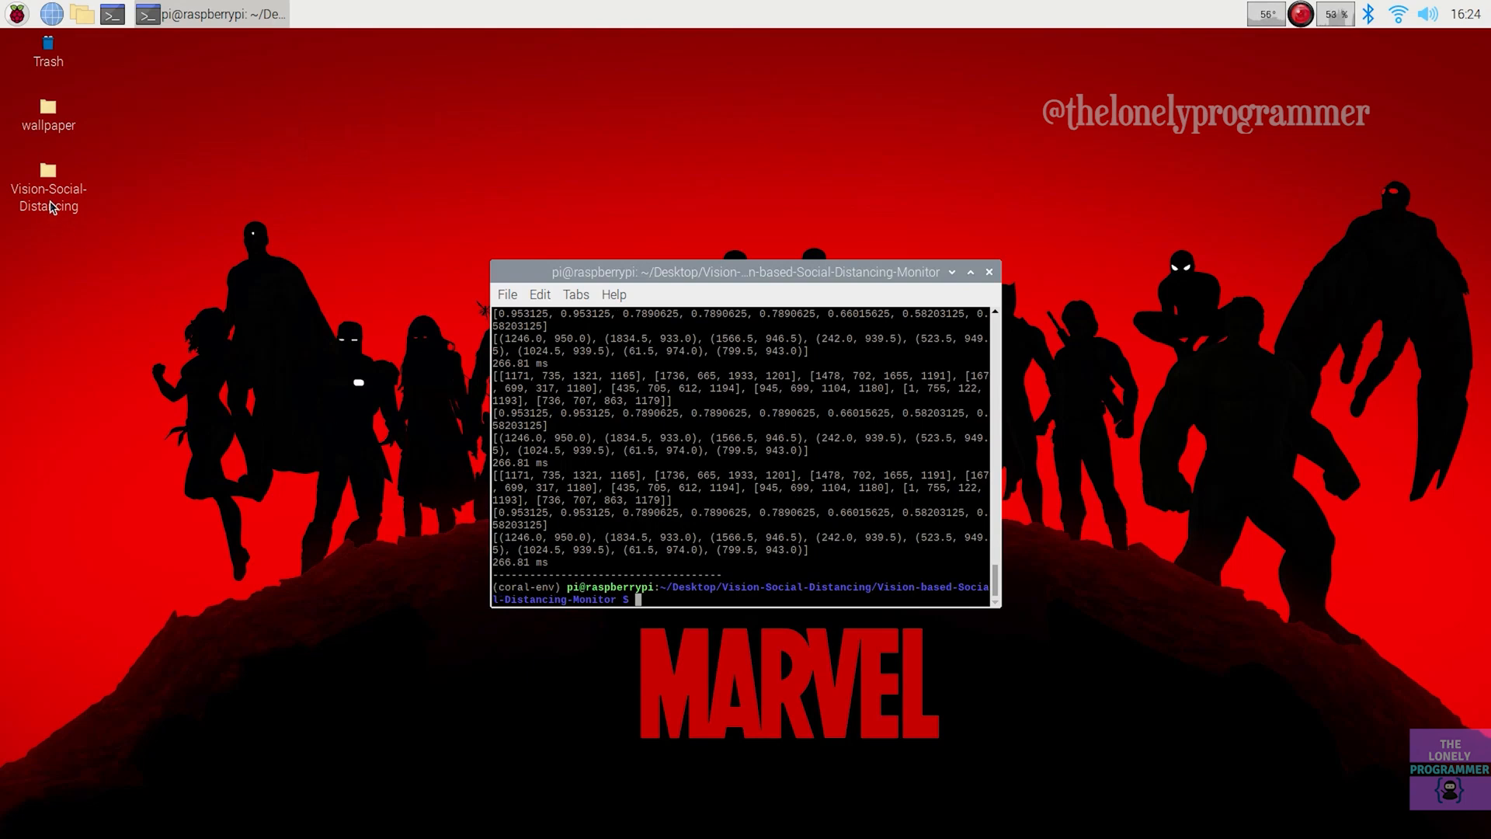
Browse into the Vision-based-Social-Distancing-Monitor project folder and view out-test-img4.jpg.
double_click(47, 187)
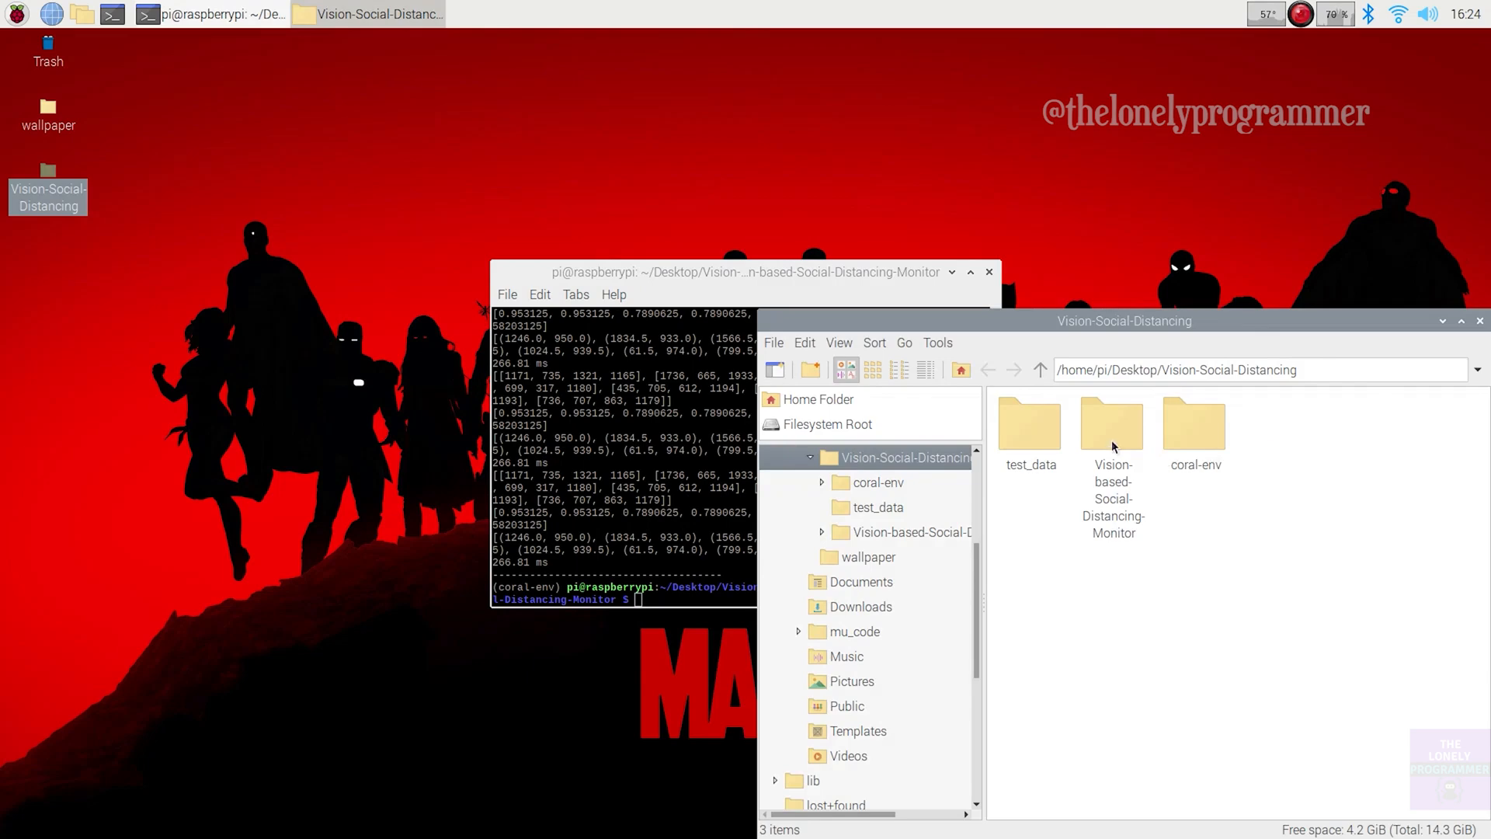
double_click(1112, 425)
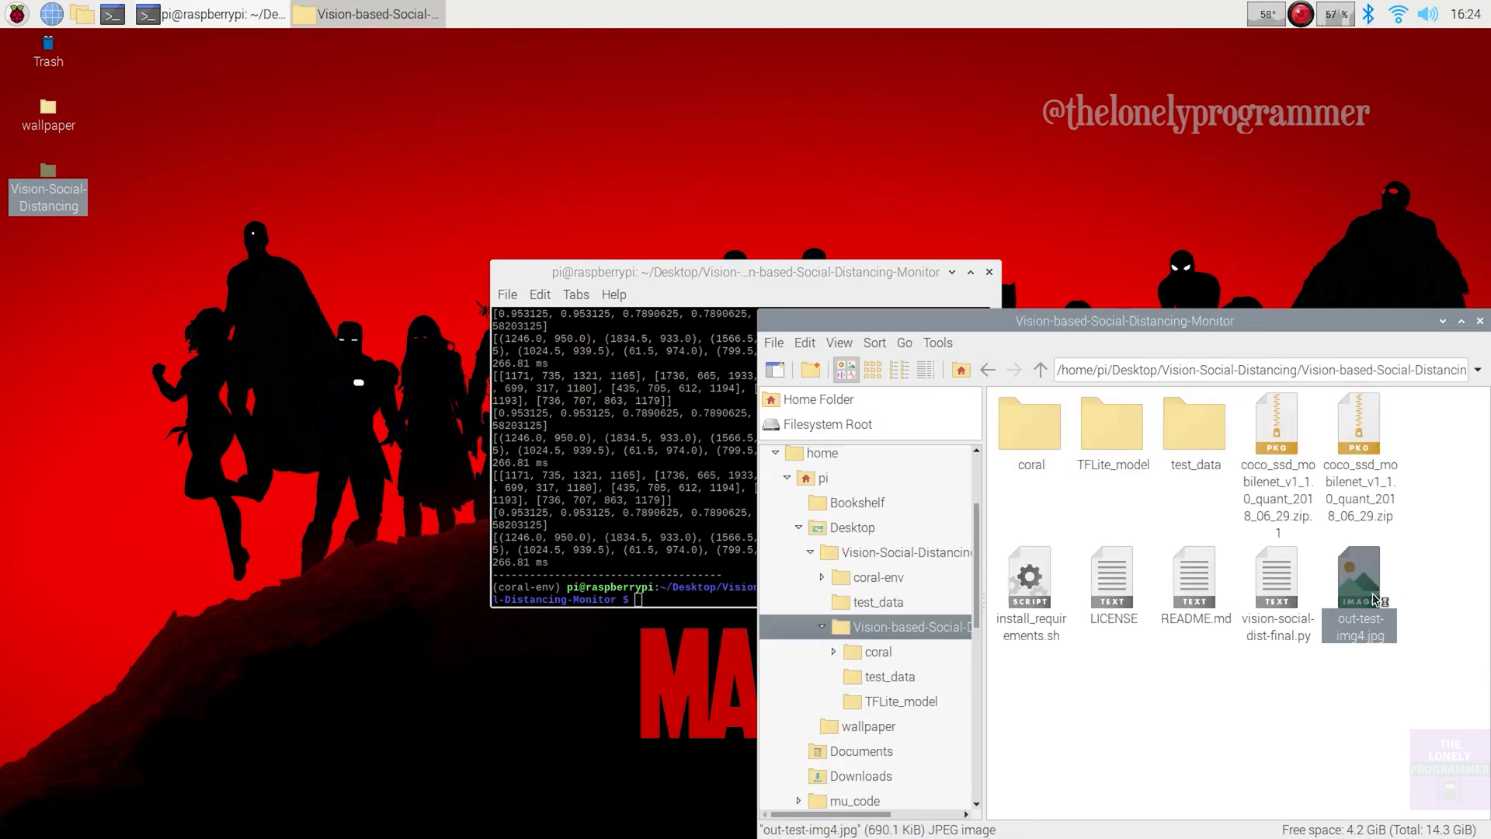
double_click(1357, 577)
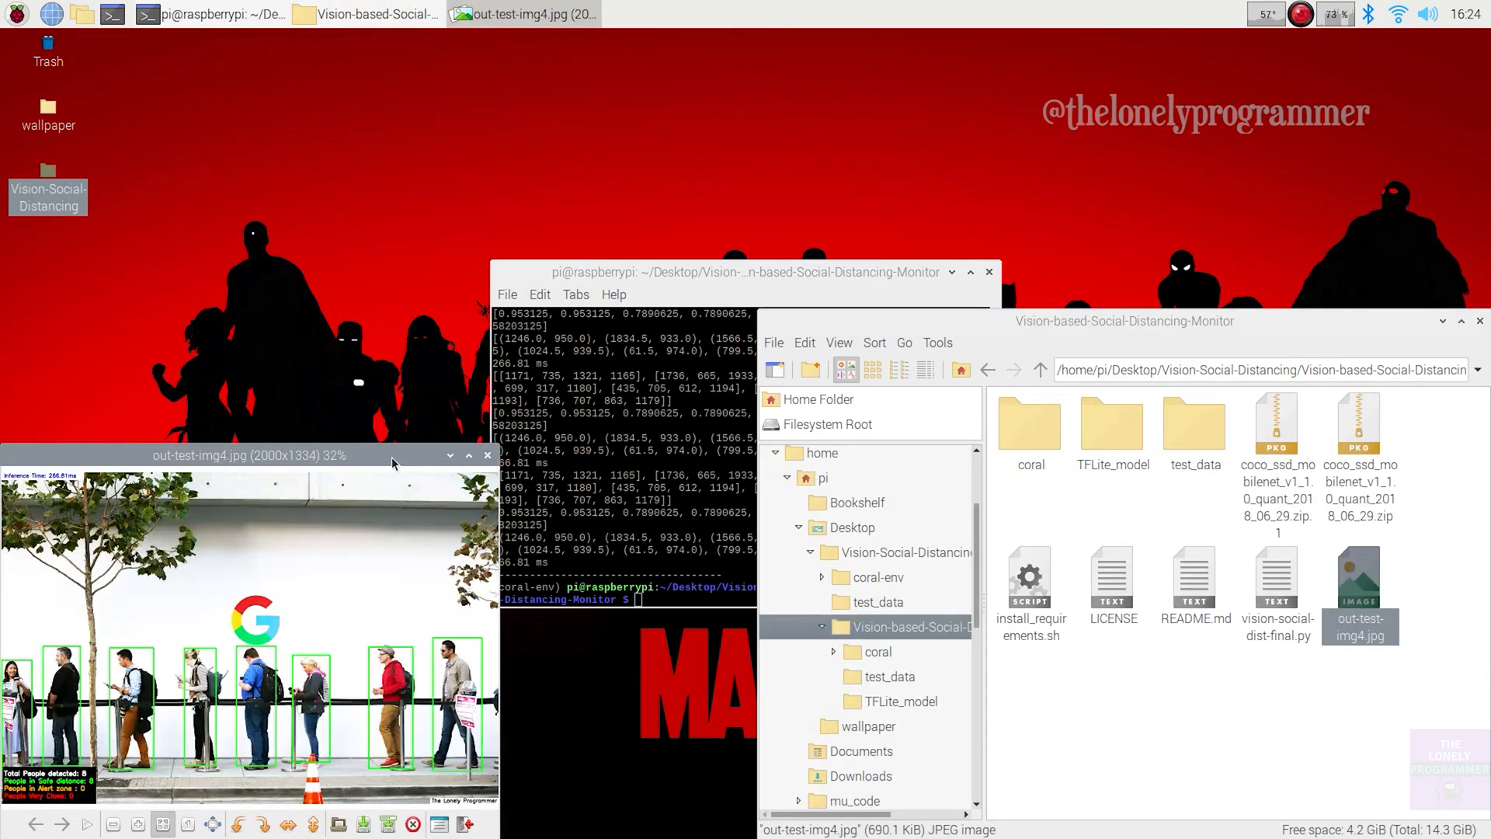
Maximize the viewer to inspect out-test-img4.jpg showing 8 people, all at safe distance.
click(468, 455)
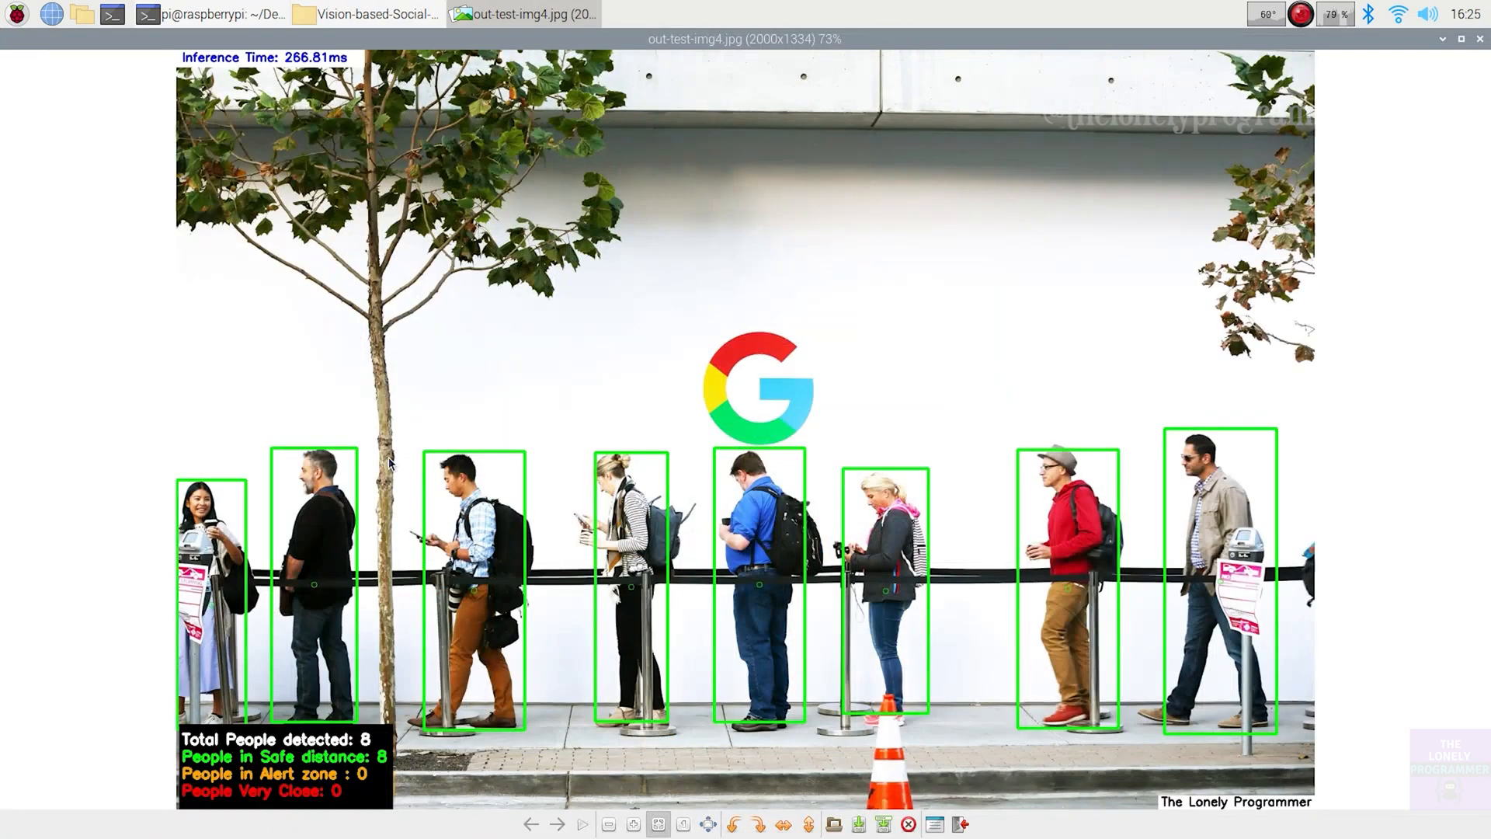
mouse_move(509, 561)
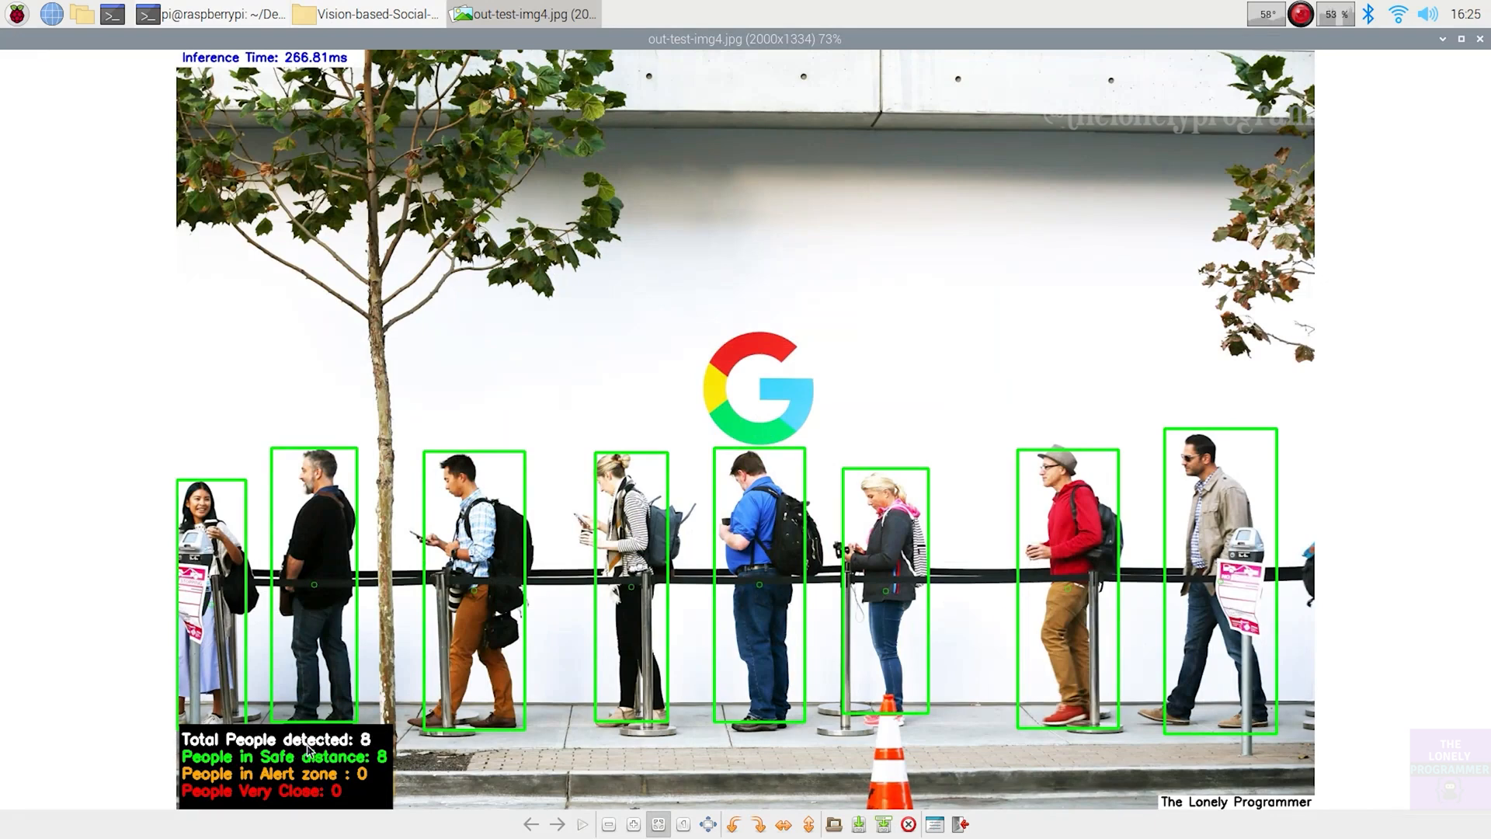
mouse_move(381, 751)
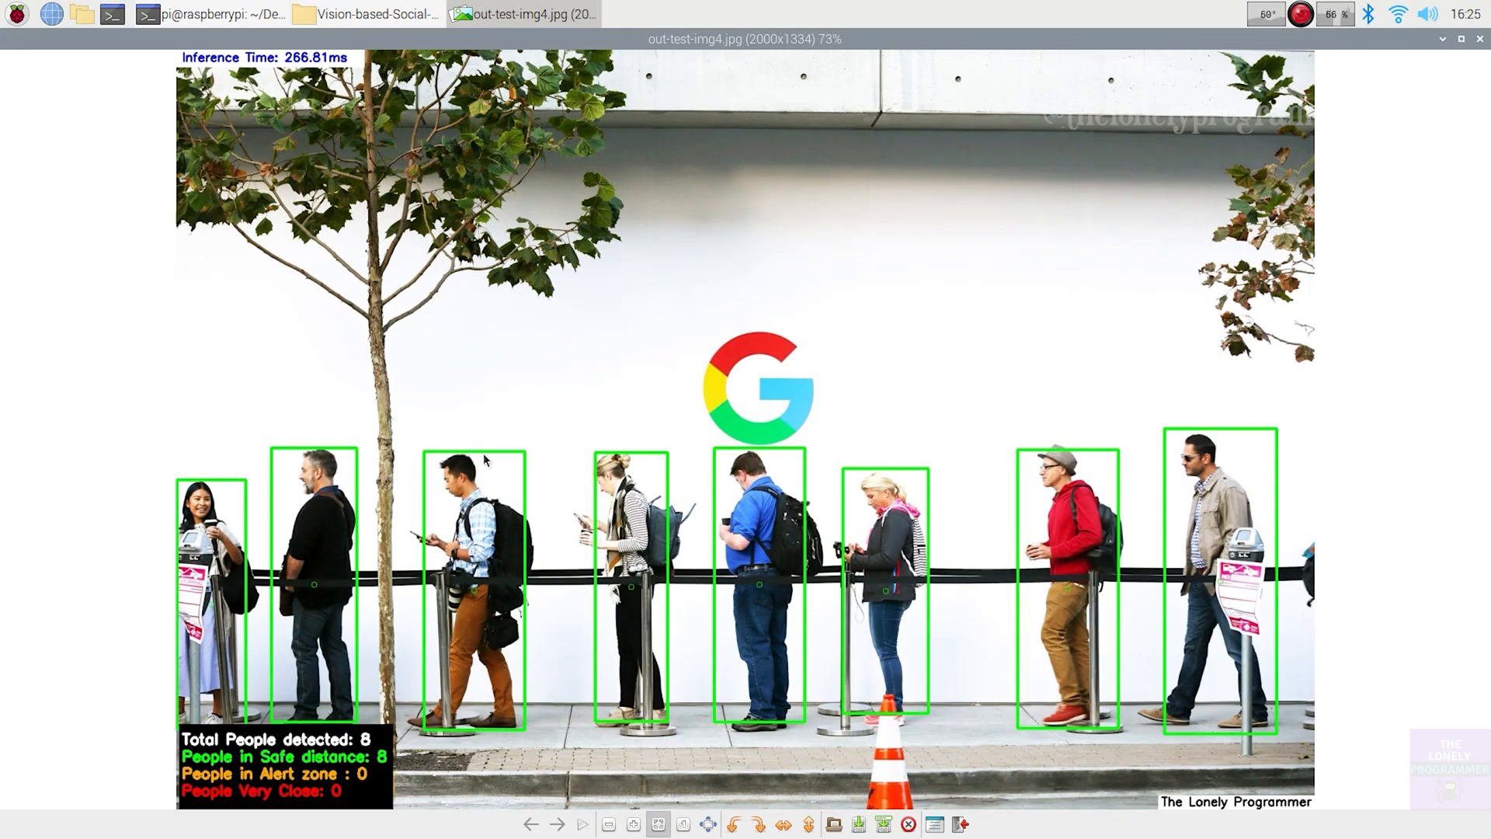
mouse_move(481, 736)
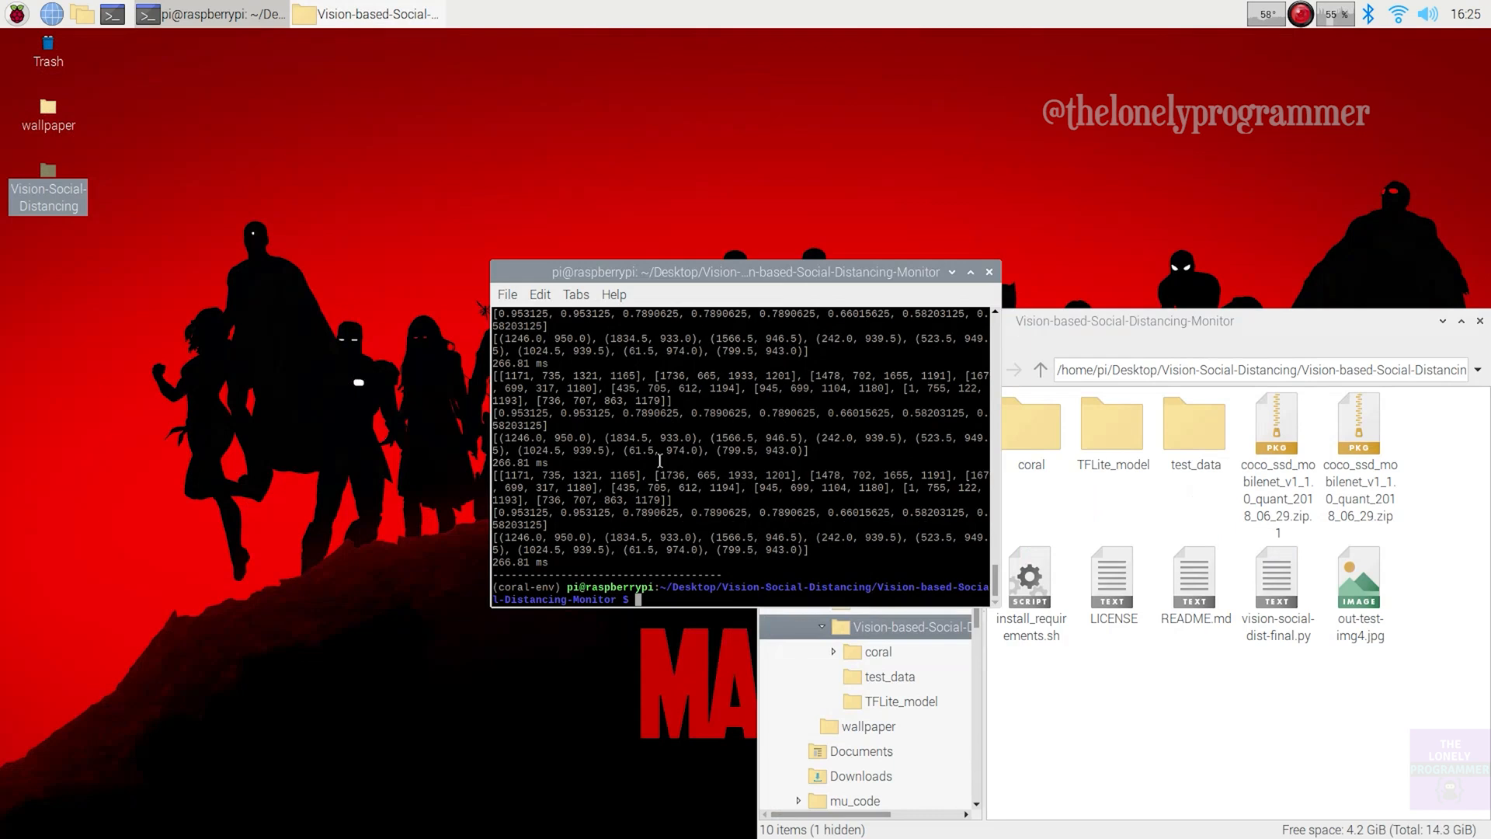
Run vision-social-dist-final.py with --edgetpu and --modeldir on test_data/test-ped.mp4 for live annotated detection.
text(python3)
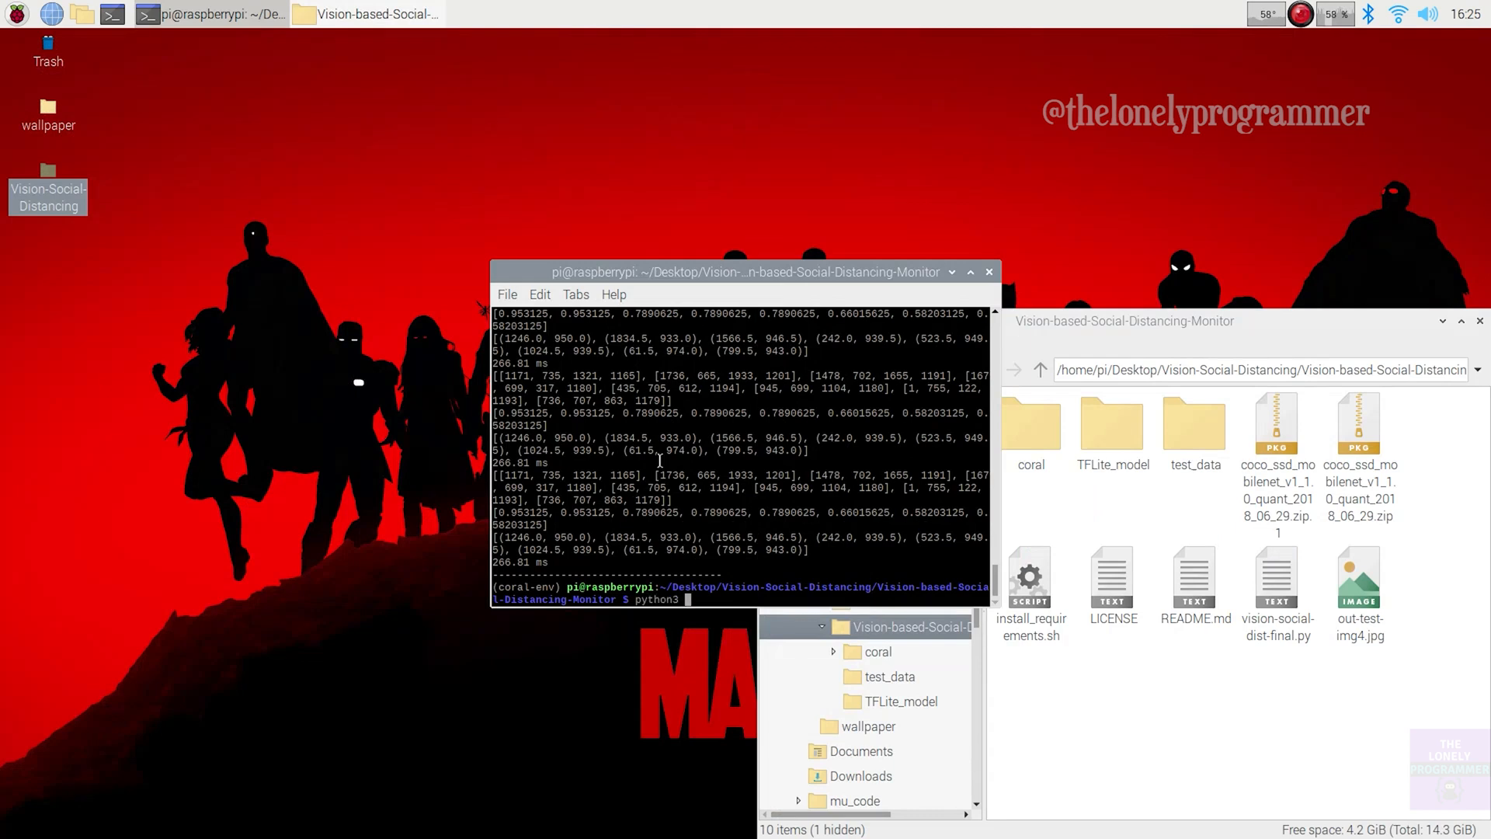
text(vision-social-dist-final.py -)
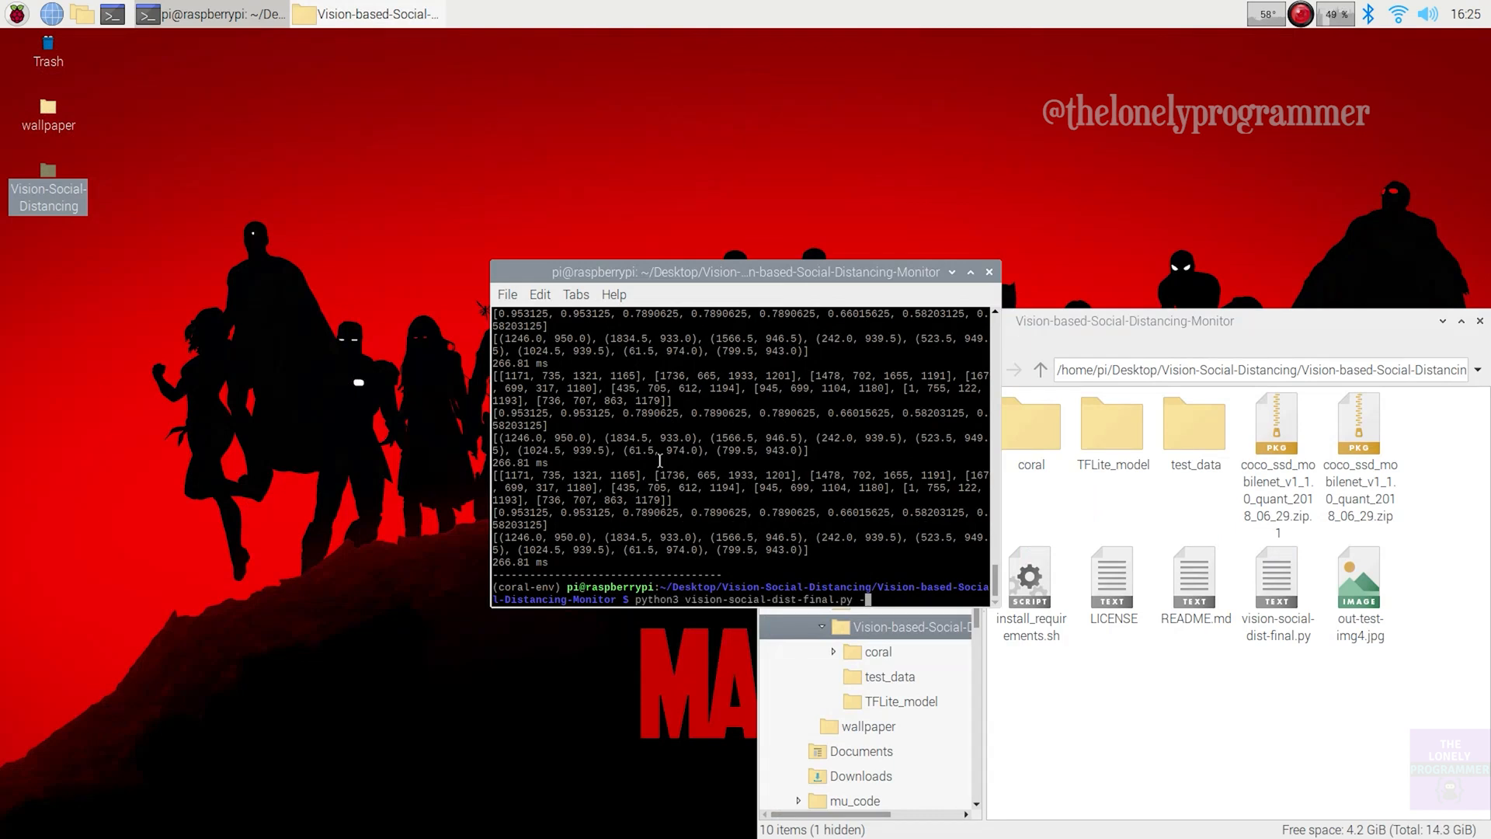
text(--edgetpu)
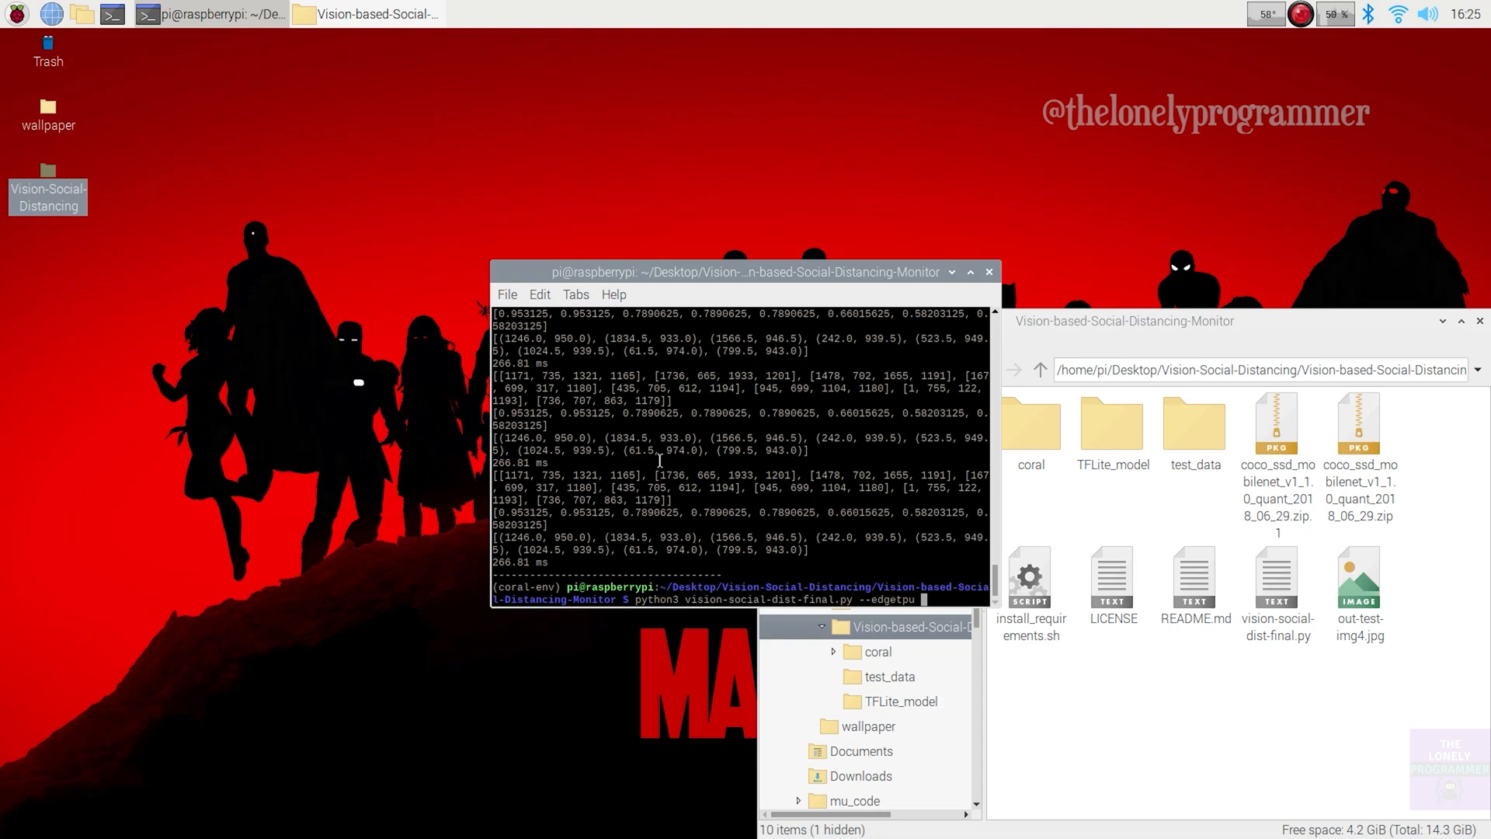
text(--modeldir=TFLite_model/ --input=)
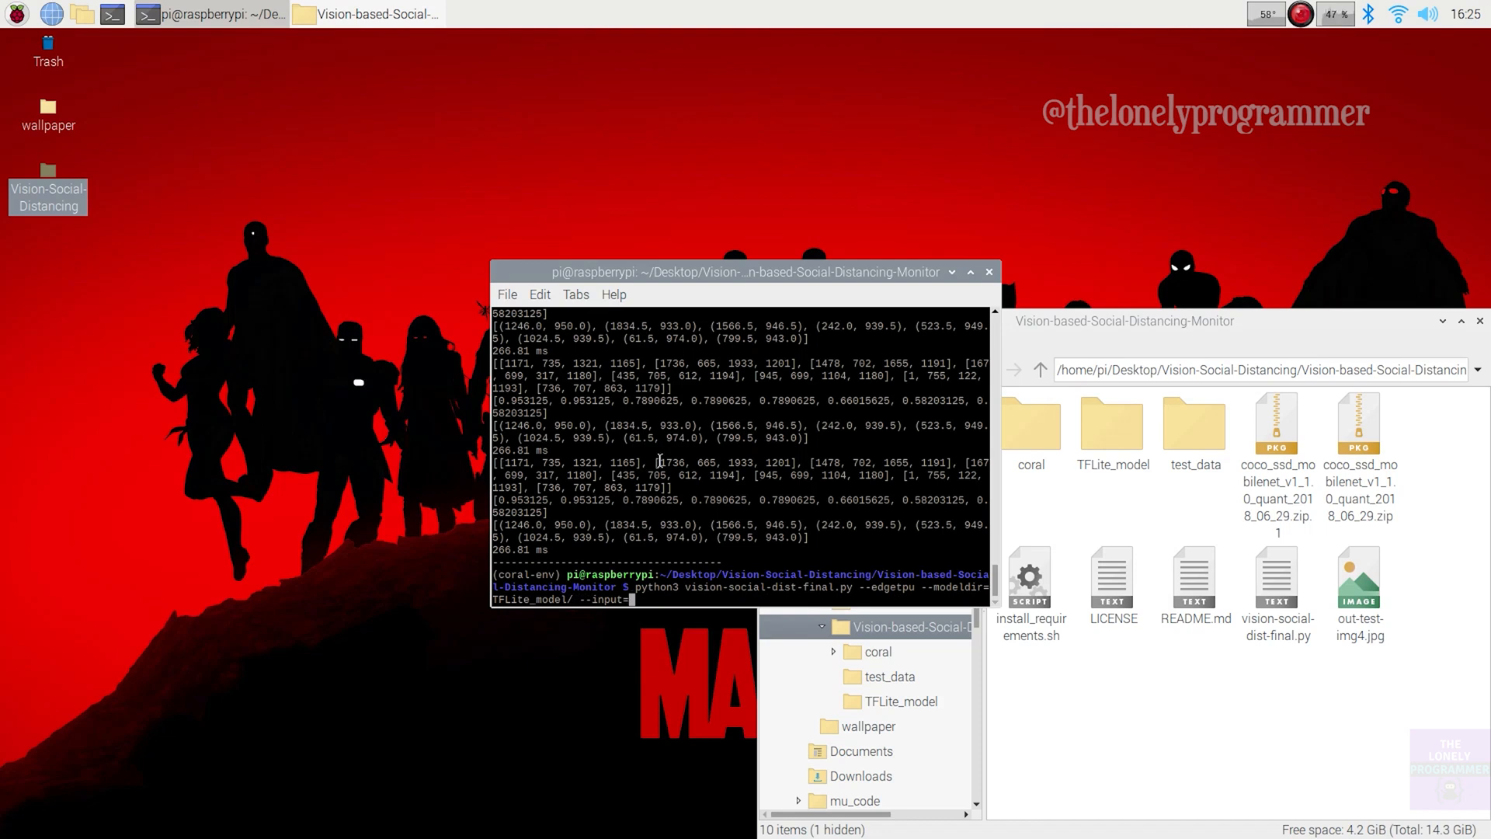
text(test)
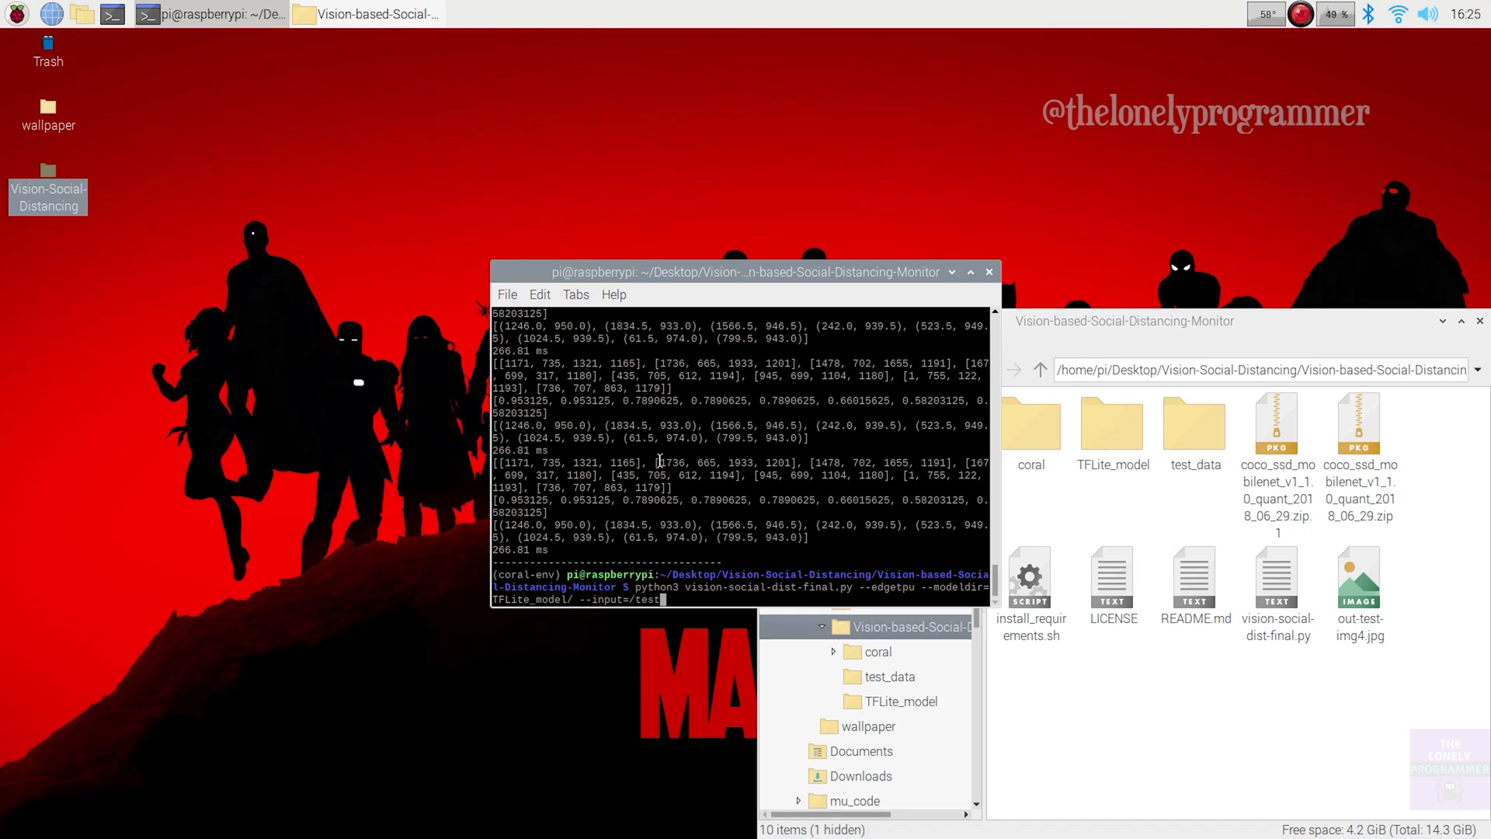
text(_data/)
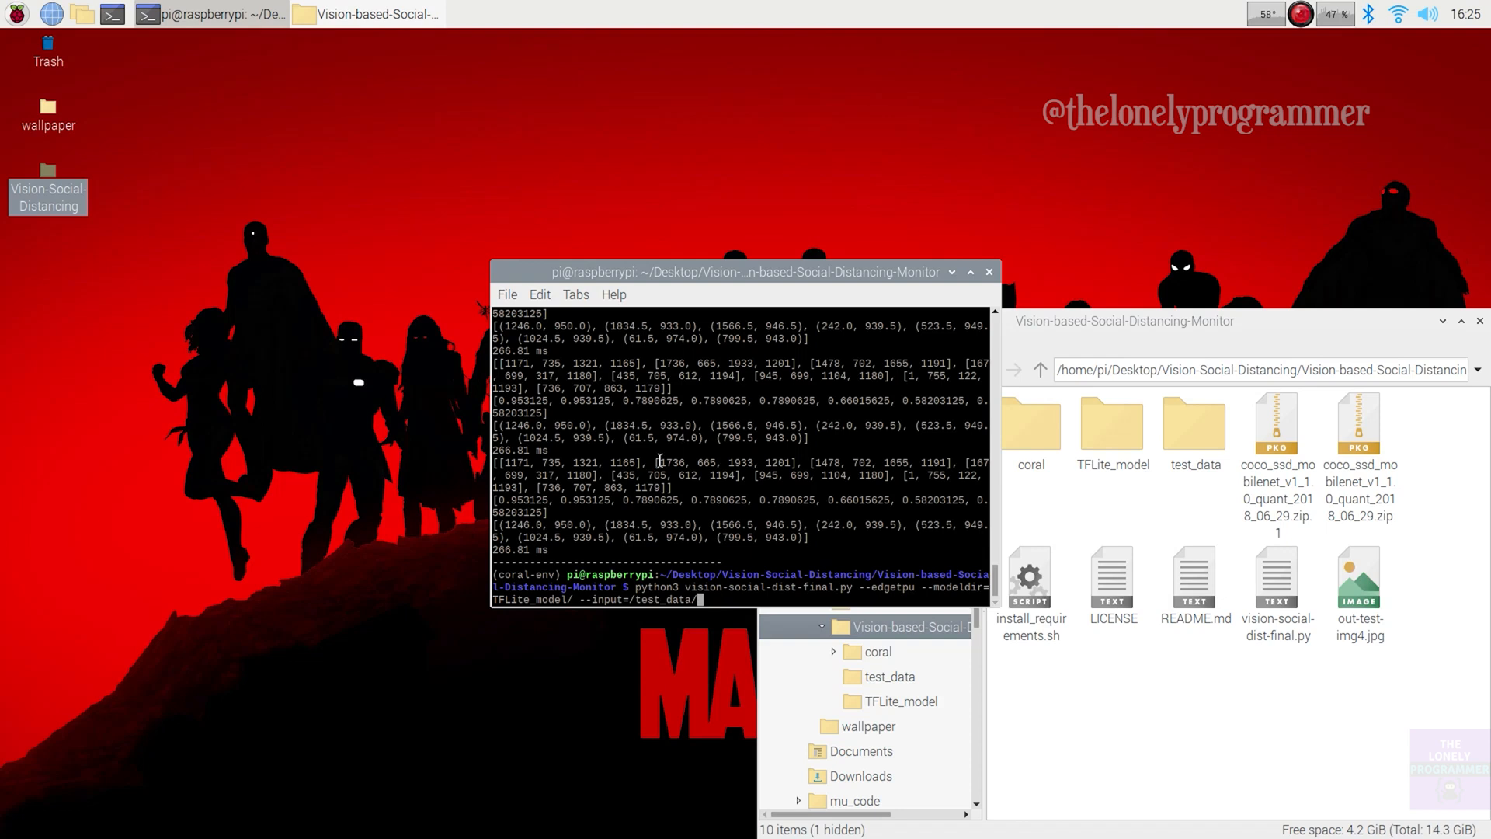
text(test-p)
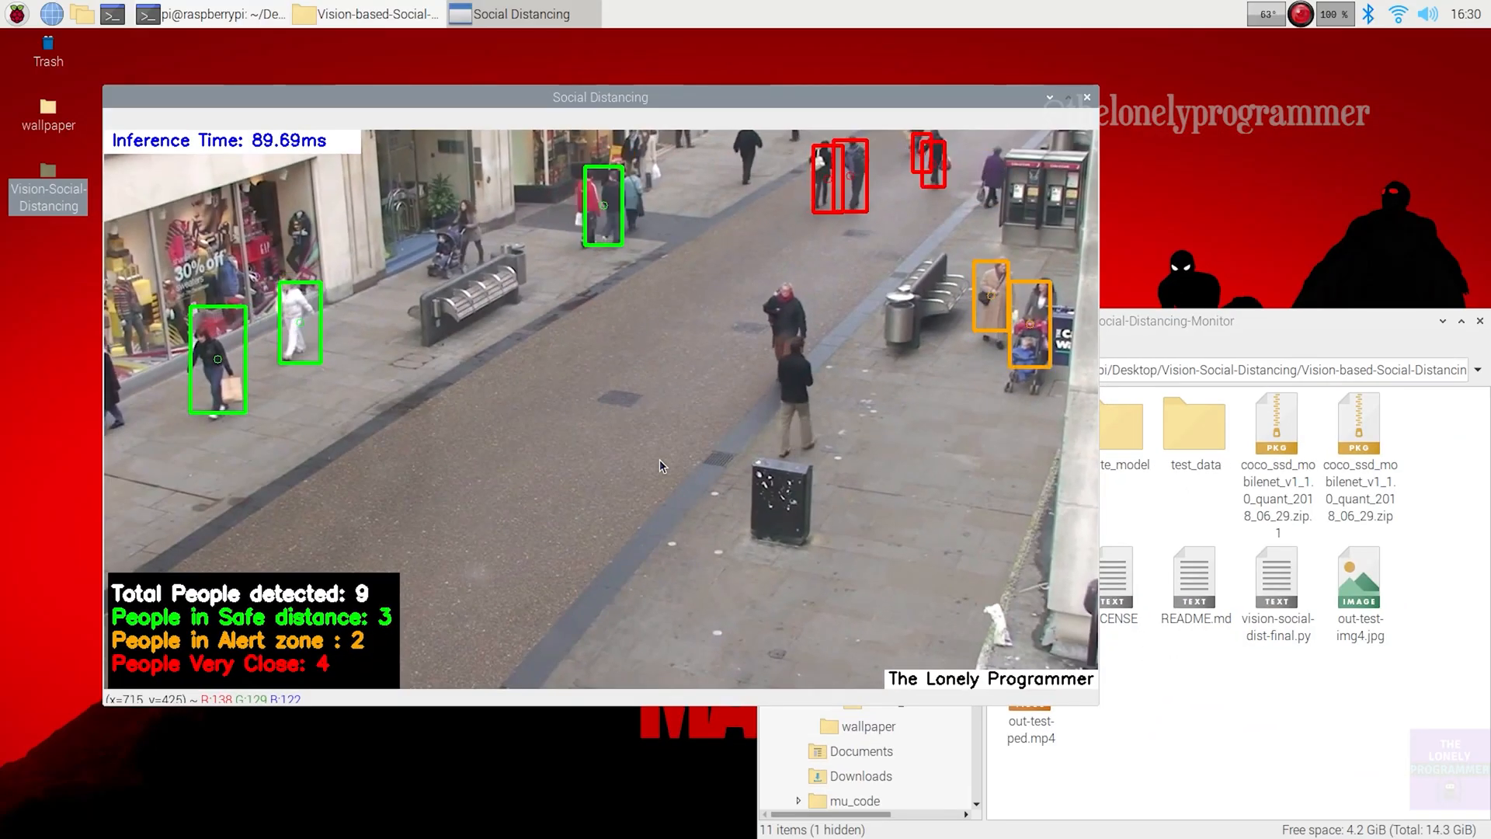
End the live detection run and play the generated out-test-ped.mp4 in VLC.
click(1085, 96)
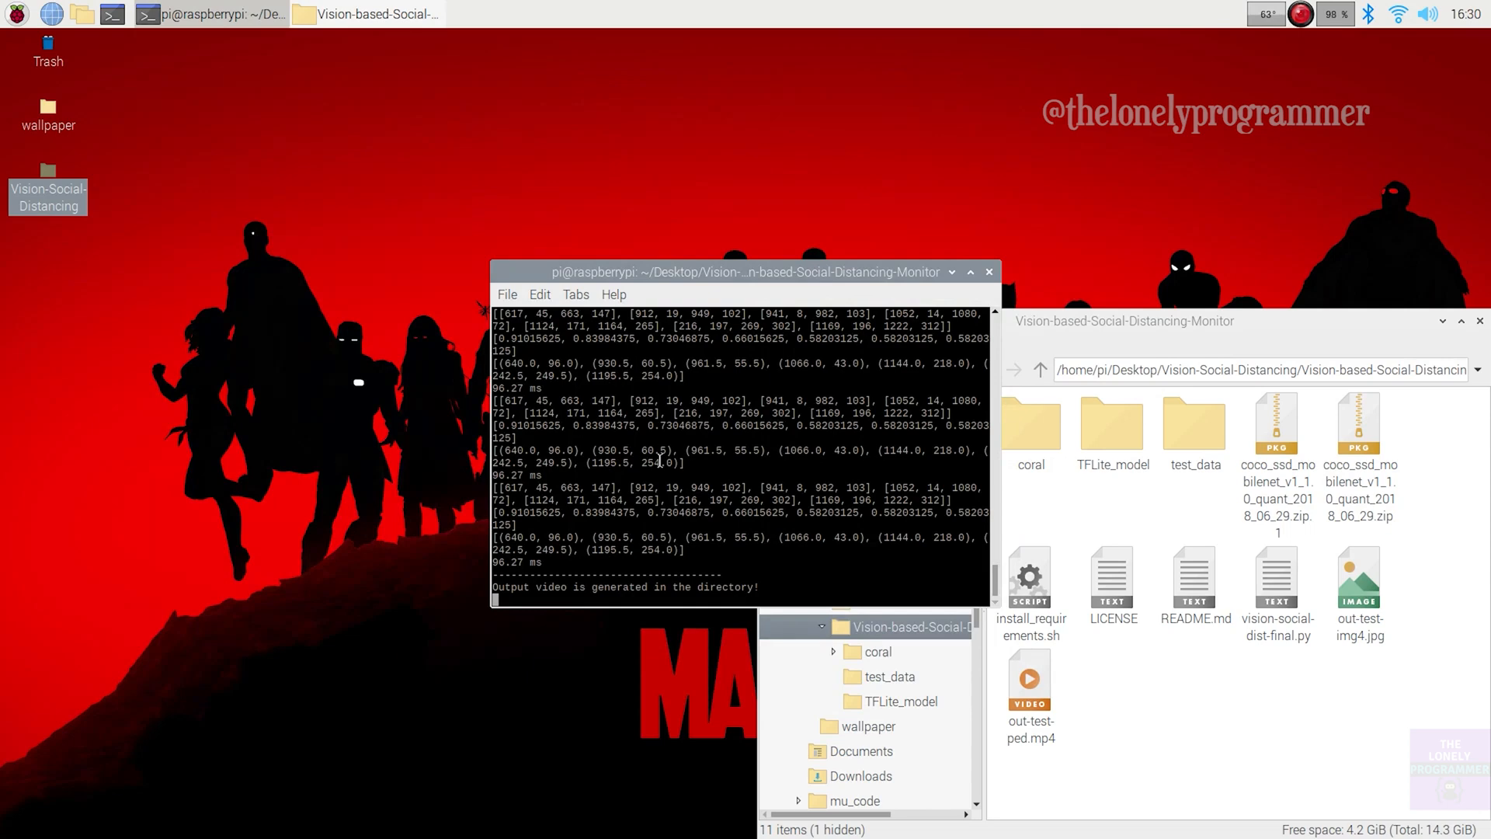
double_click(1030, 685)
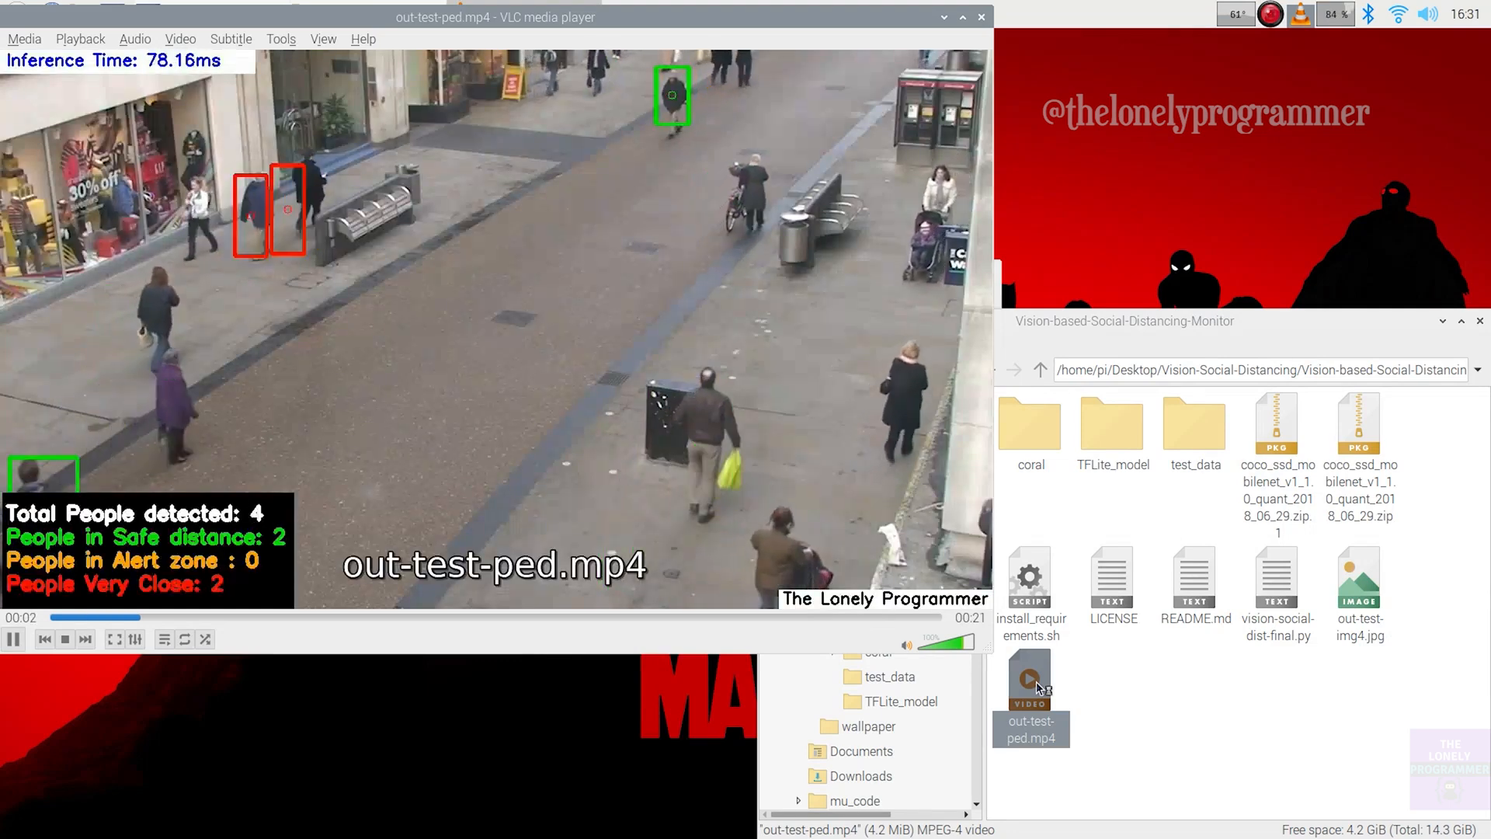